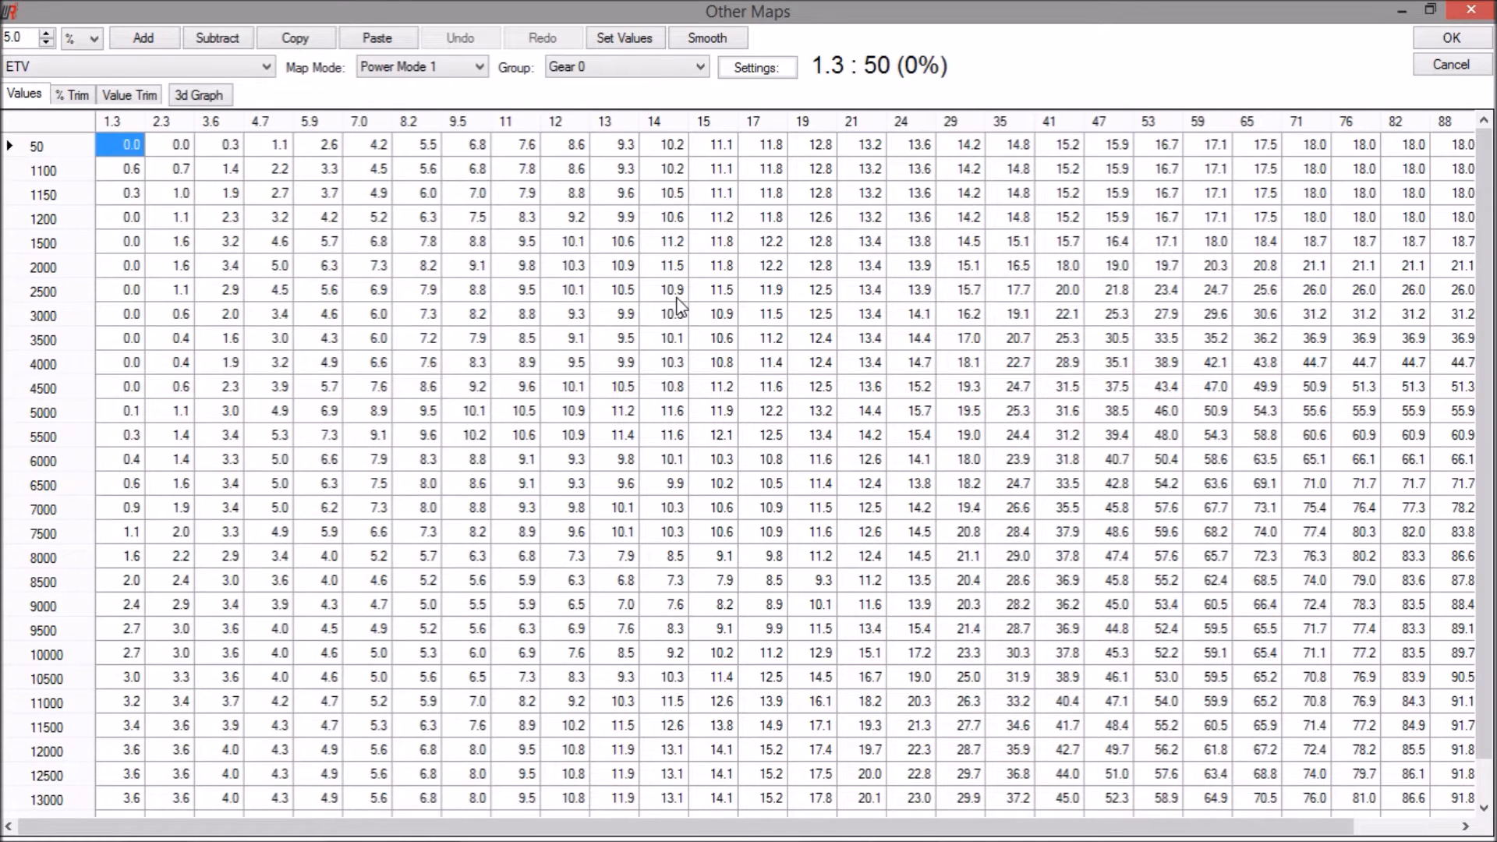
mouse_move(639, 292)
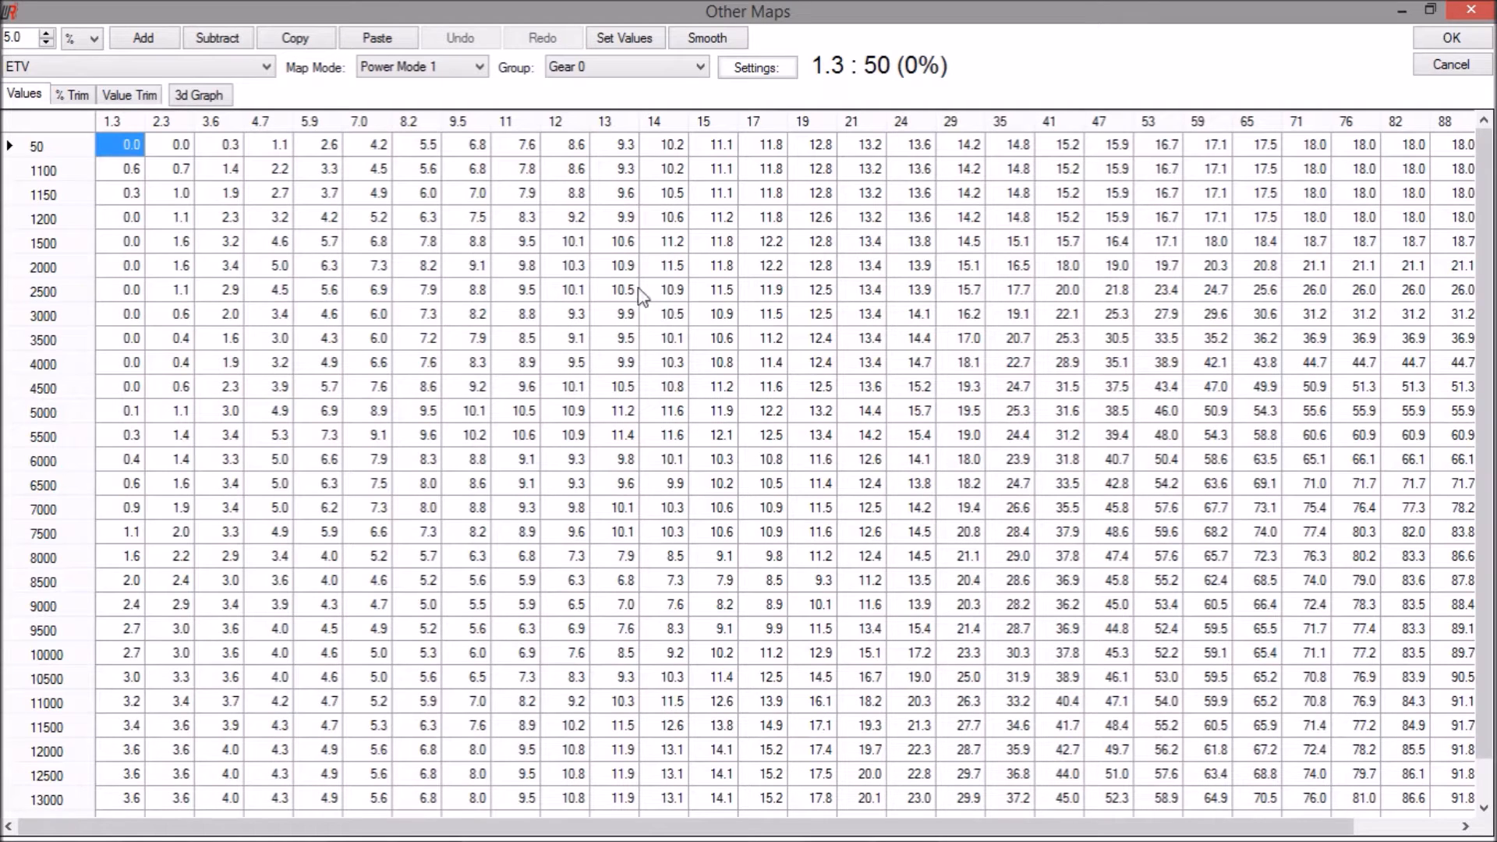
mouse_move(422, 266)
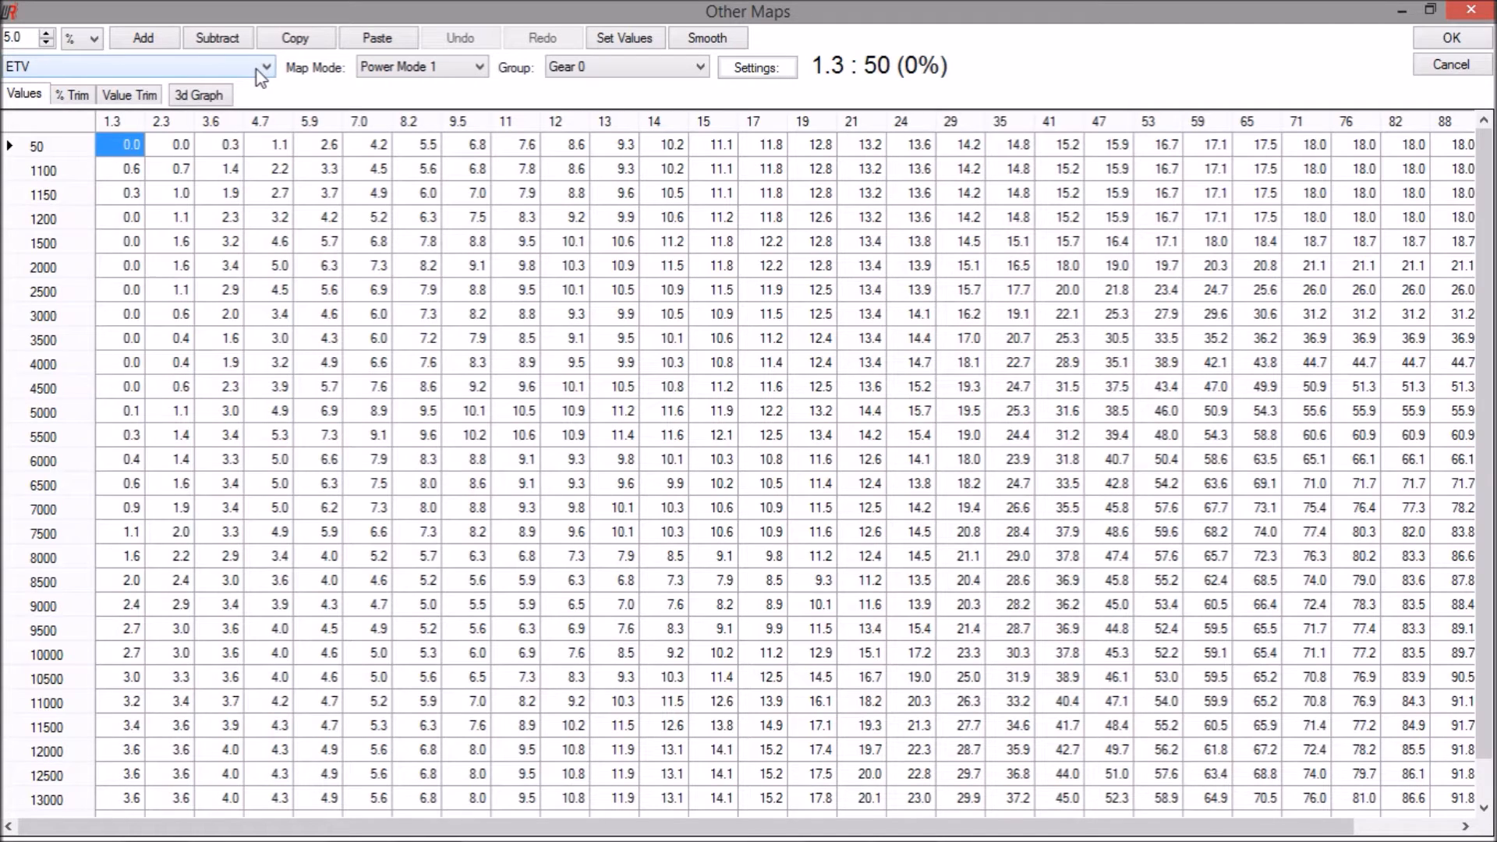
Step: Switch the map view to the ETV Base Map Selection table assigning a base map per gear
left_click(257, 66)
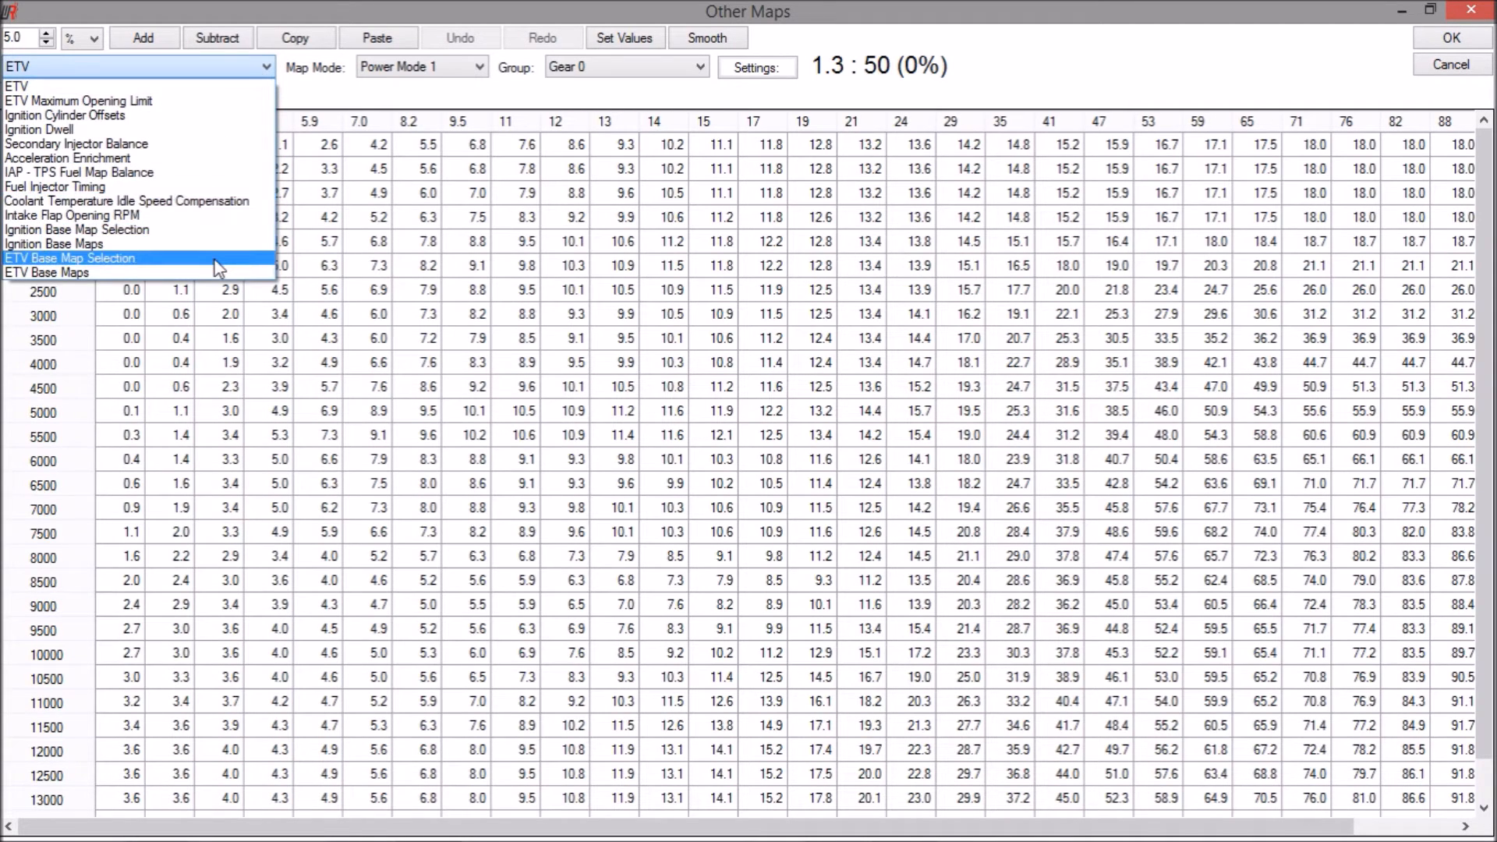
left_click(70, 257)
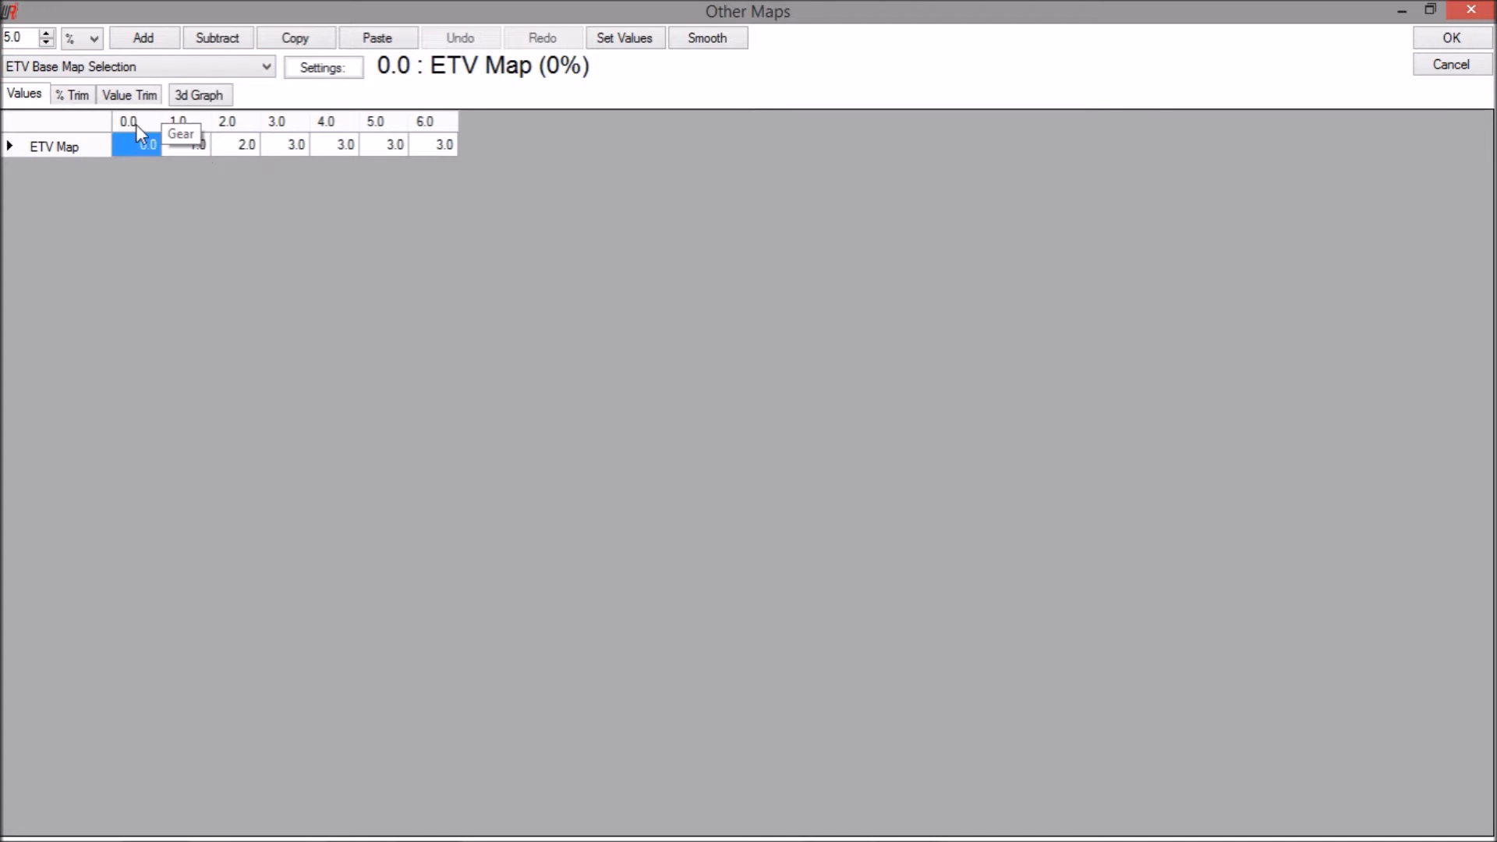
mouse_move(148, 127)
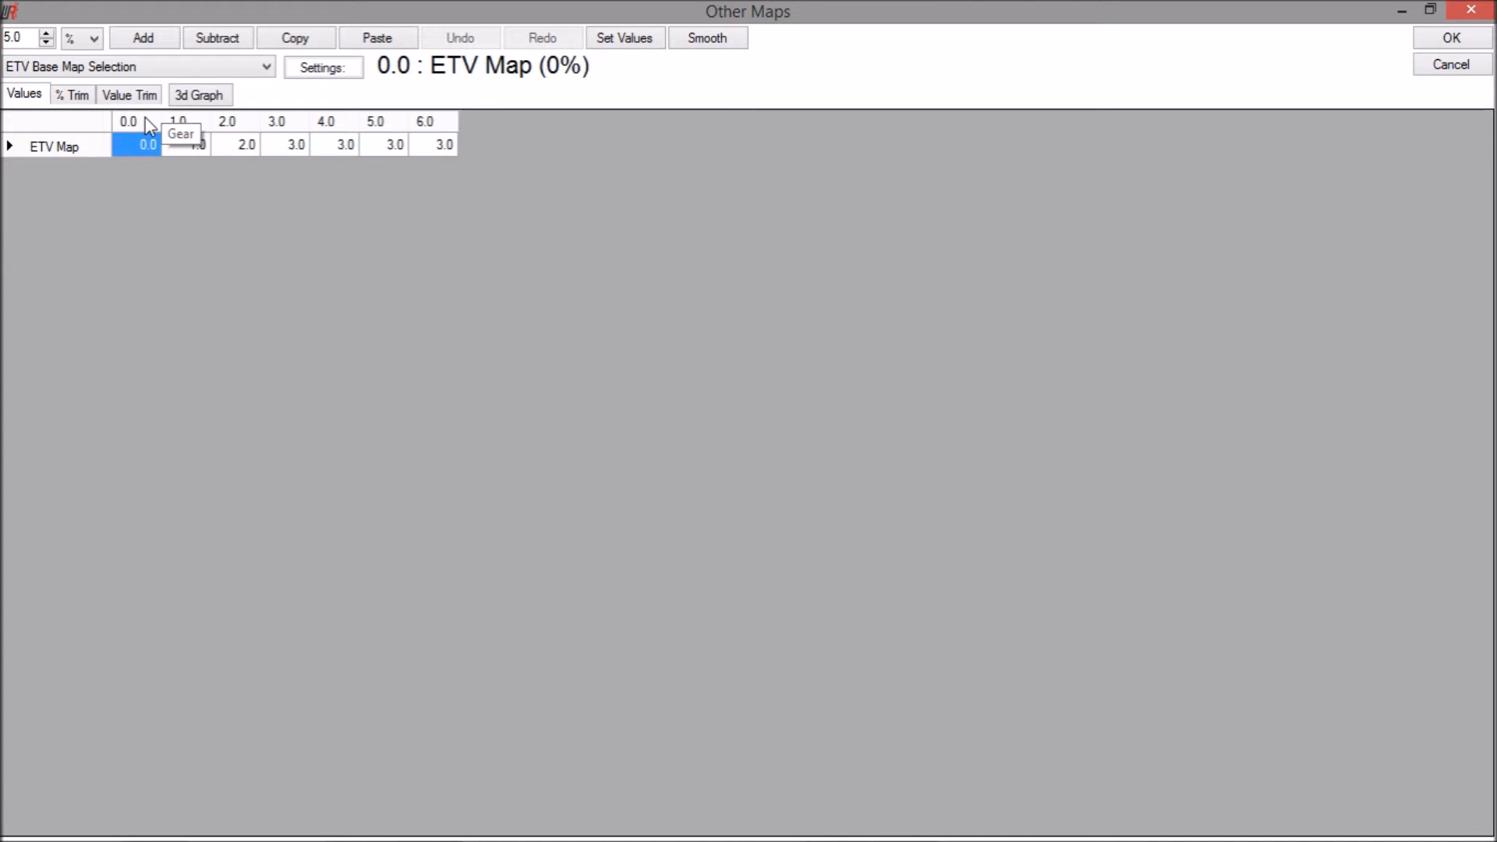
mouse_move(444, 131)
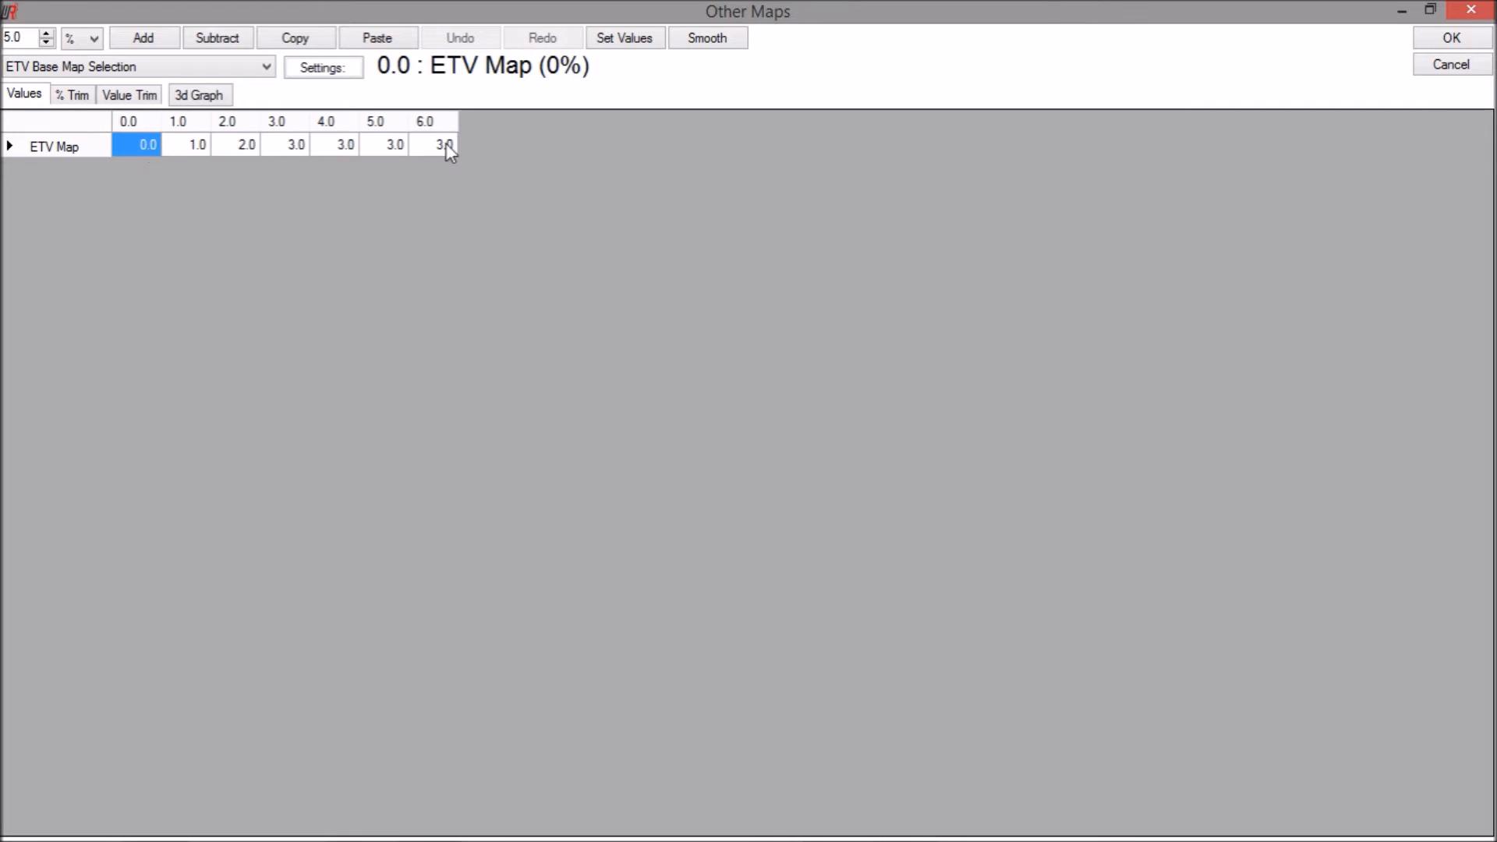
mouse_move(295, 145)
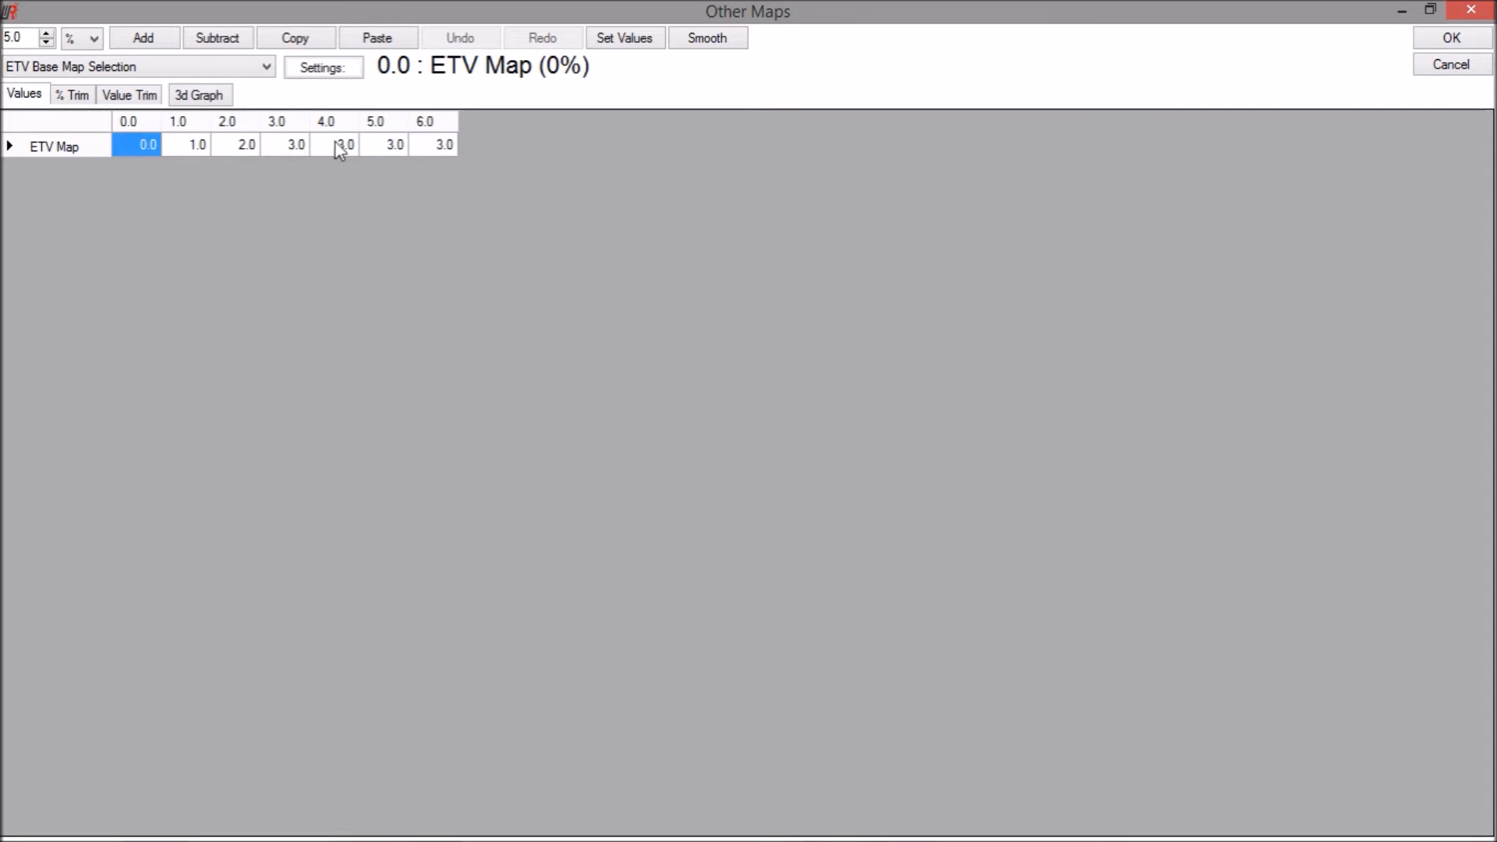
mouse_move(439, 129)
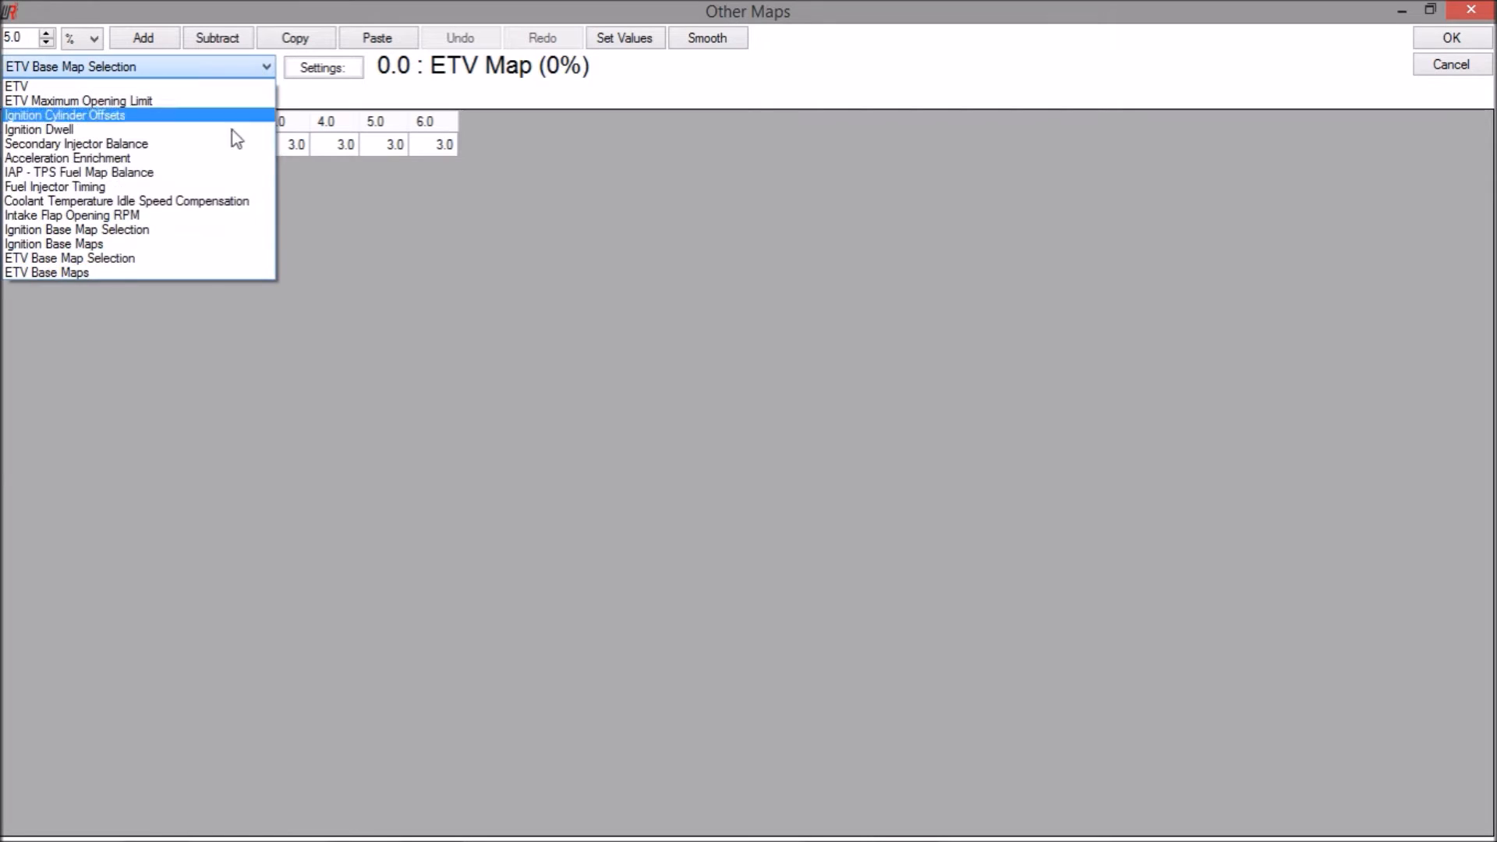
left_click(47, 271)
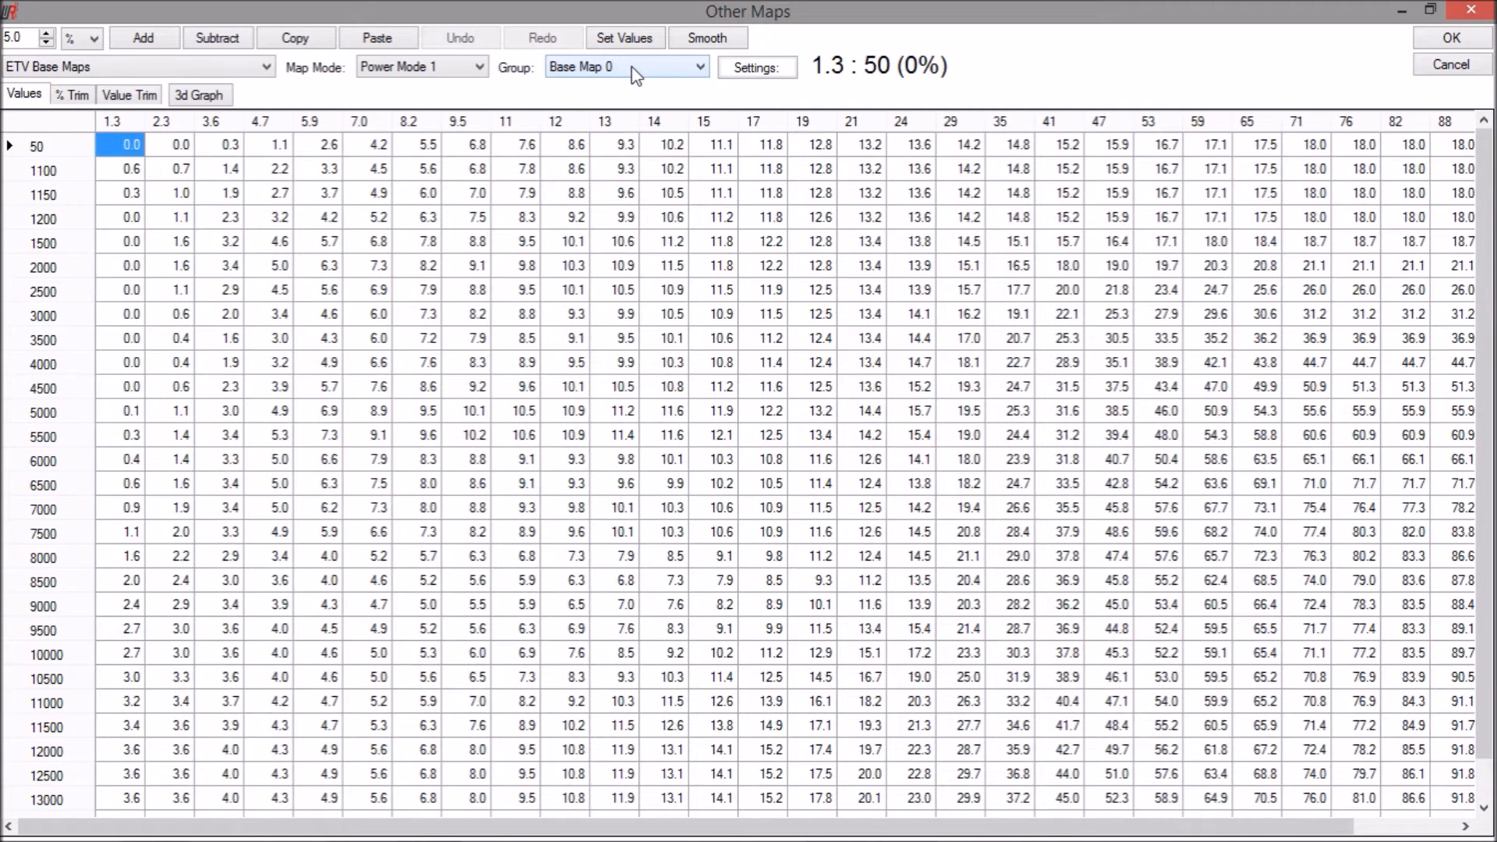
left_click(625, 65)
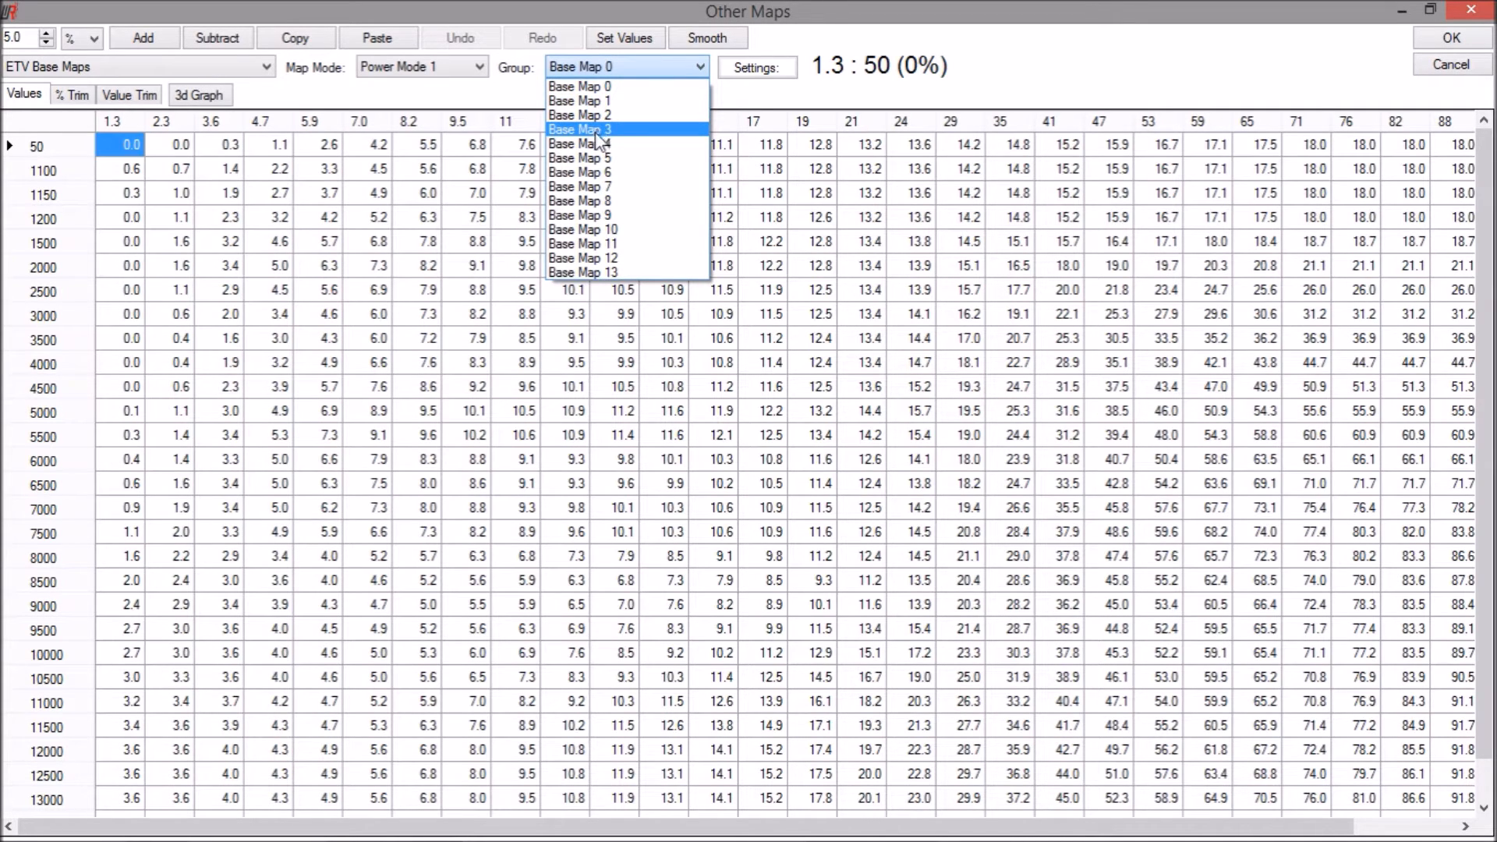
mouse_move(611, 140)
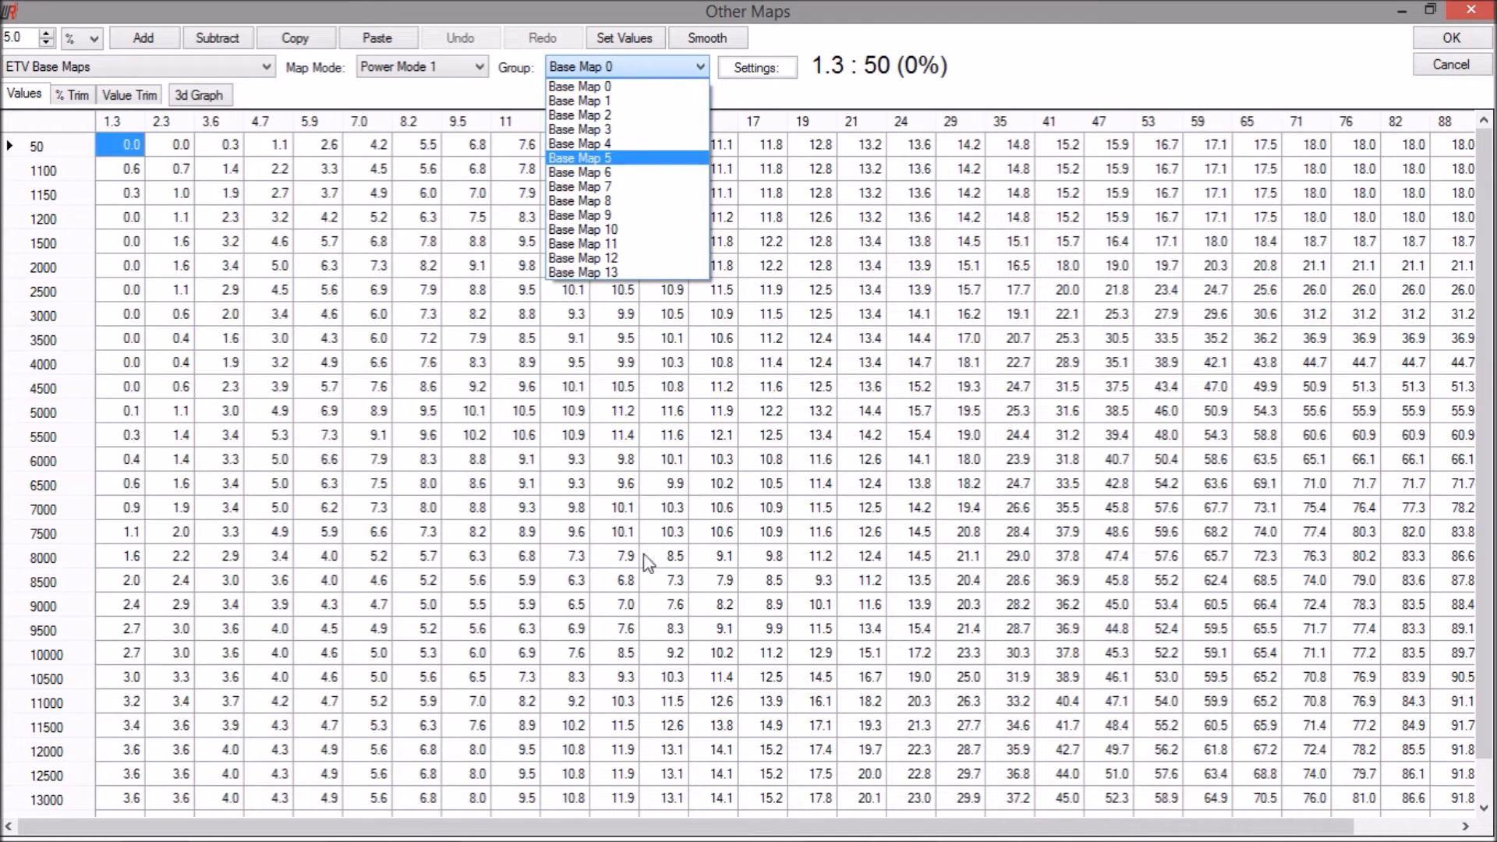
mouse_move(644, 143)
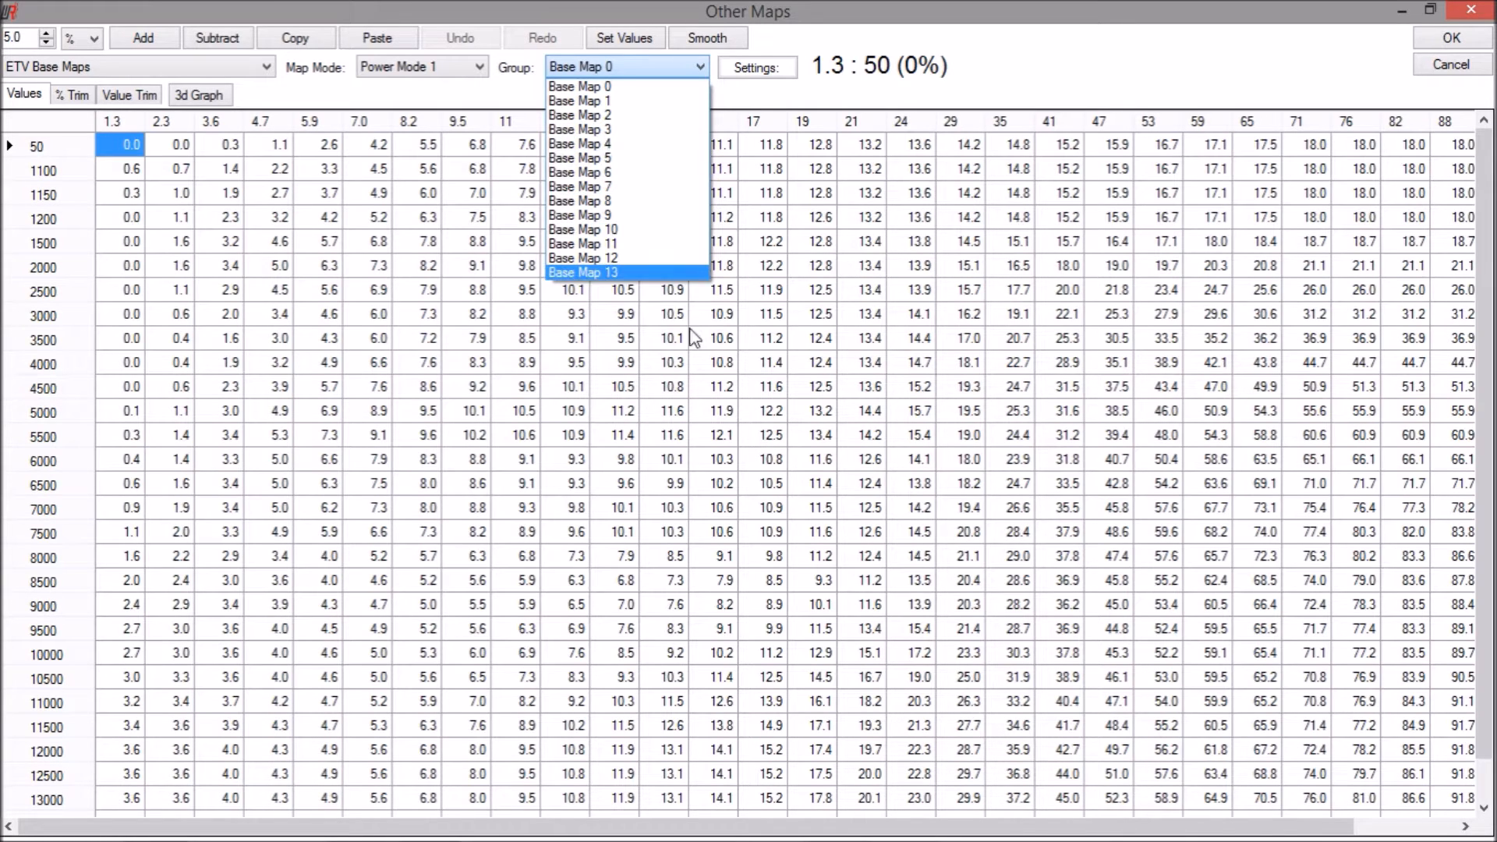
mouse_move(705, 463)
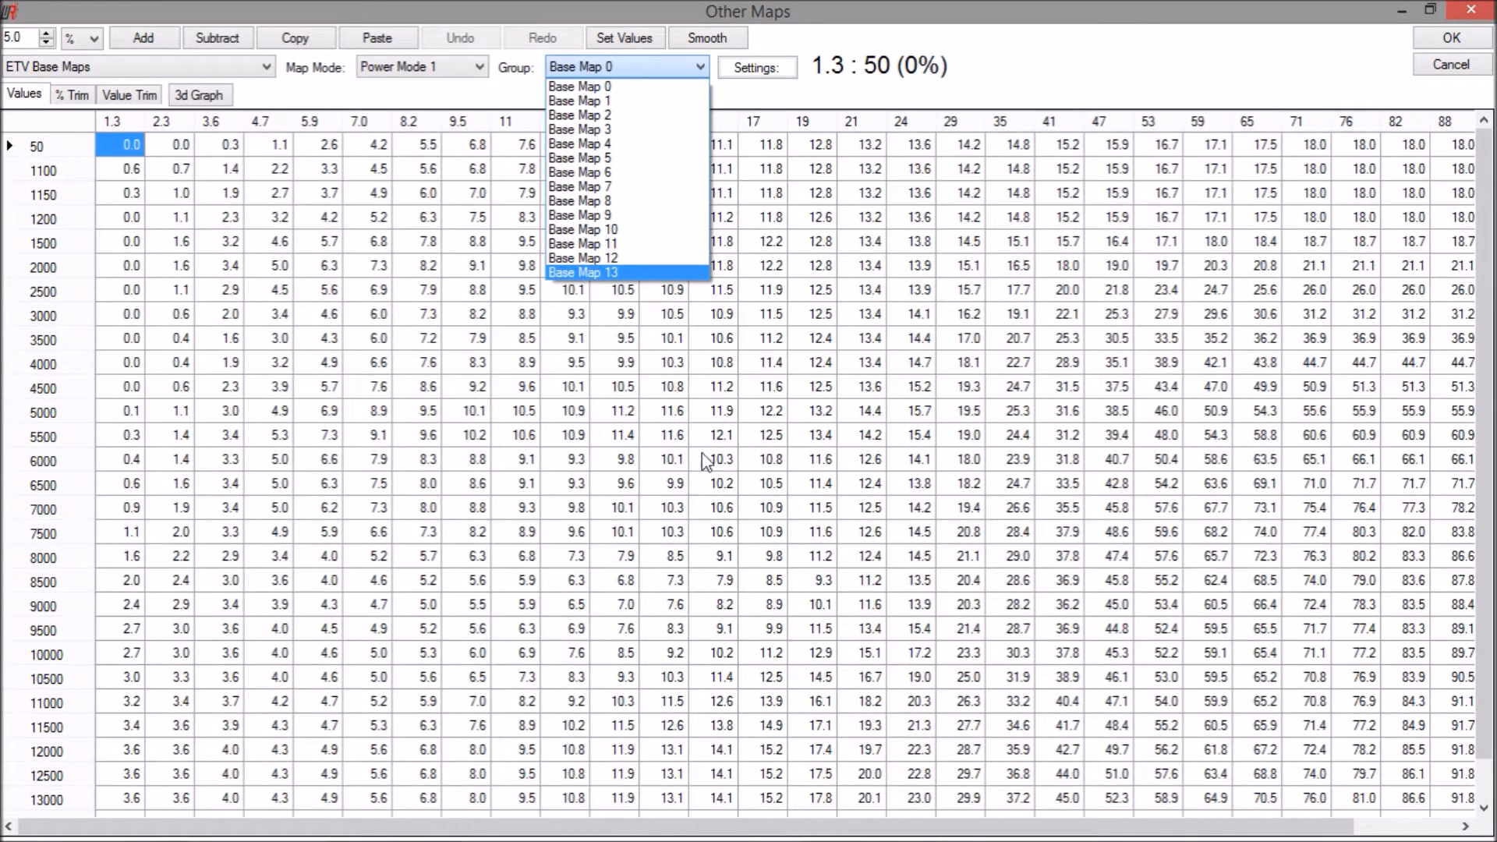
mouse_move(633, 114)
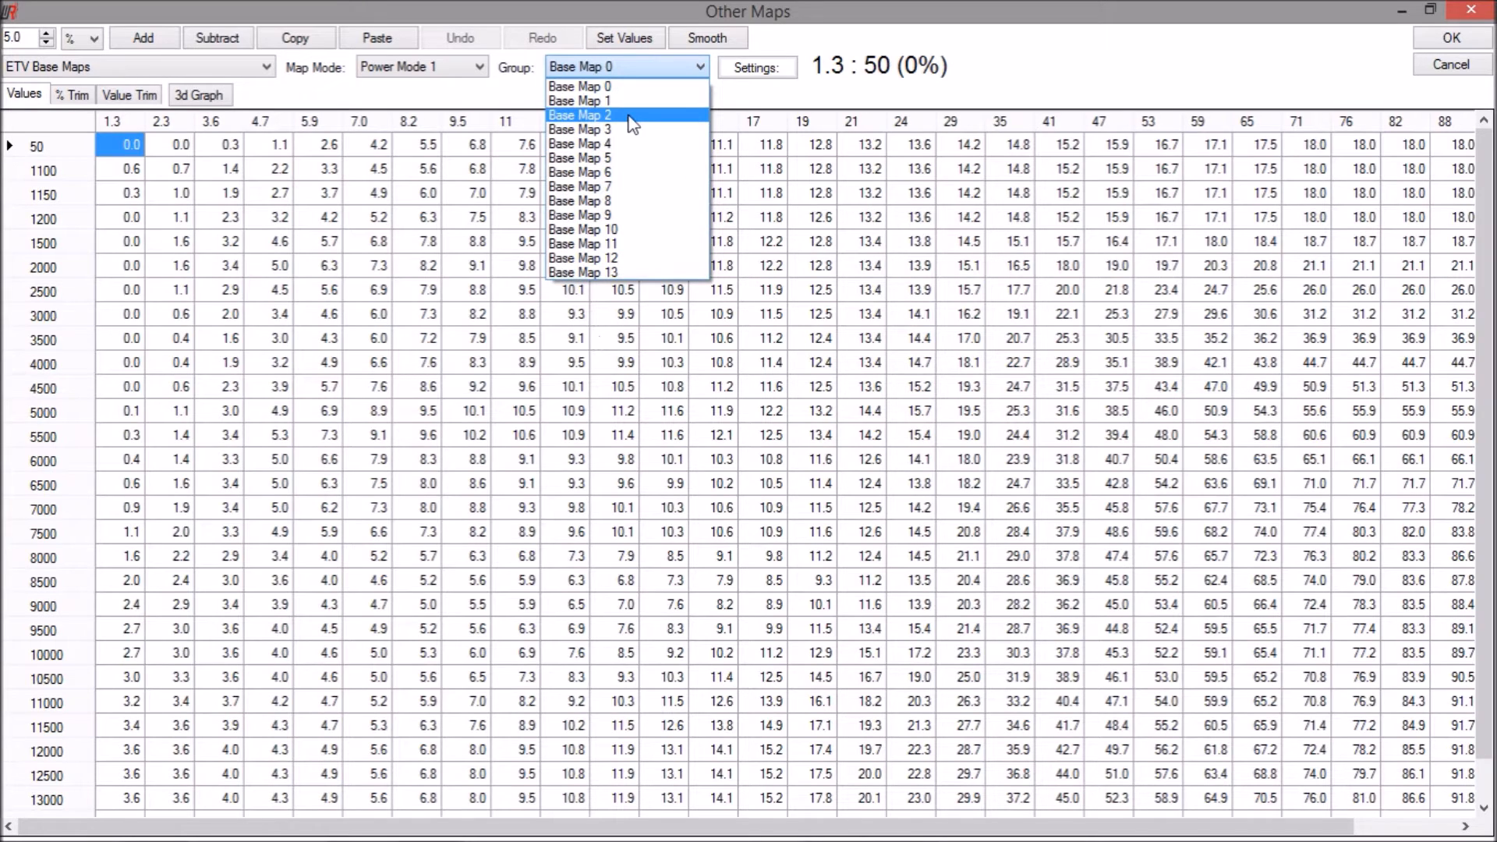
mouse_move(625, 129)
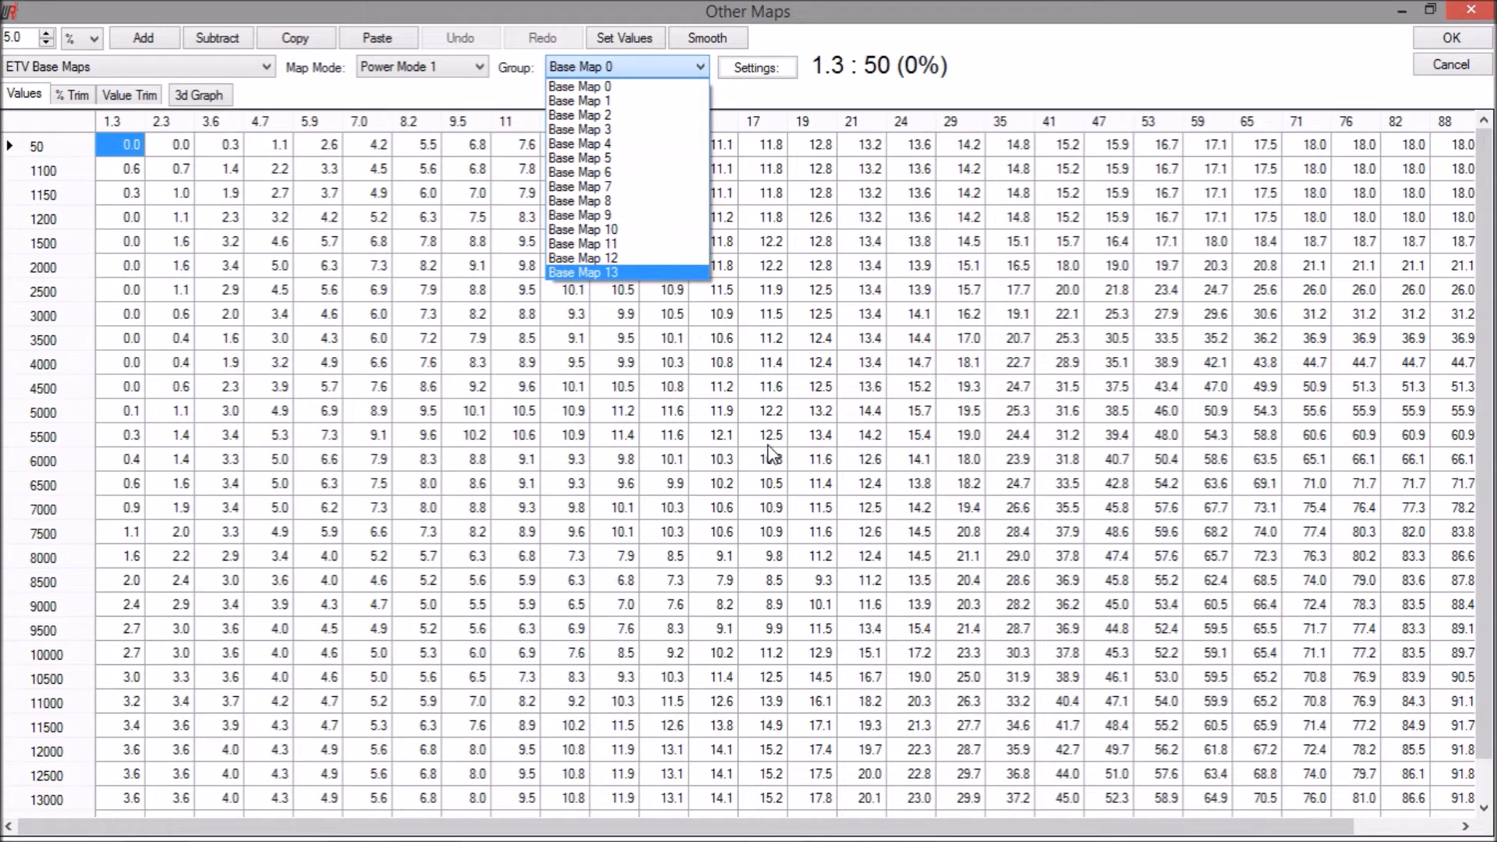
mouse_move(755, 428)
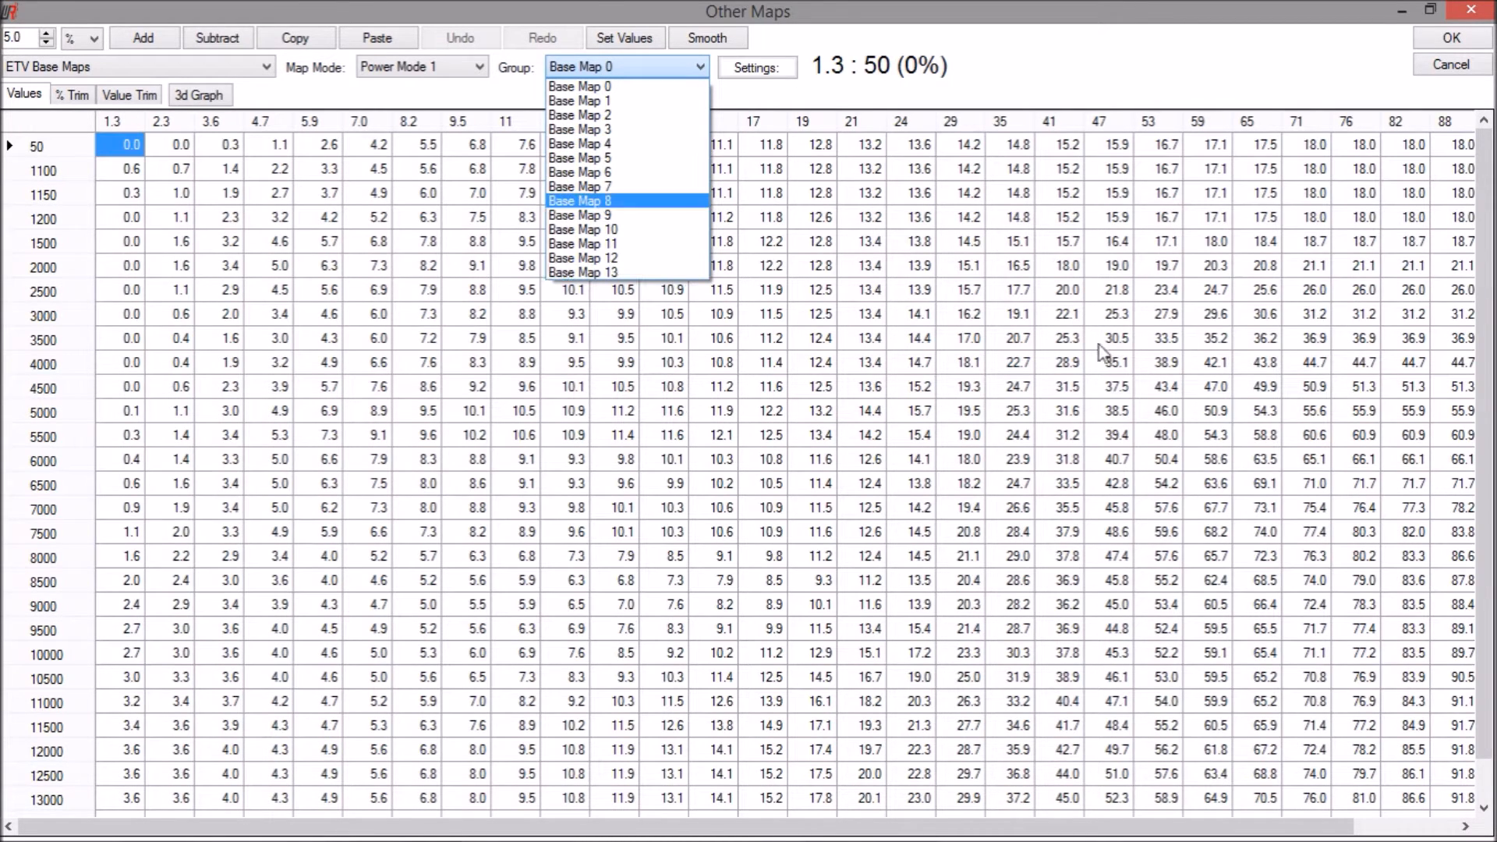
mouse_move(625, 188)
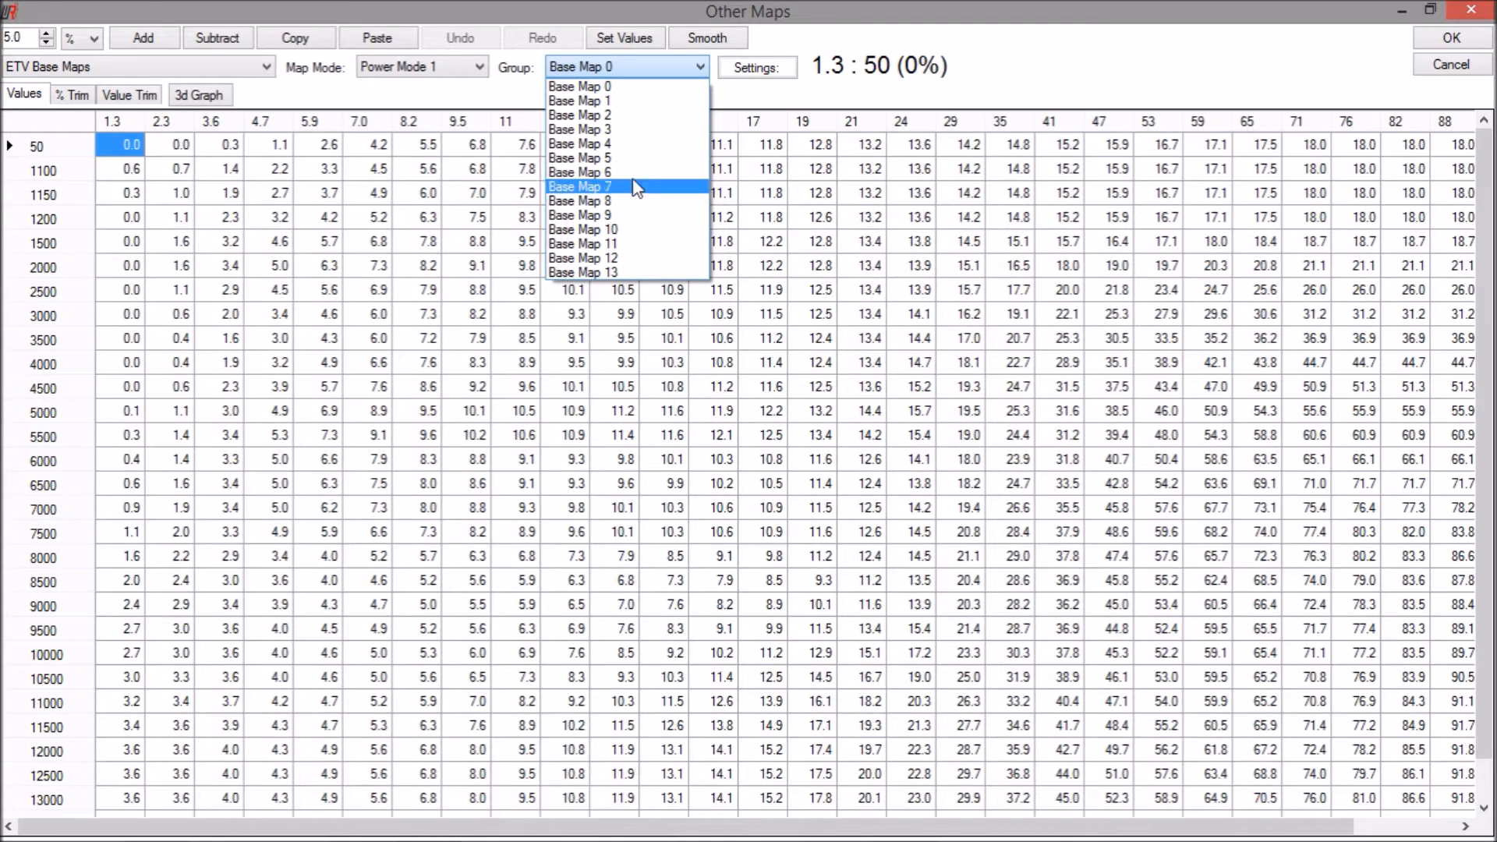
mouse_move(625, 157)
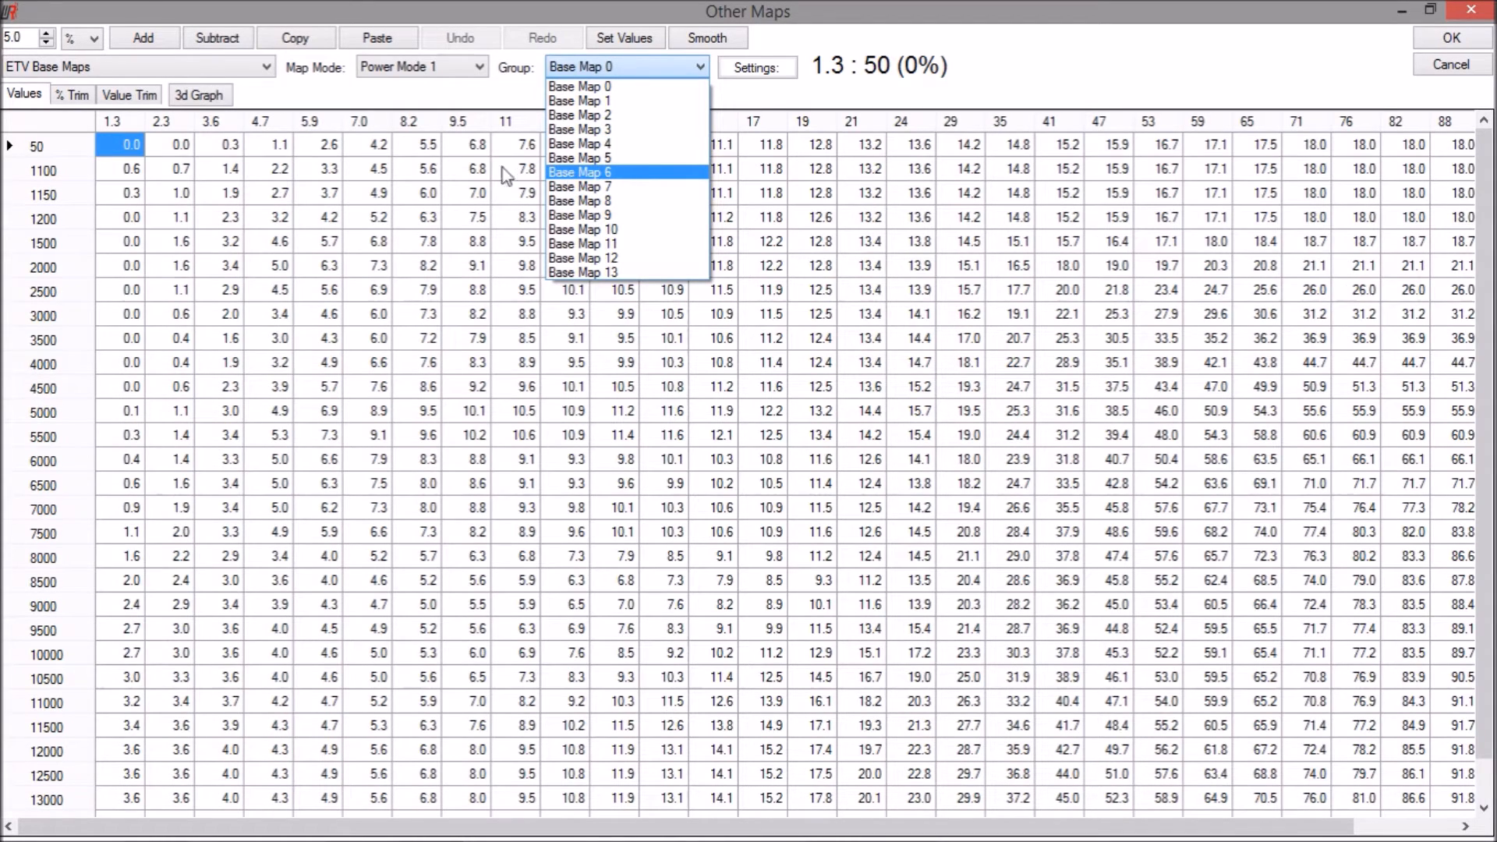
mouse_move(234, 73)
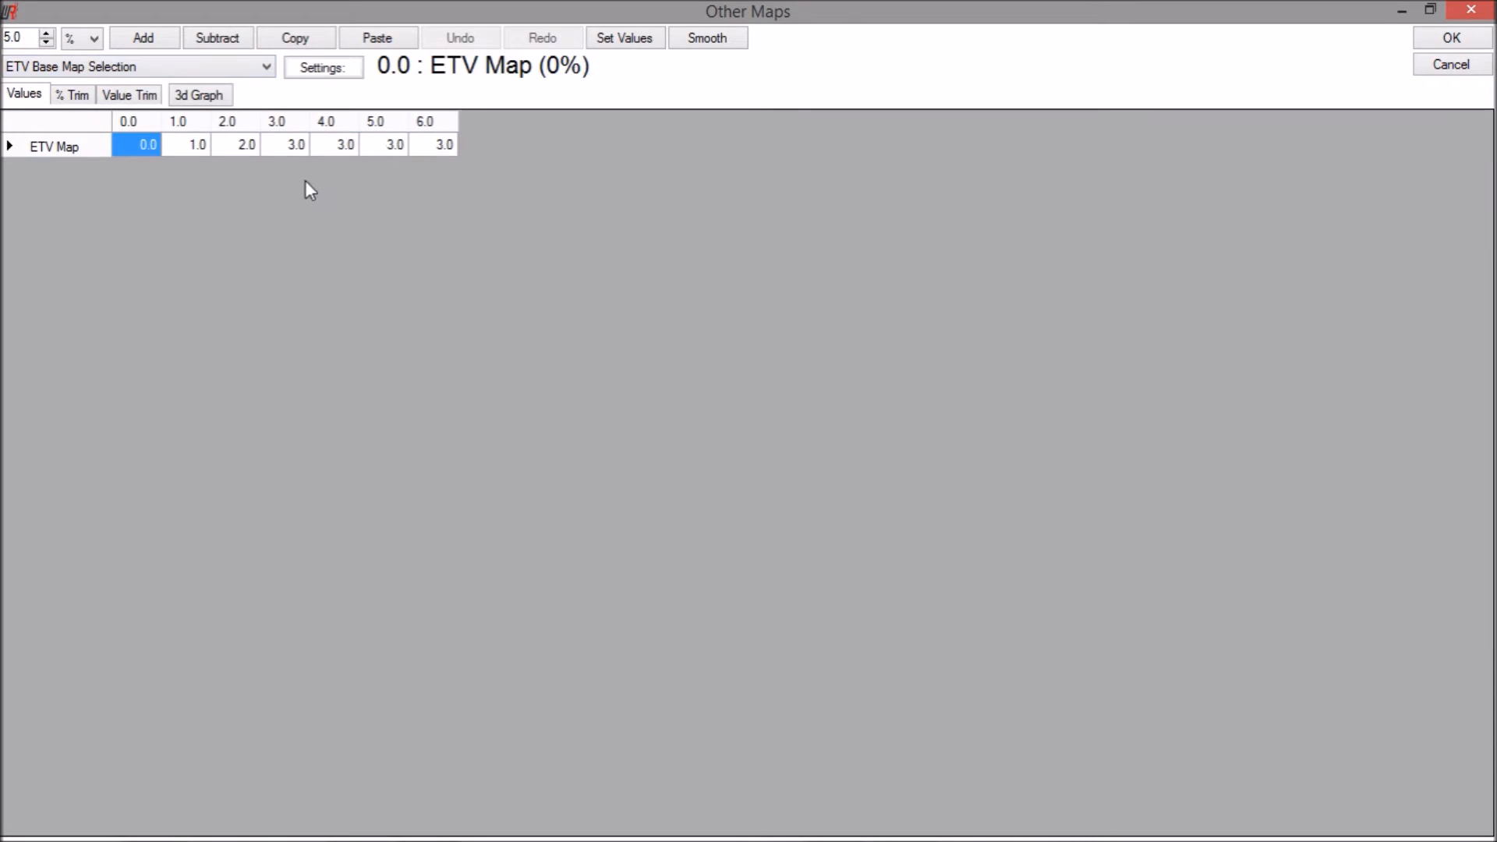
Step: Assign base maps 4, 5 and 6 to gears 4, 5 and 6 via Set Values, completing the 0–6 mapping
left_click(284, 144)
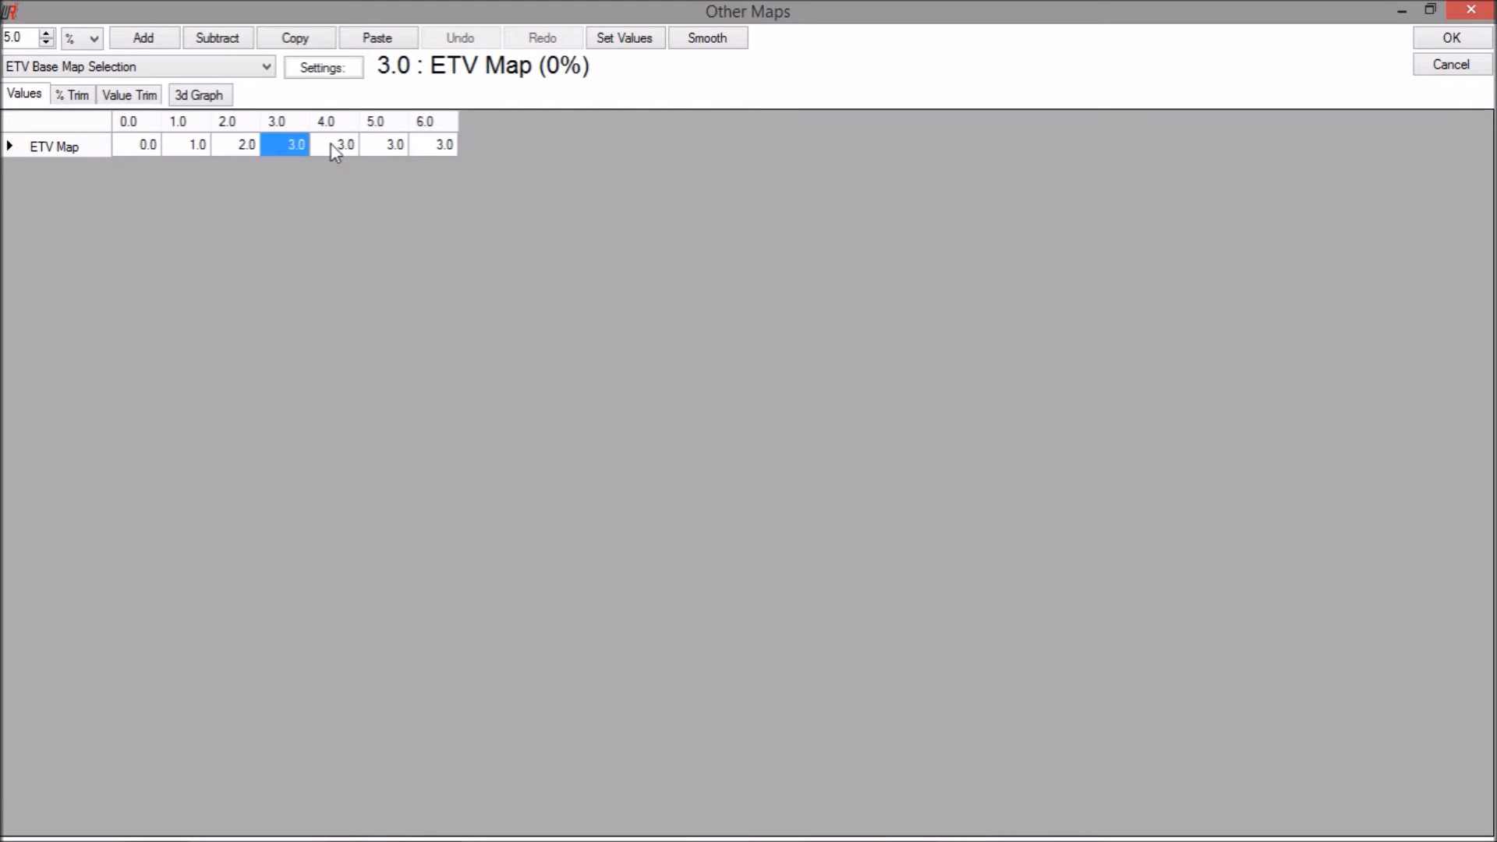
left_click(335, 143)
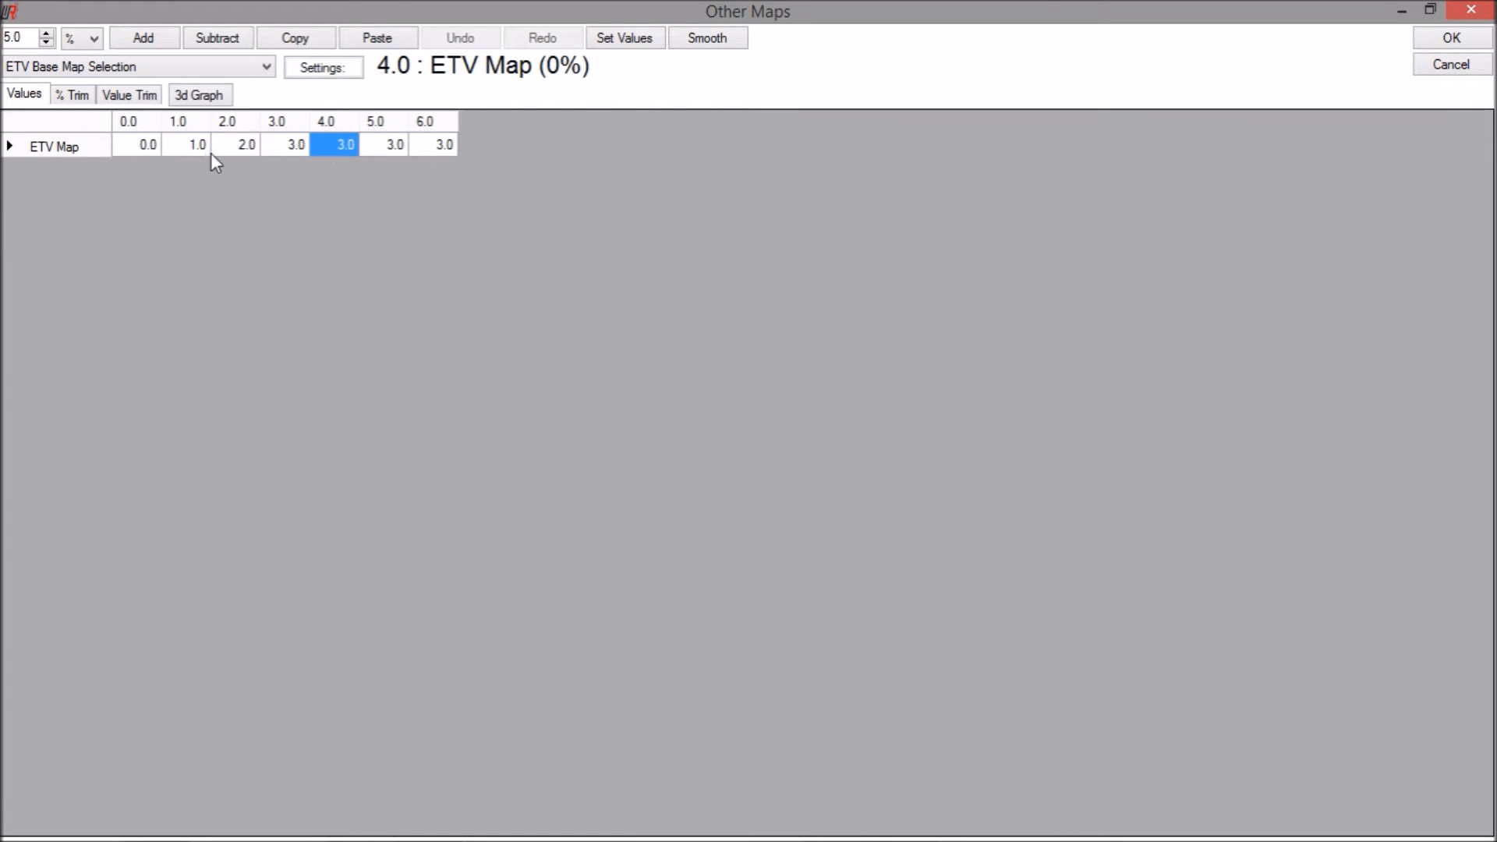
mouse_move(331, 126)
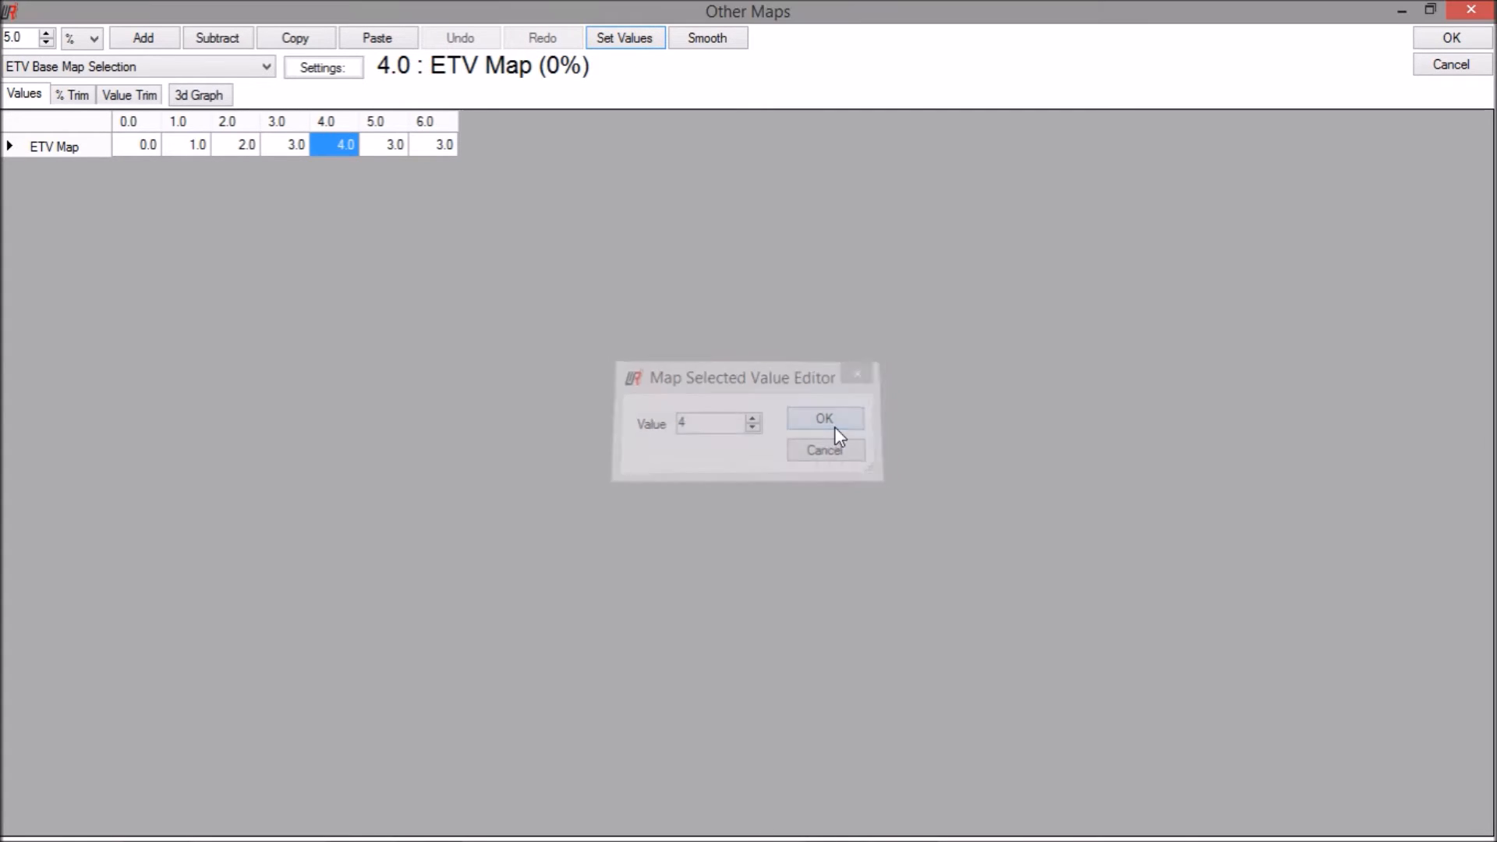
left_click(823, 418)
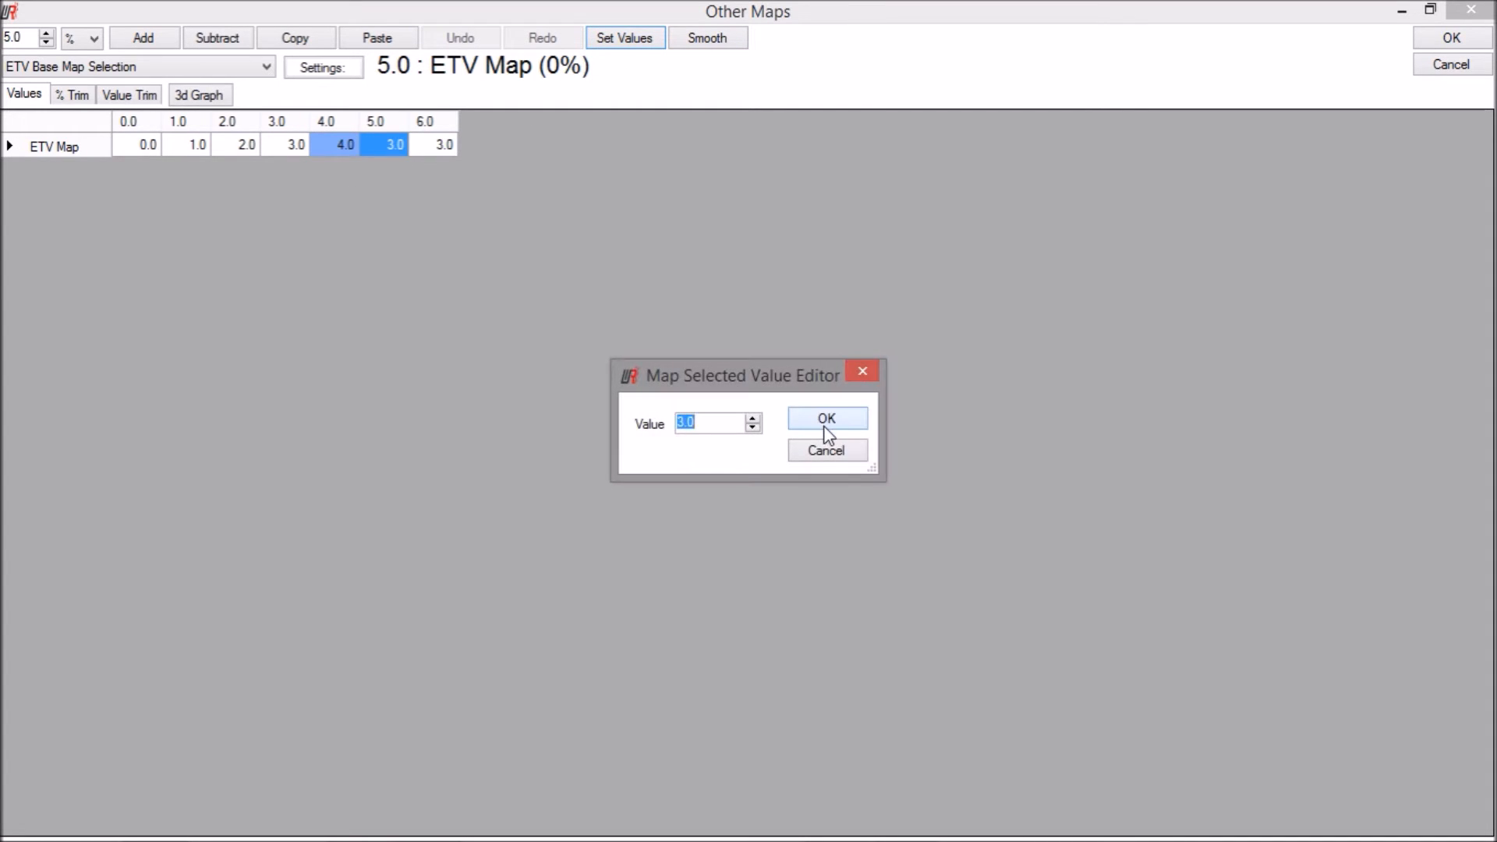
left_click(826, 418)
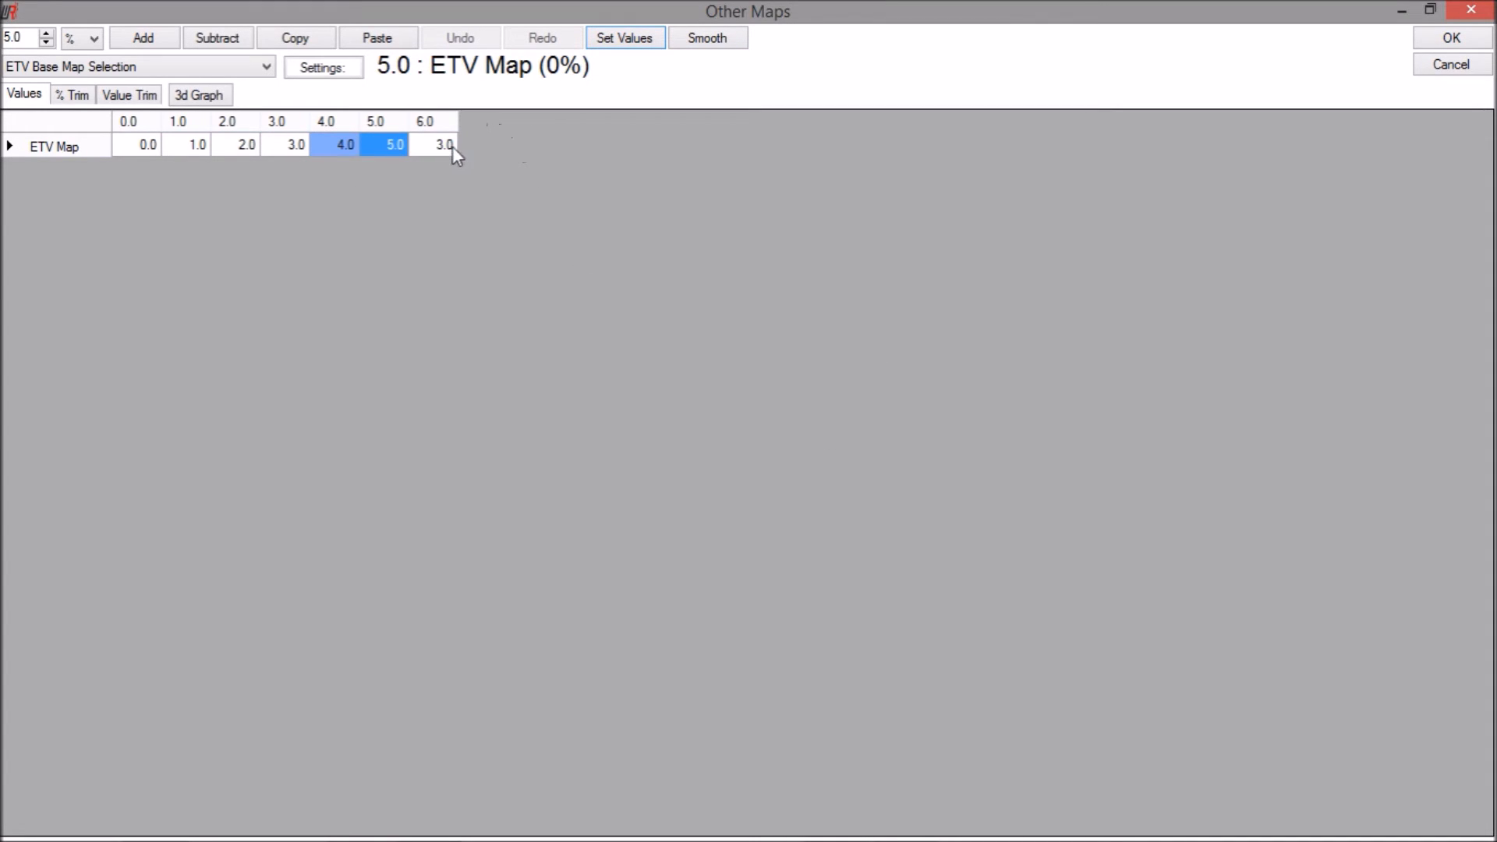
left_click(432, 145)
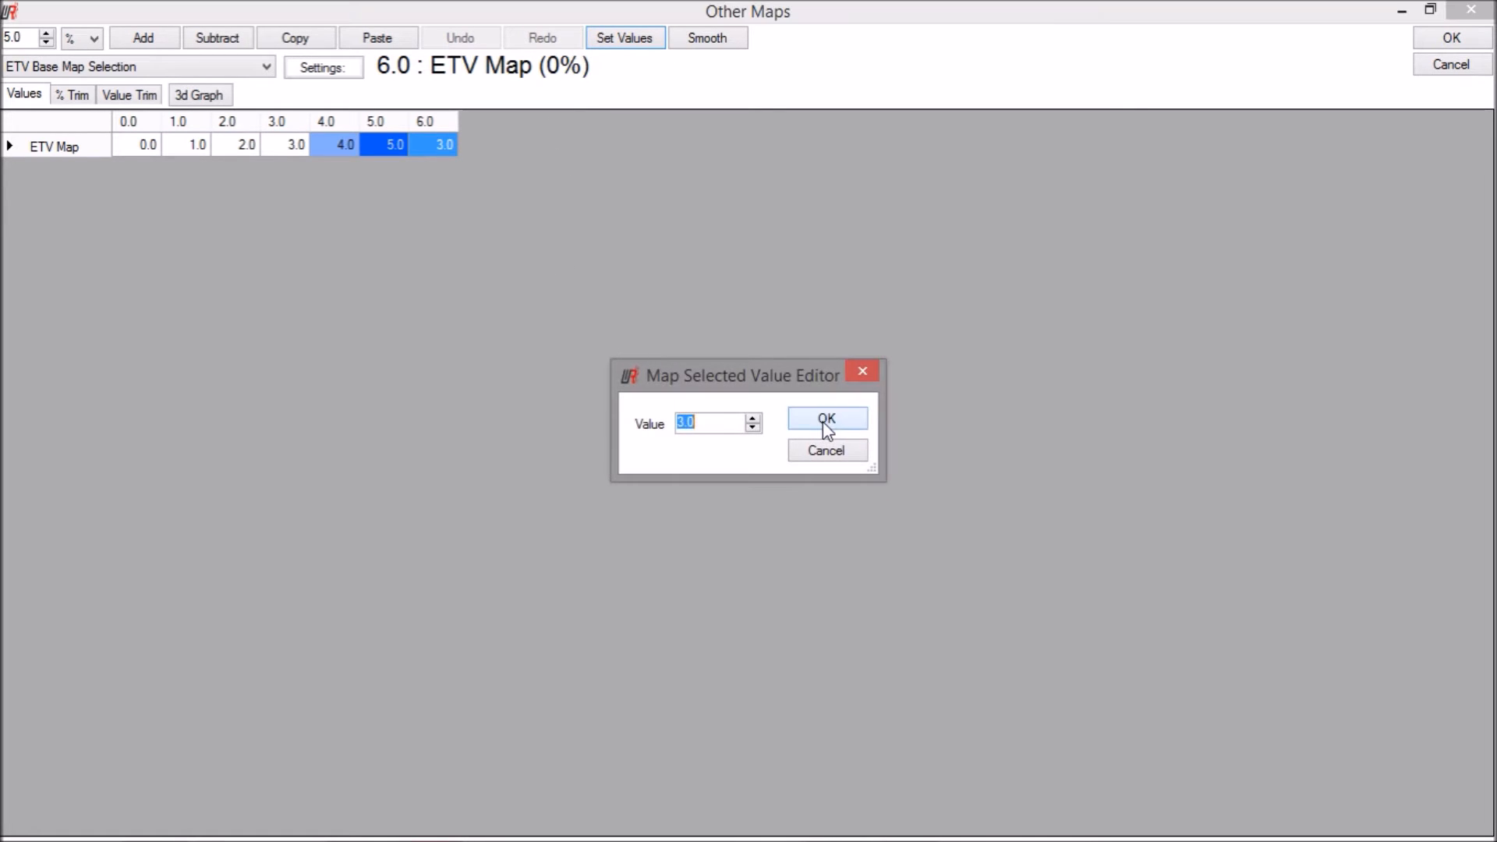
left_click(826, 418)
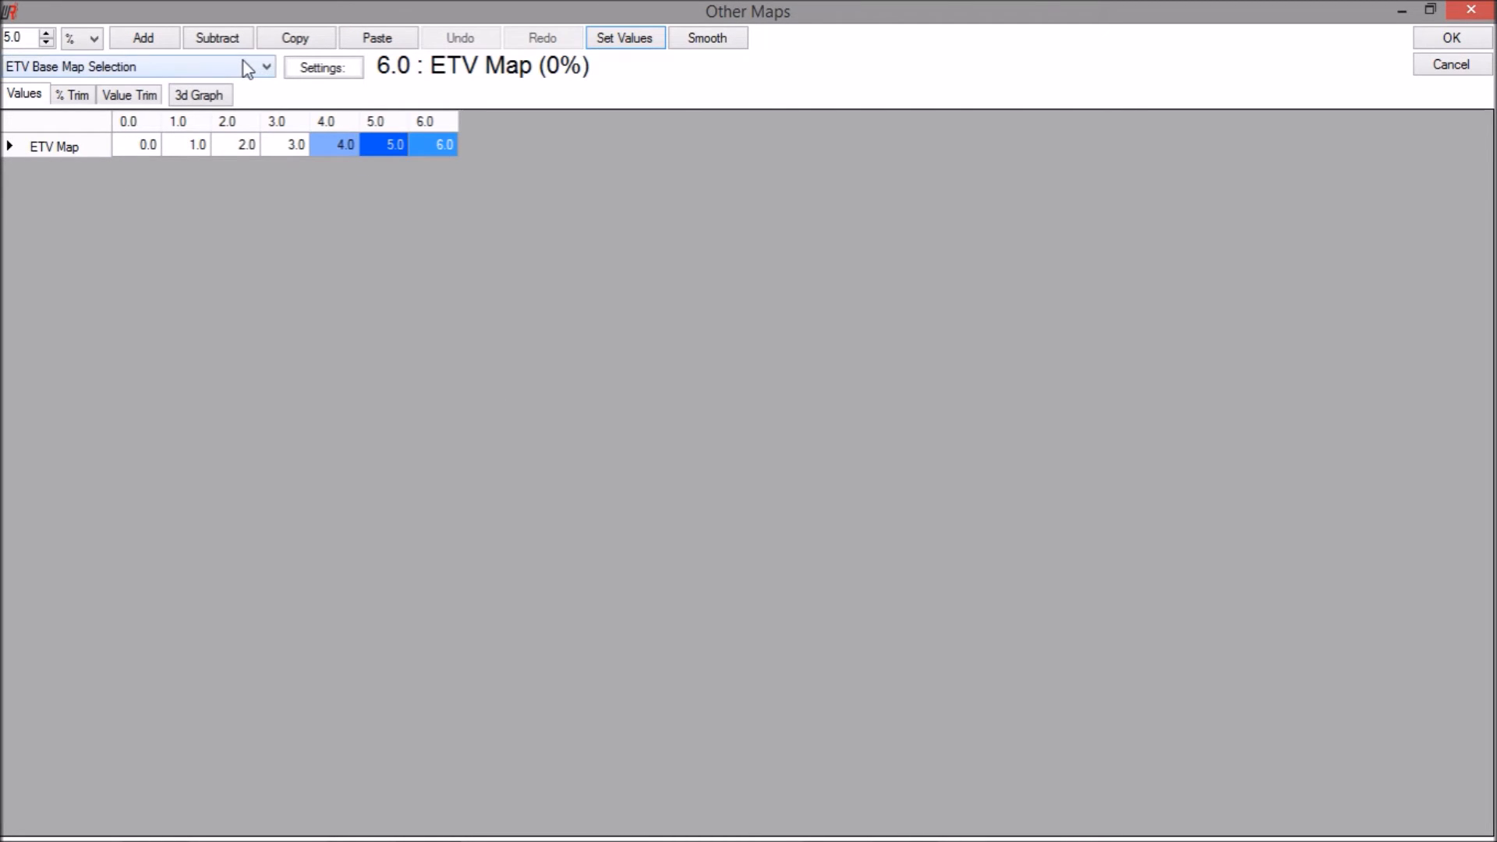
left_click(266, 66)
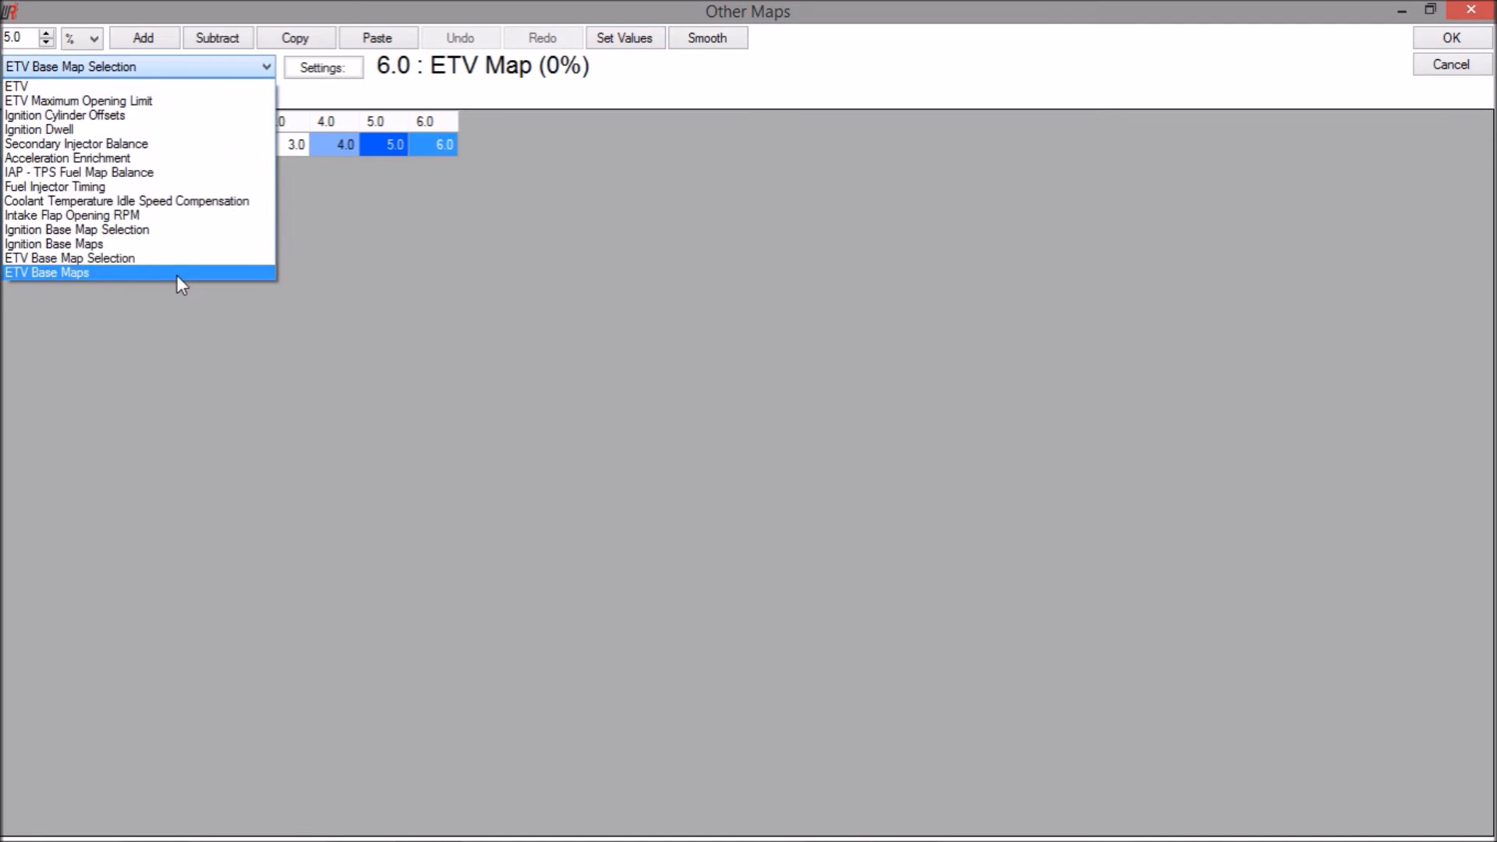
Step: Show the ETV Base Maps table and switch the Group to Base Map 3
left_click(45, 271)
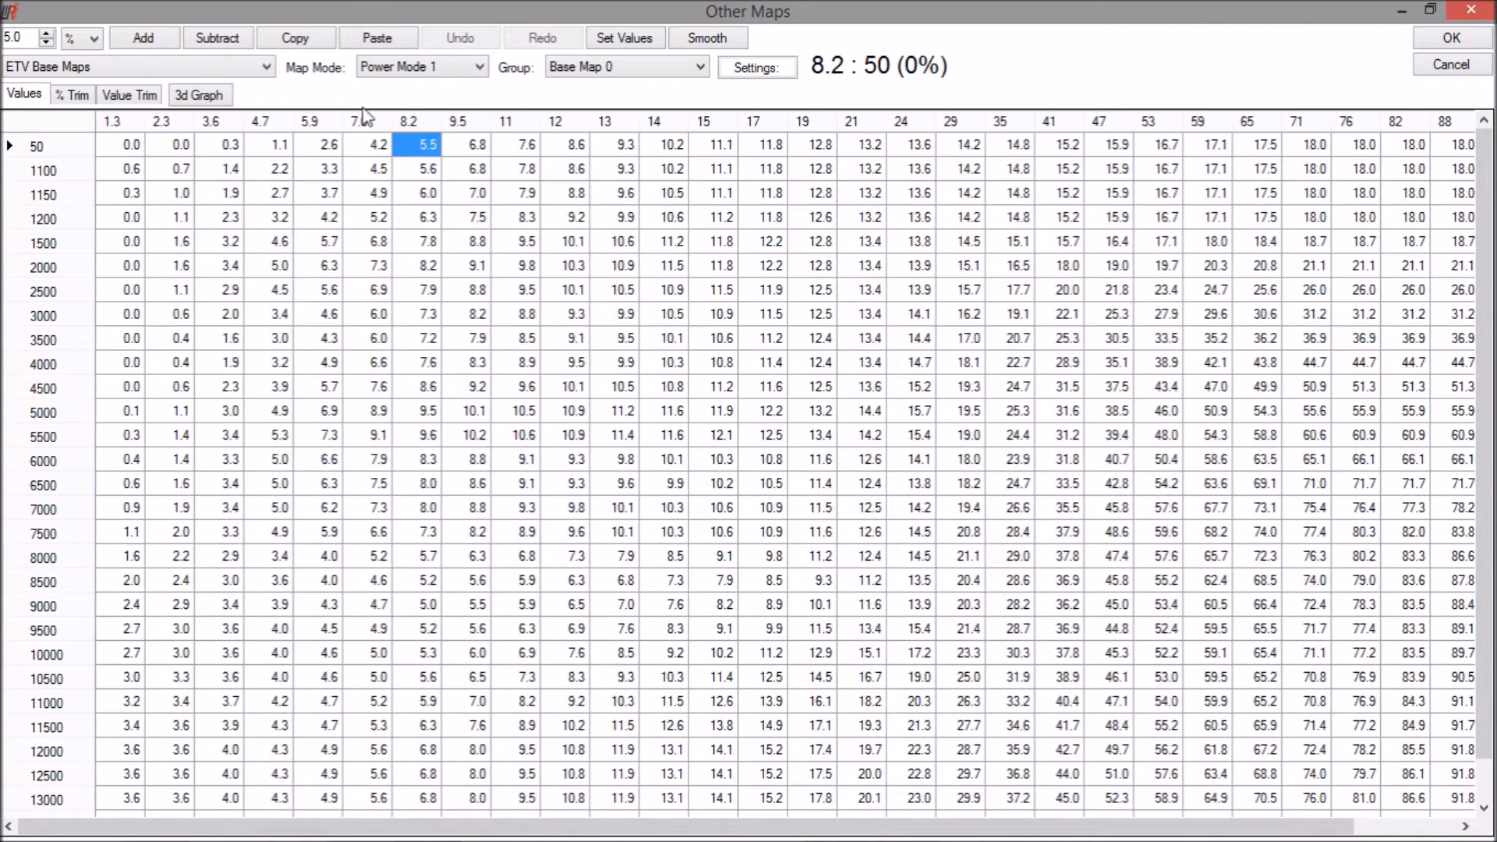
left_click(625, 66)
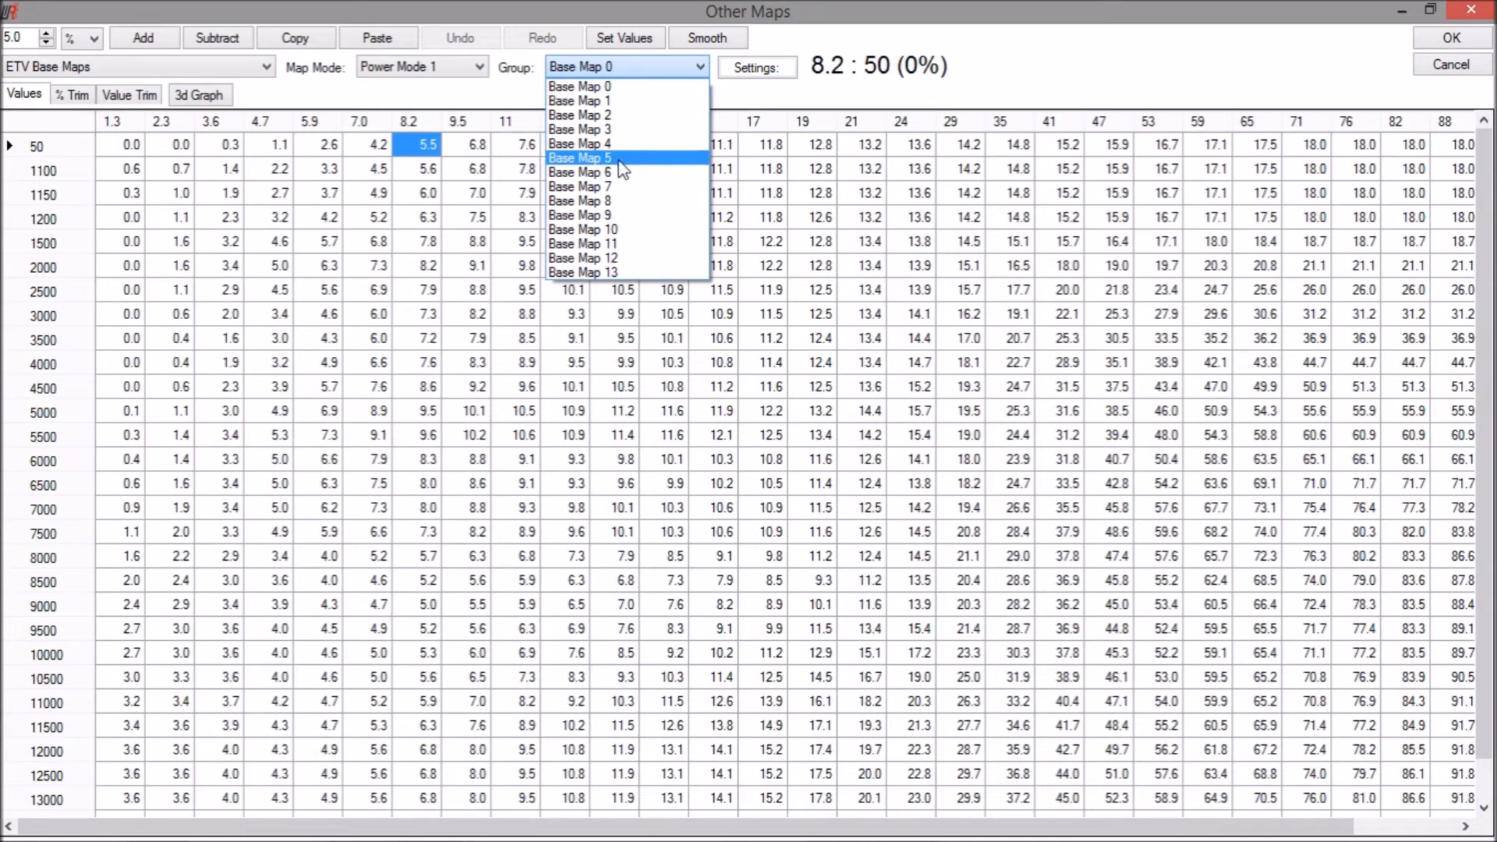
mouse_move(634, 86)
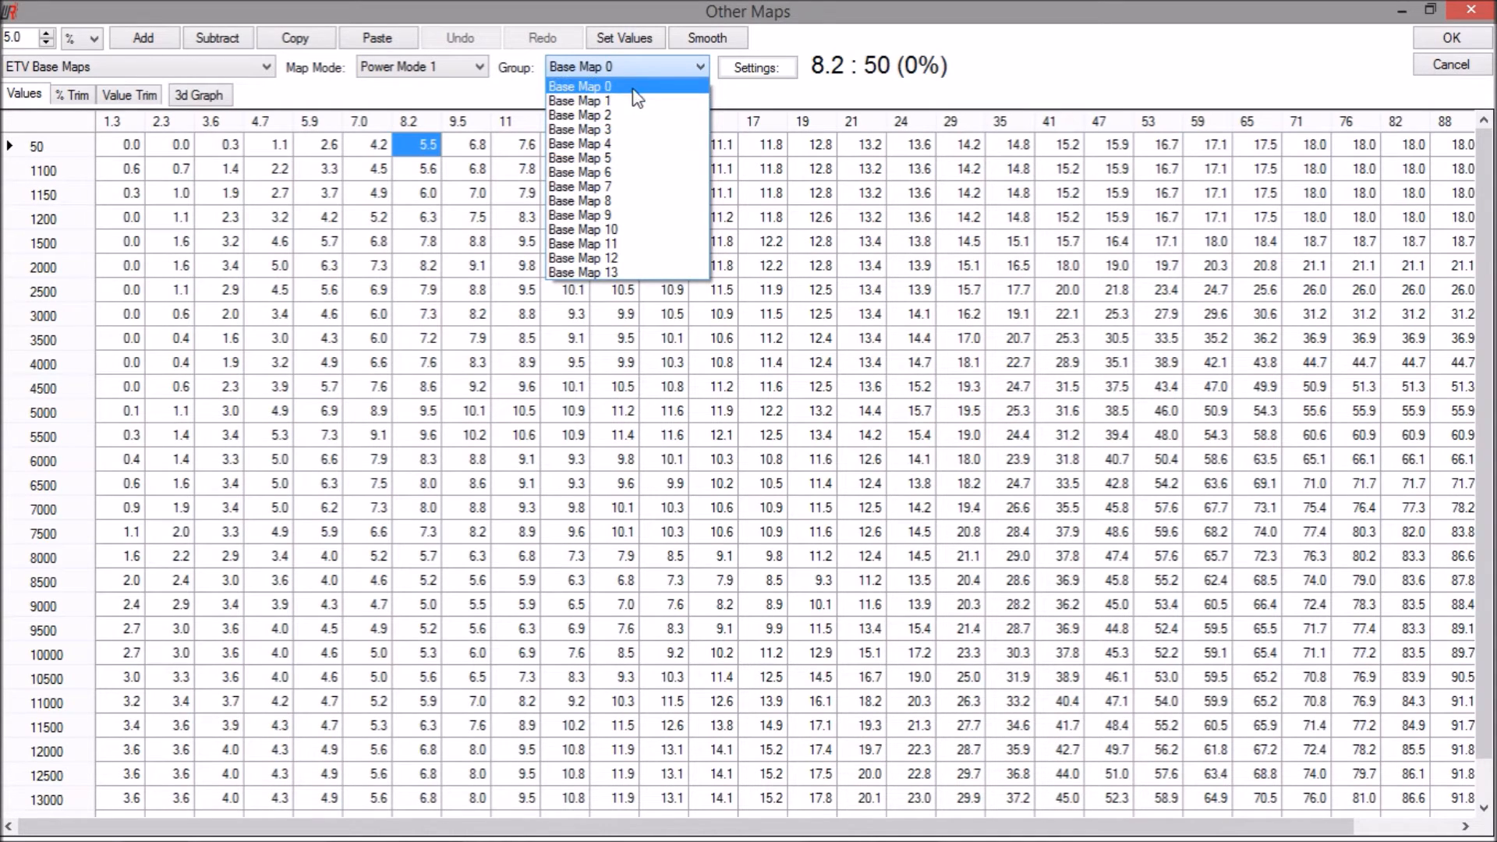
mouse_move(630, 171)
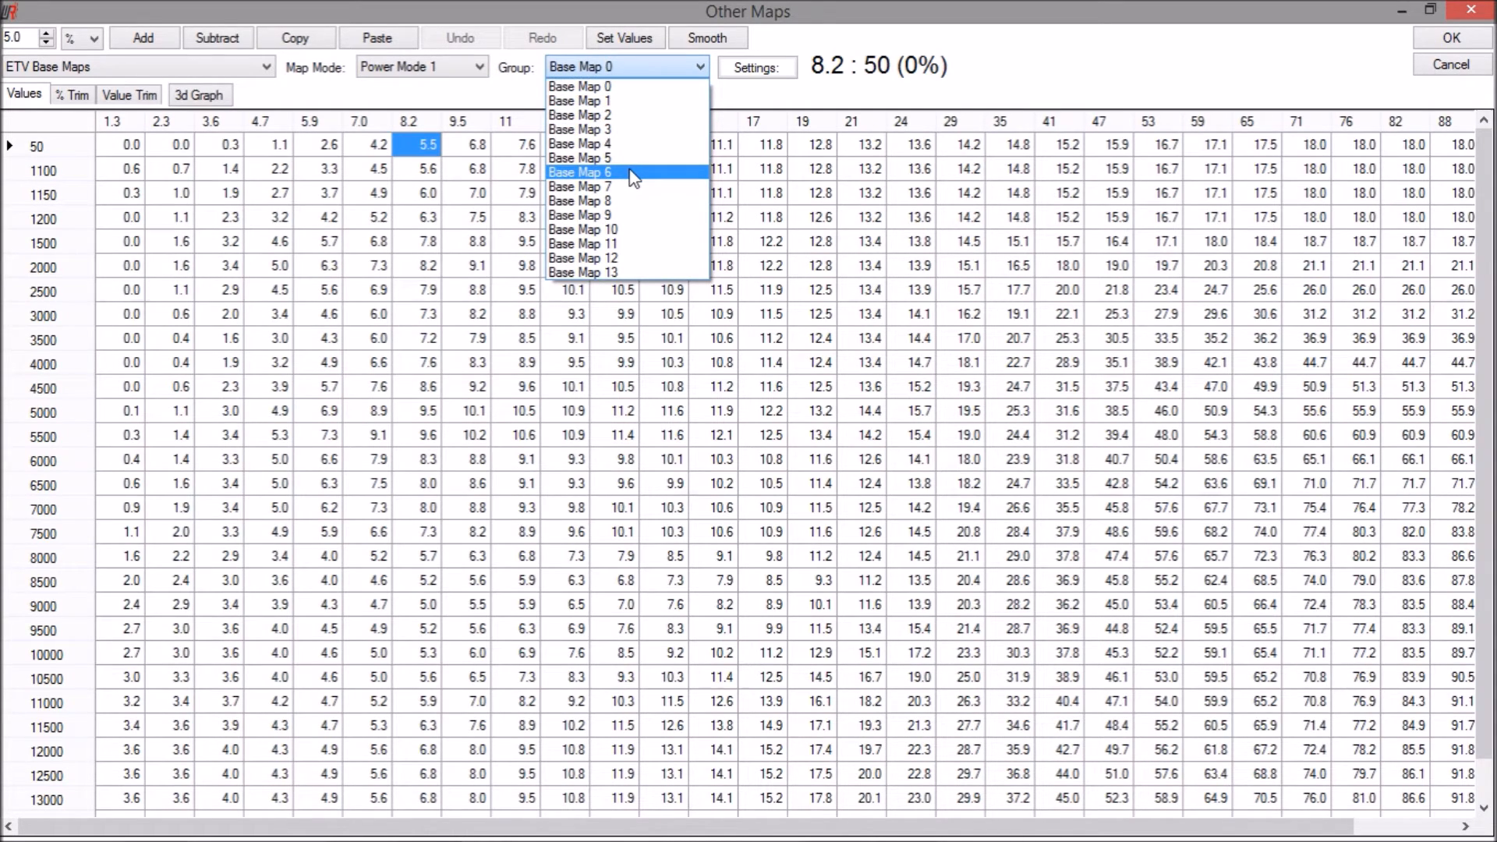
mouse_move(638, 129)
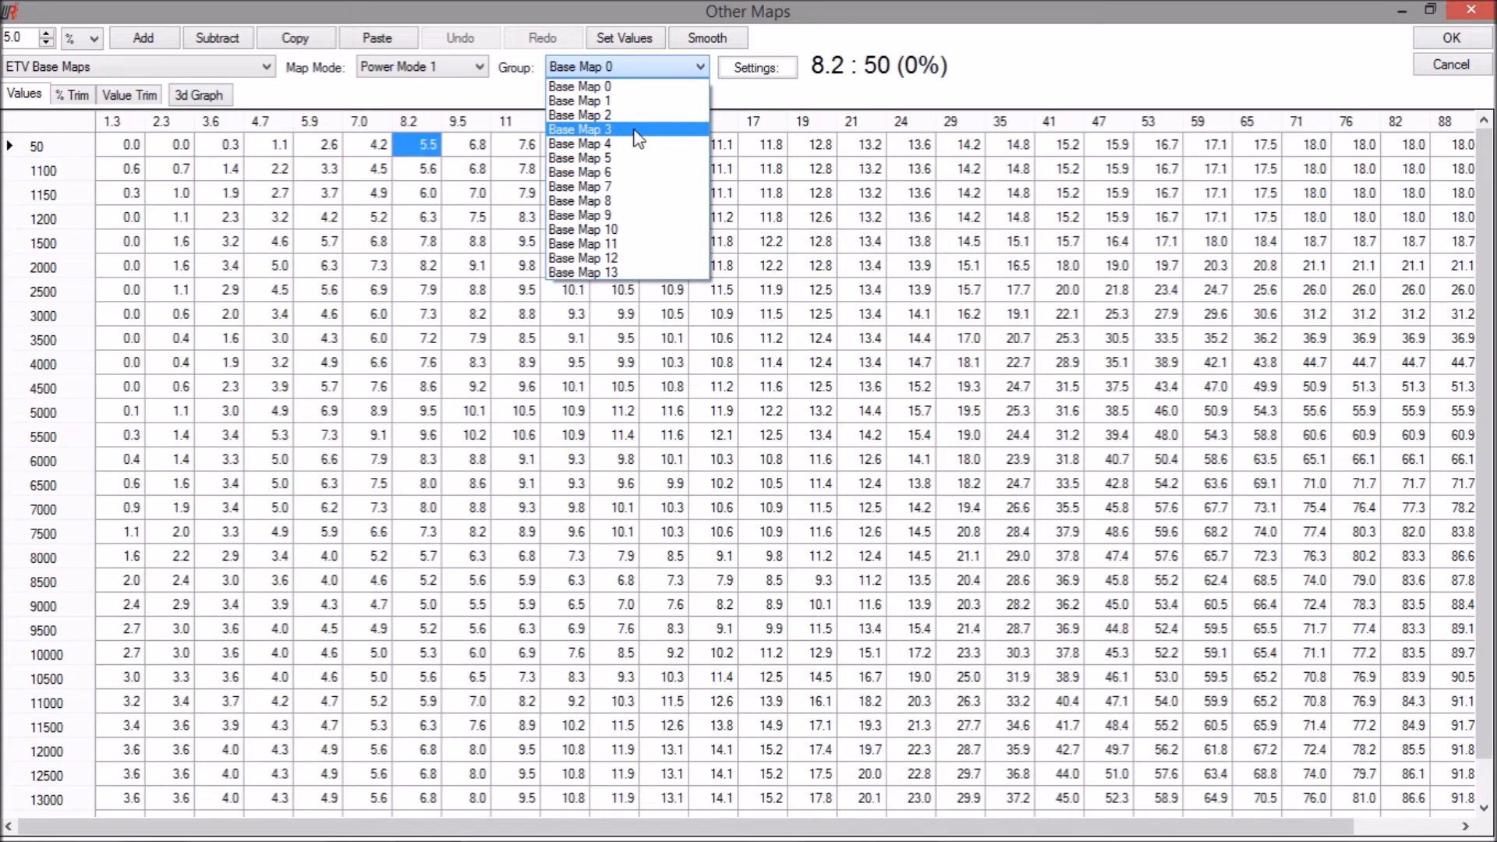
left_click(581, 130)
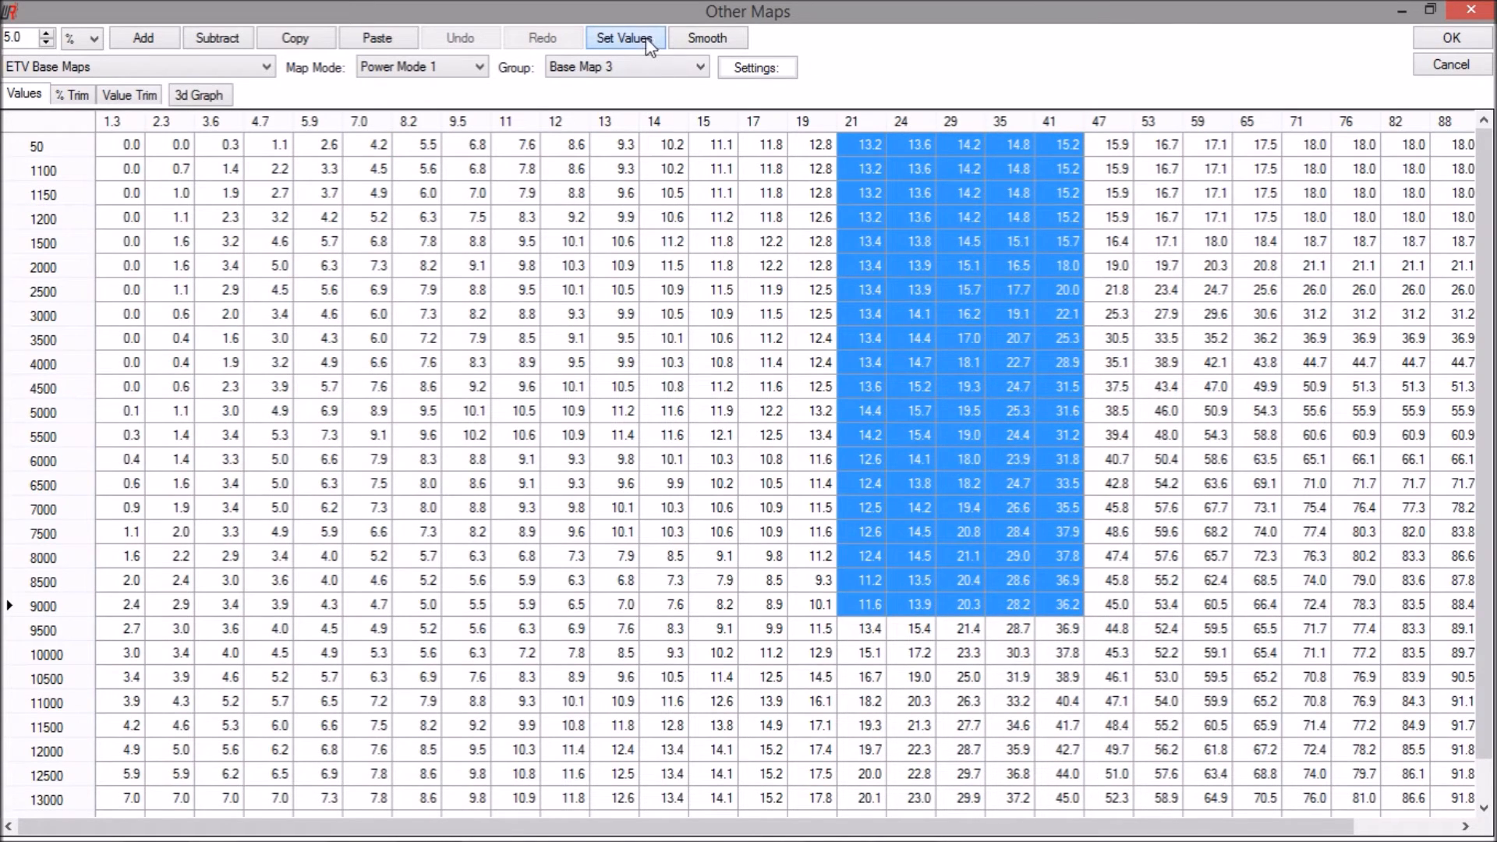
Step: Set columns 21–41, rows 50–9000 of Base Map 3 to 15
left_click(622, 37)
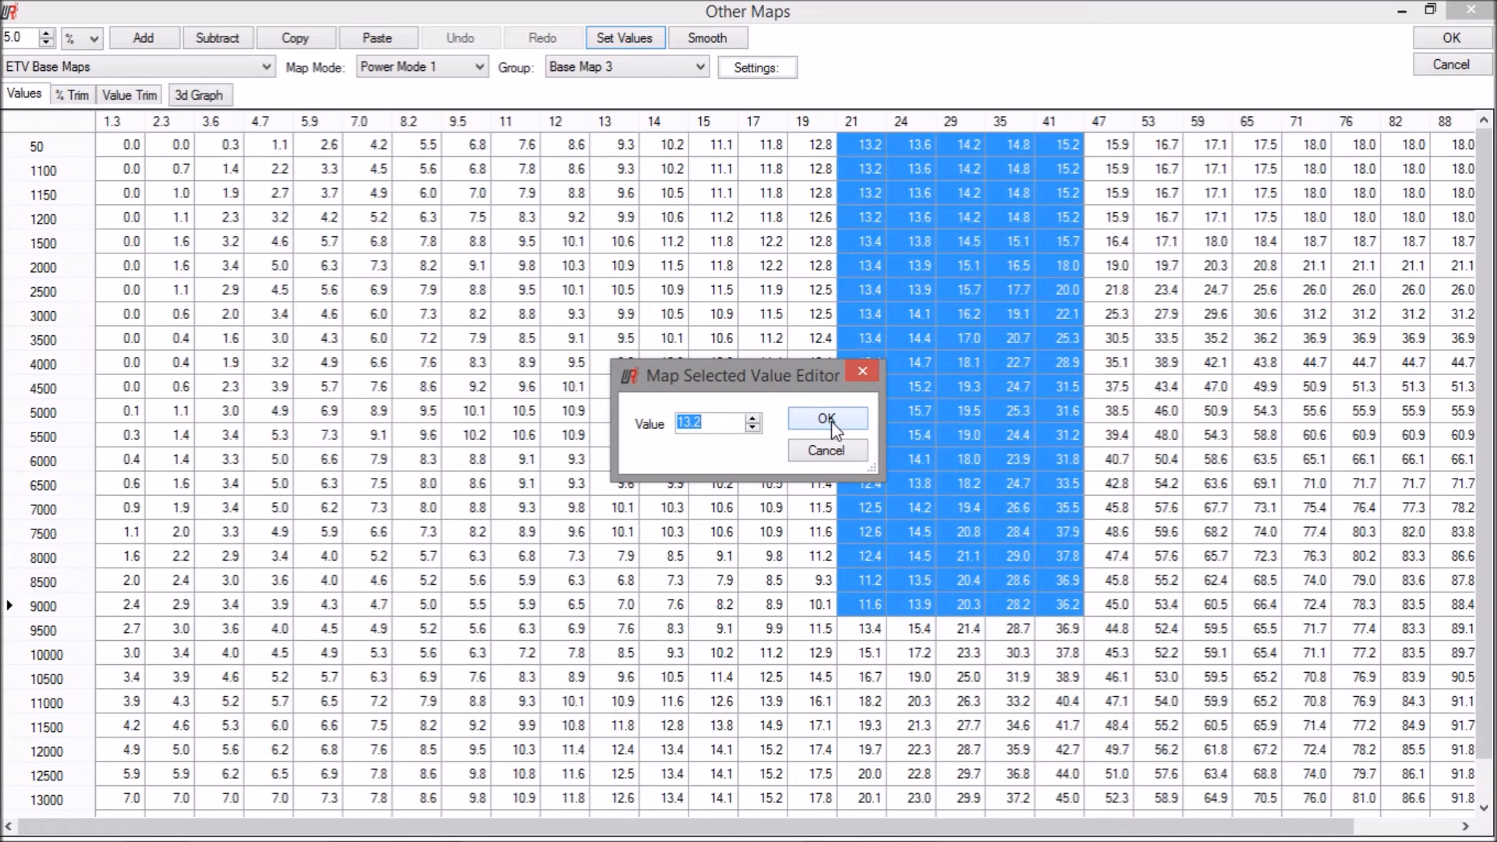
type("15")
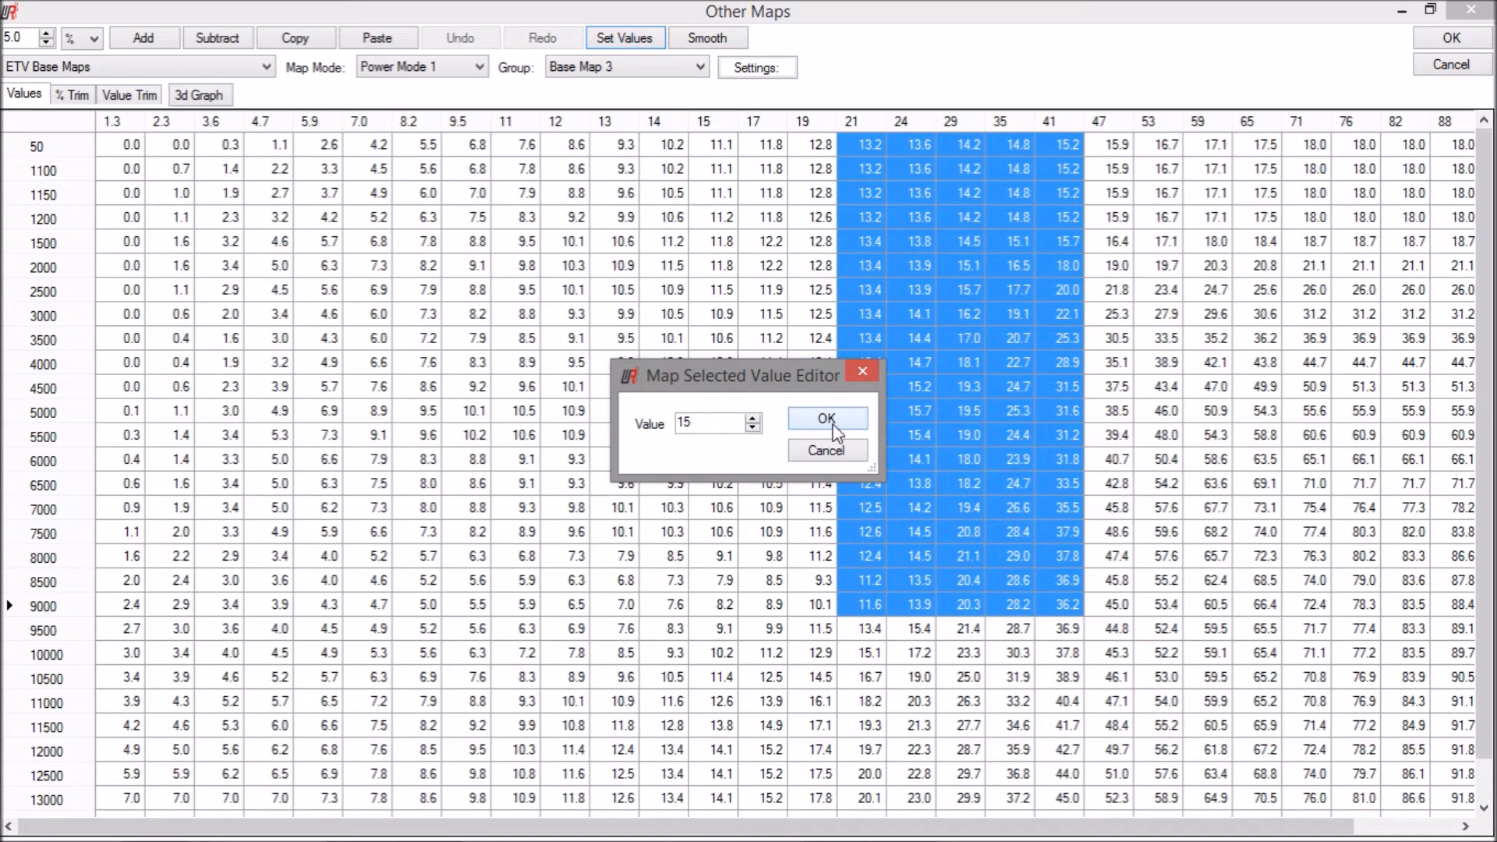
left_click(826, 418)
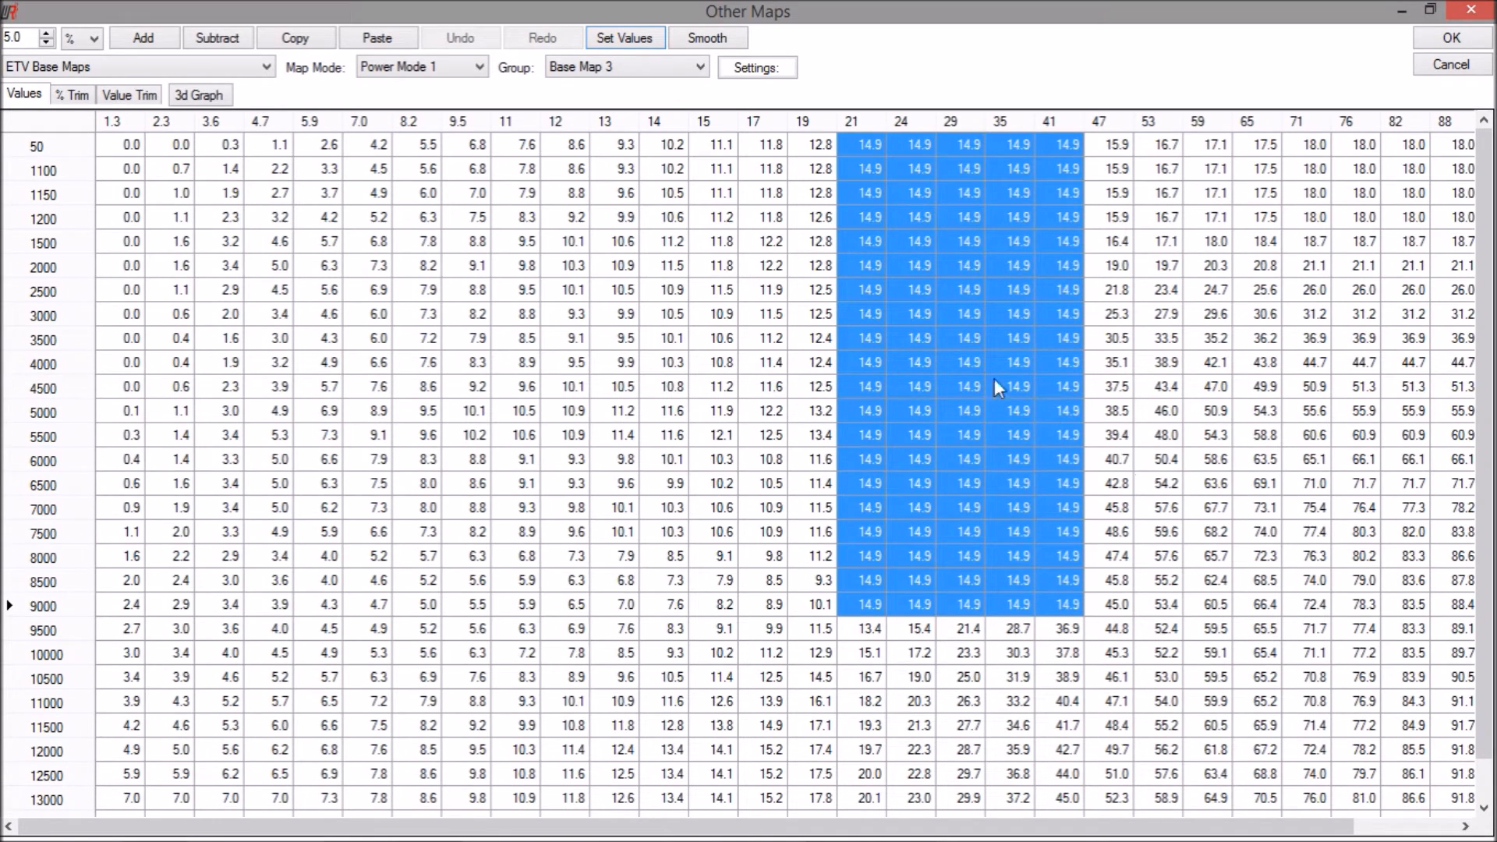
mouse_move(1213, 521)
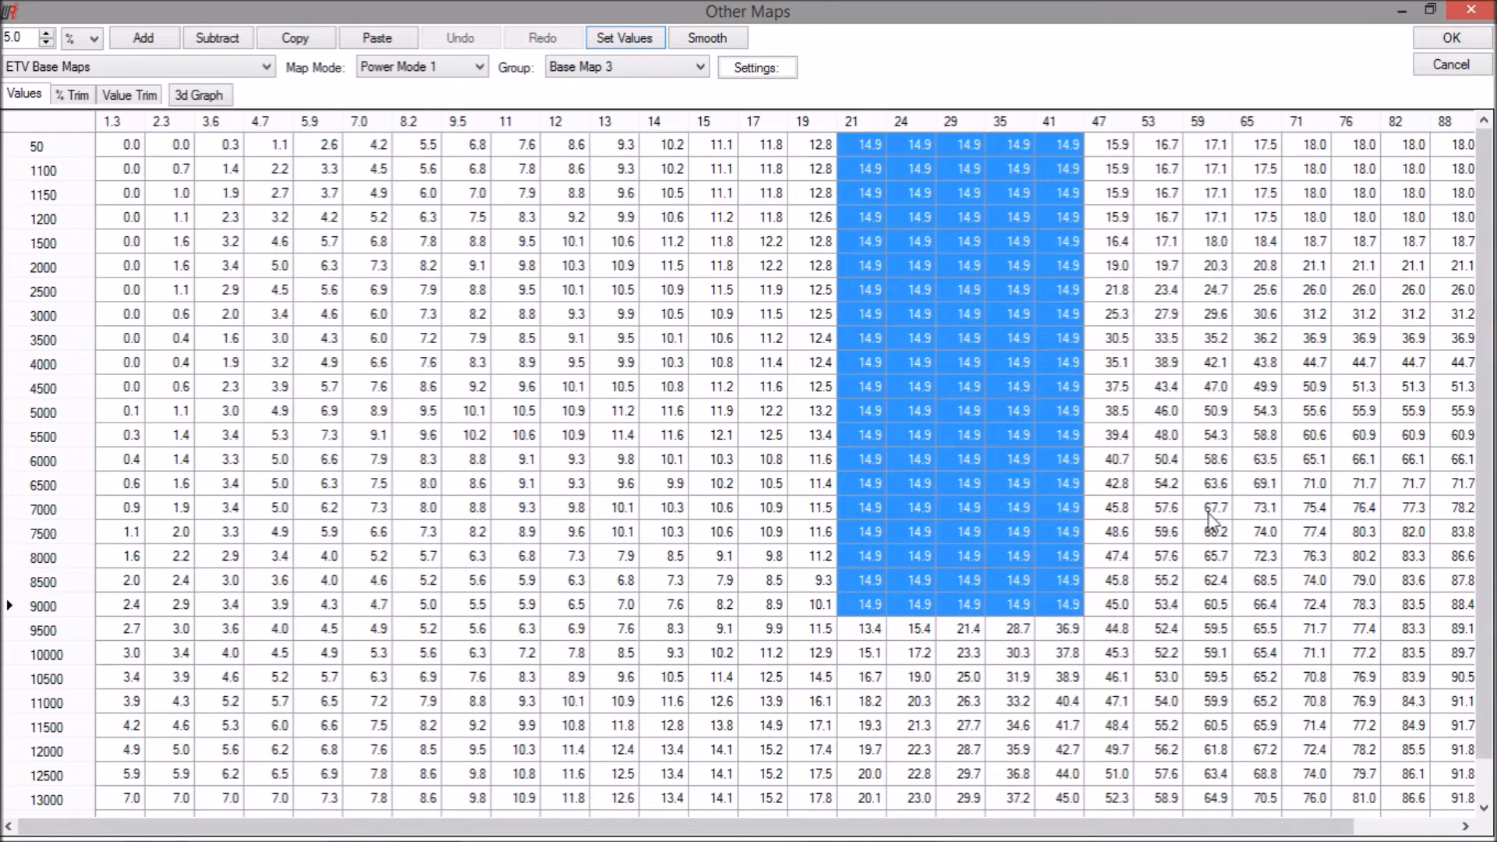
mouse_move(859, 262)
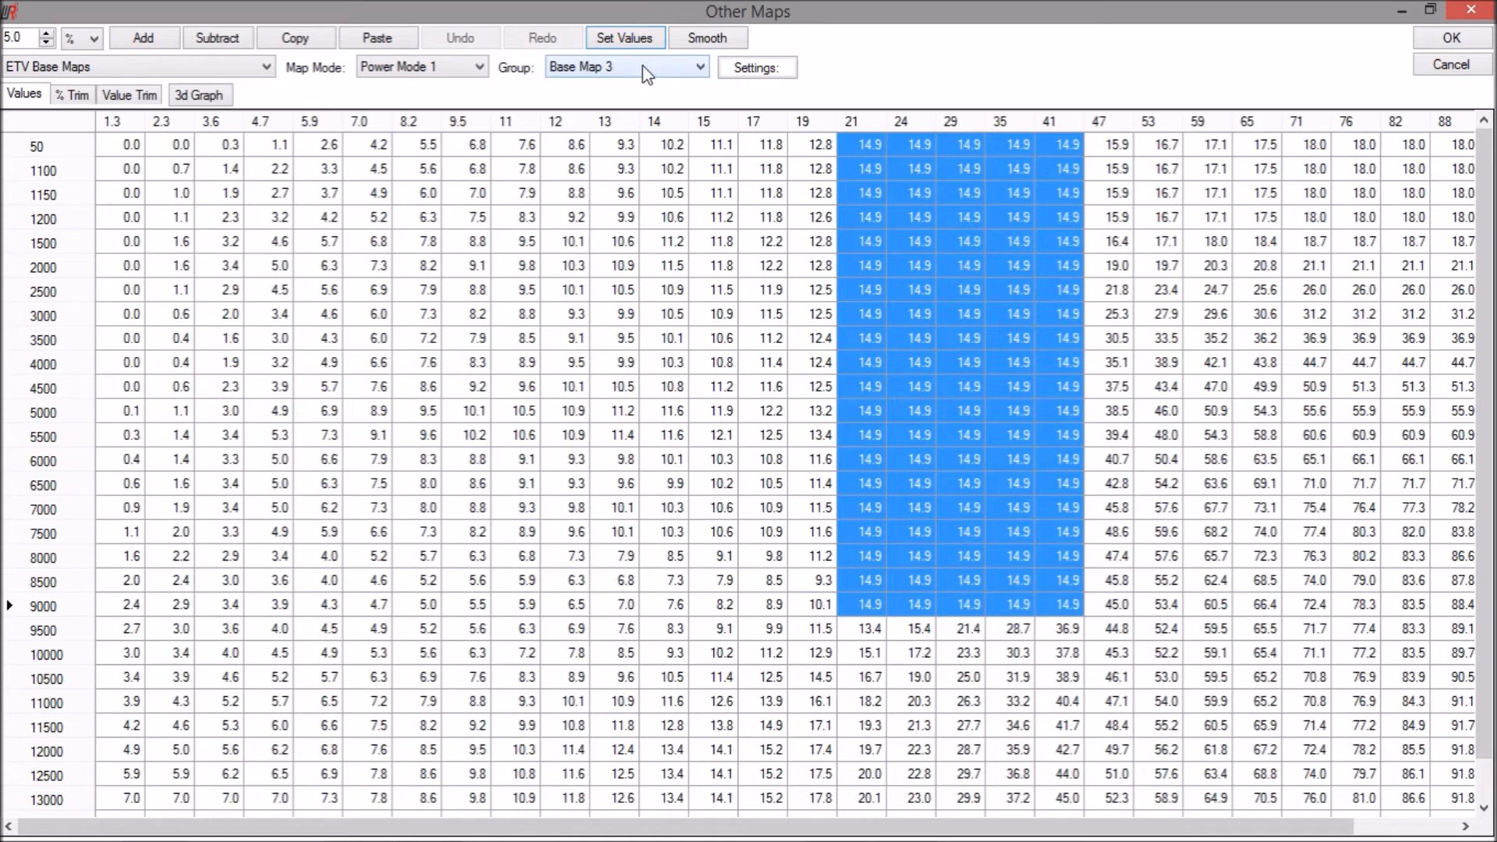
Step: Set the same 21–41 / 50–9000 block in Base Map 4 to 20
left_click(627, 67)
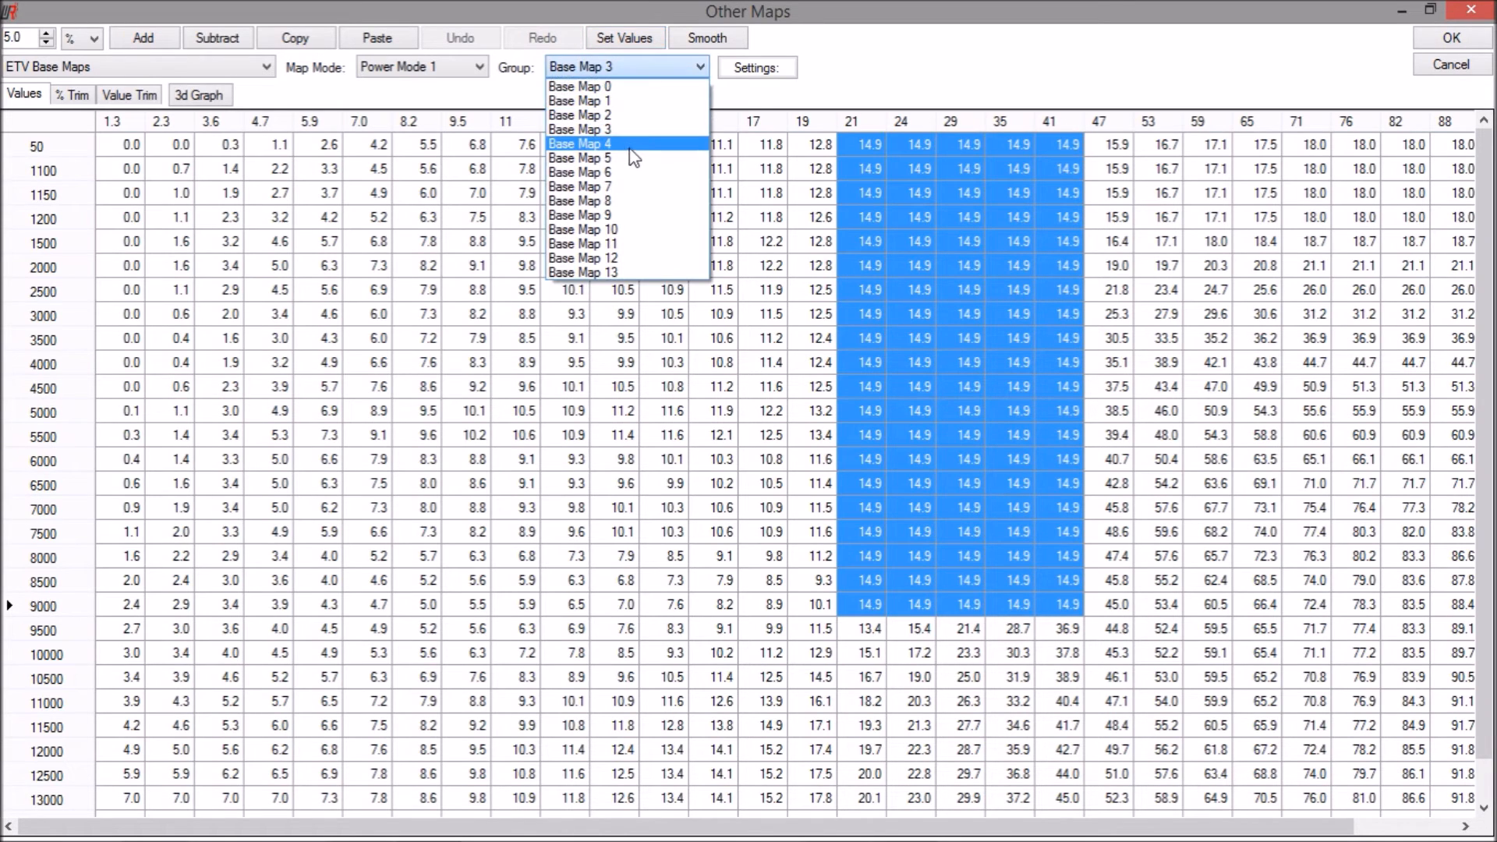
left_click(580, 144)
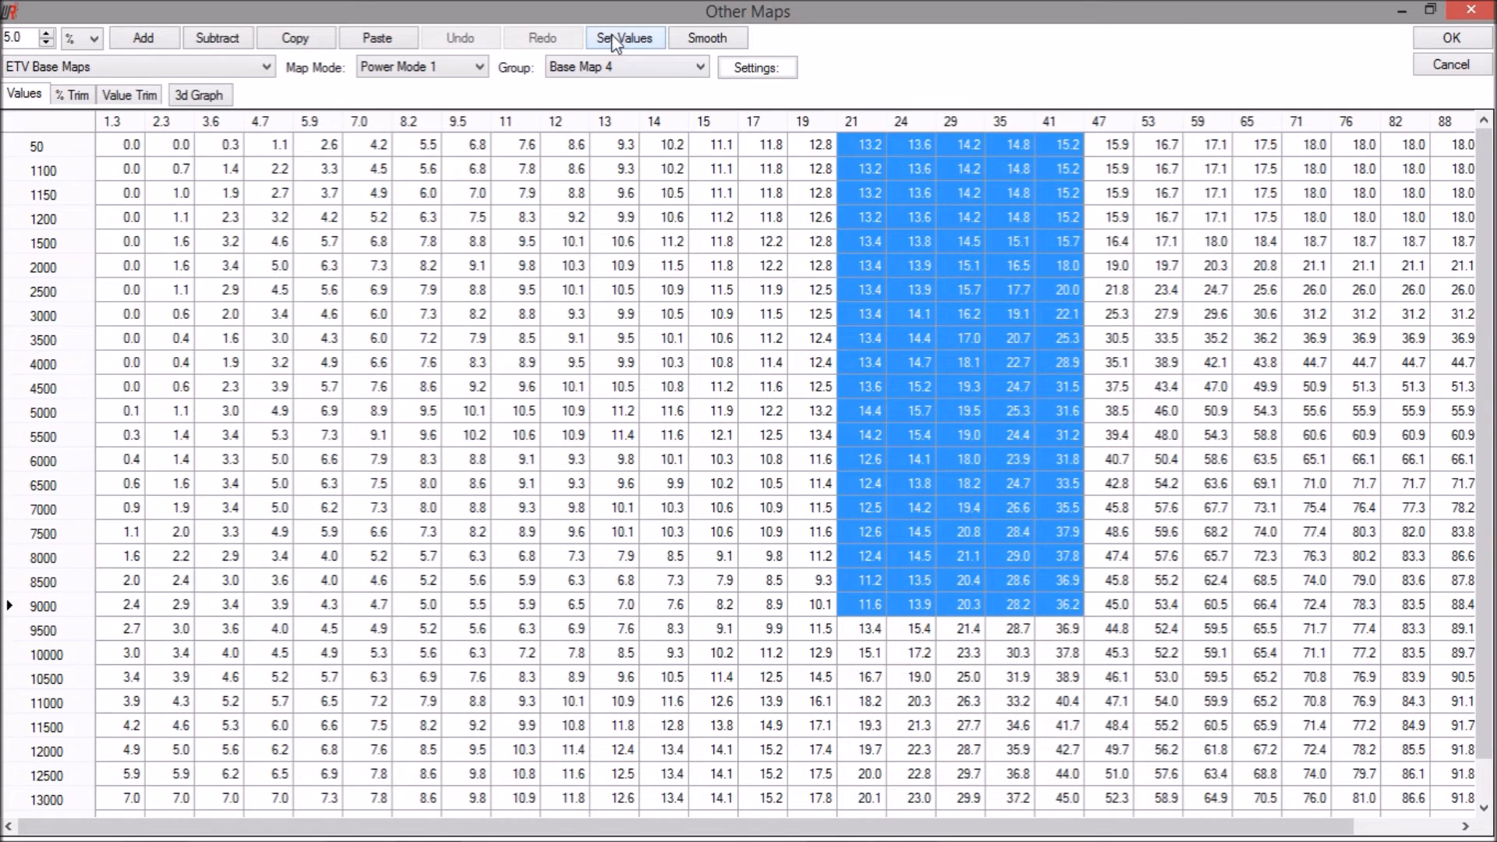
left_click(624, 37)
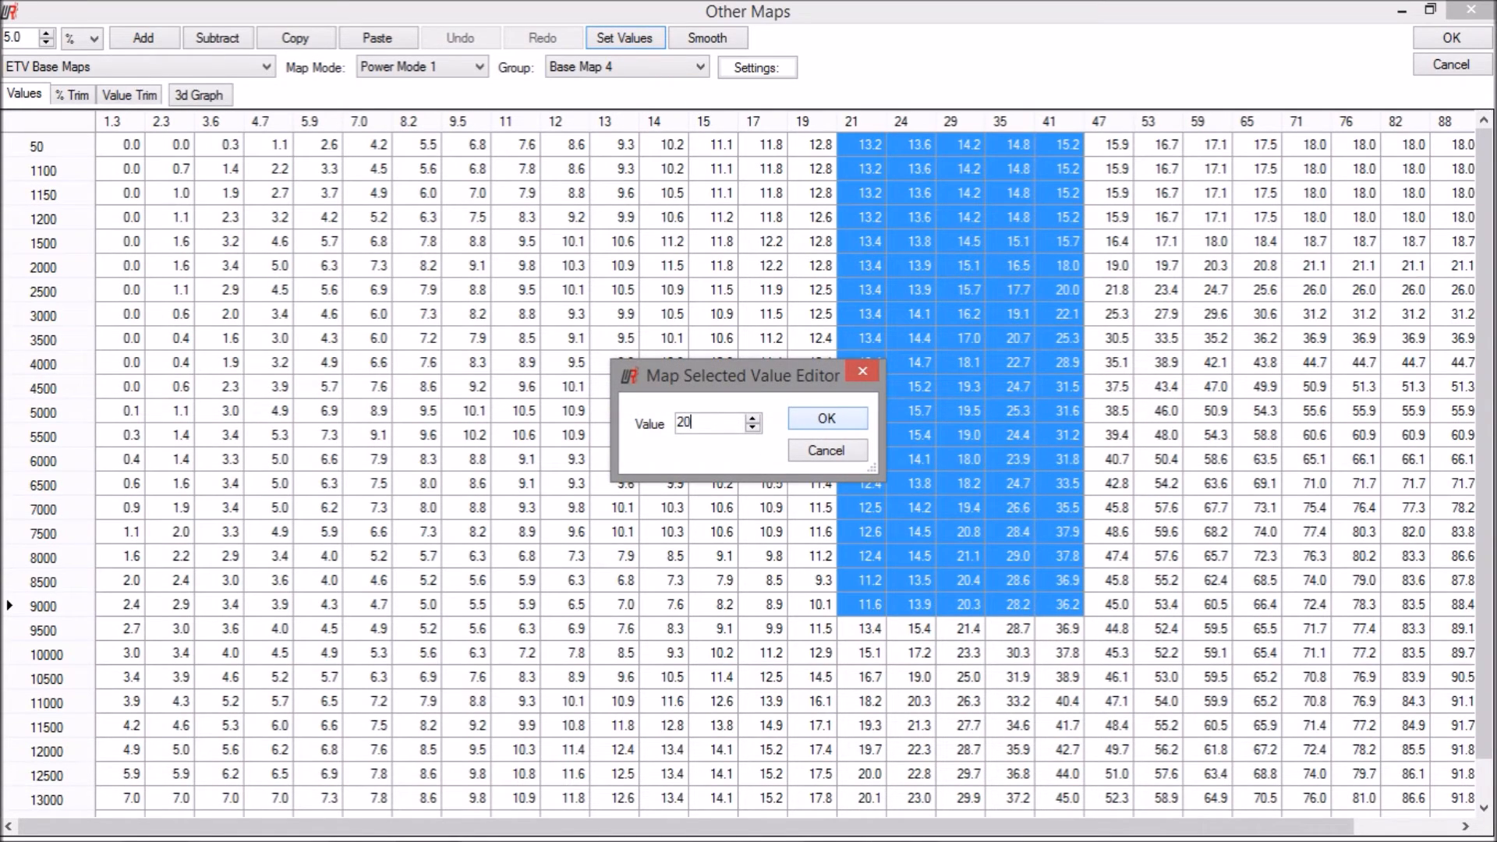
left_click(825, 418)
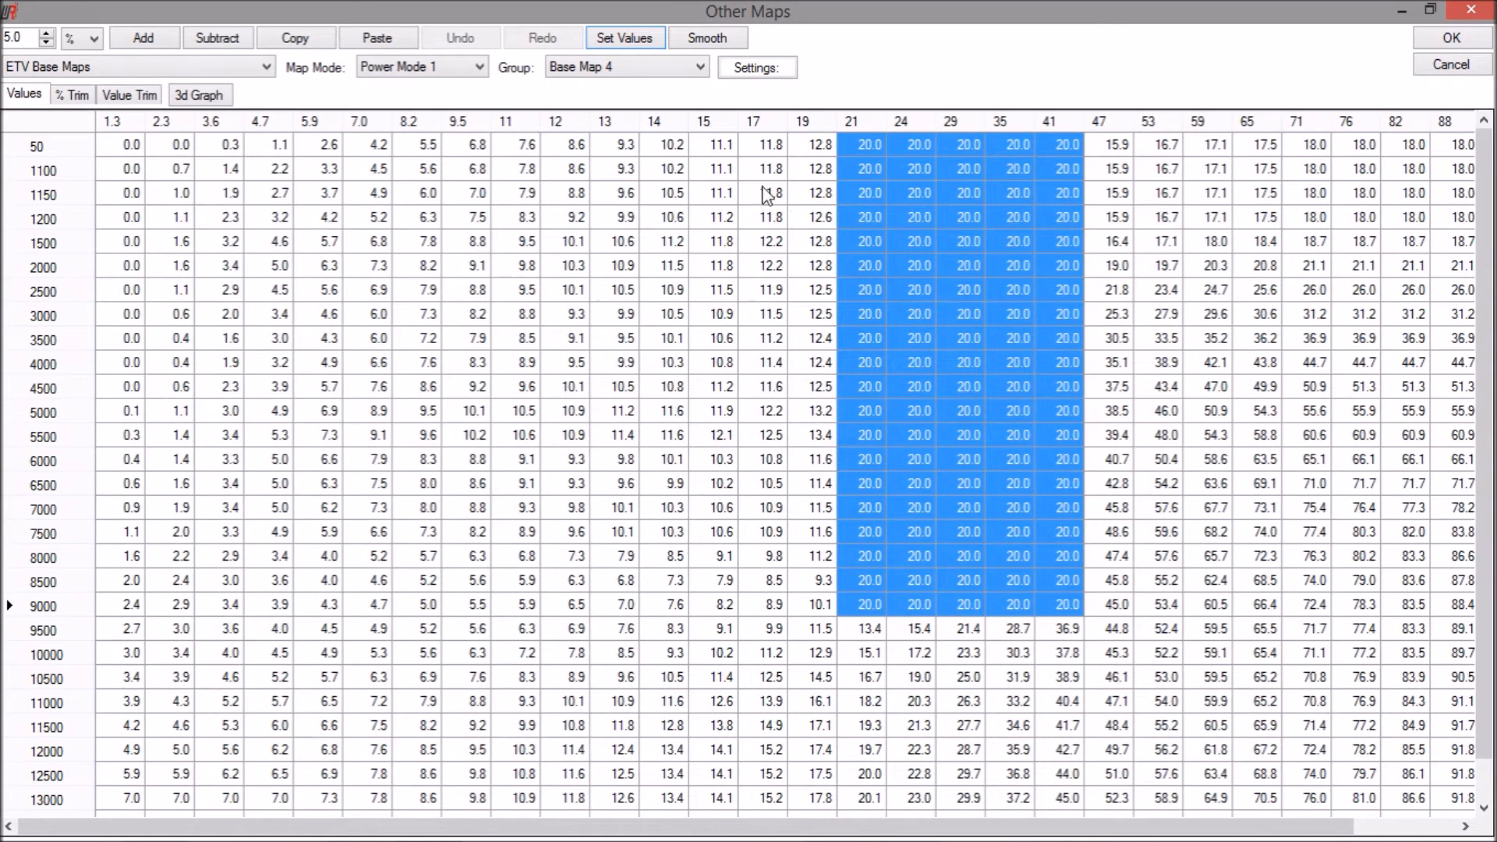
Step: Set that block in Base Map 5 to 25
left_click(625, 67)
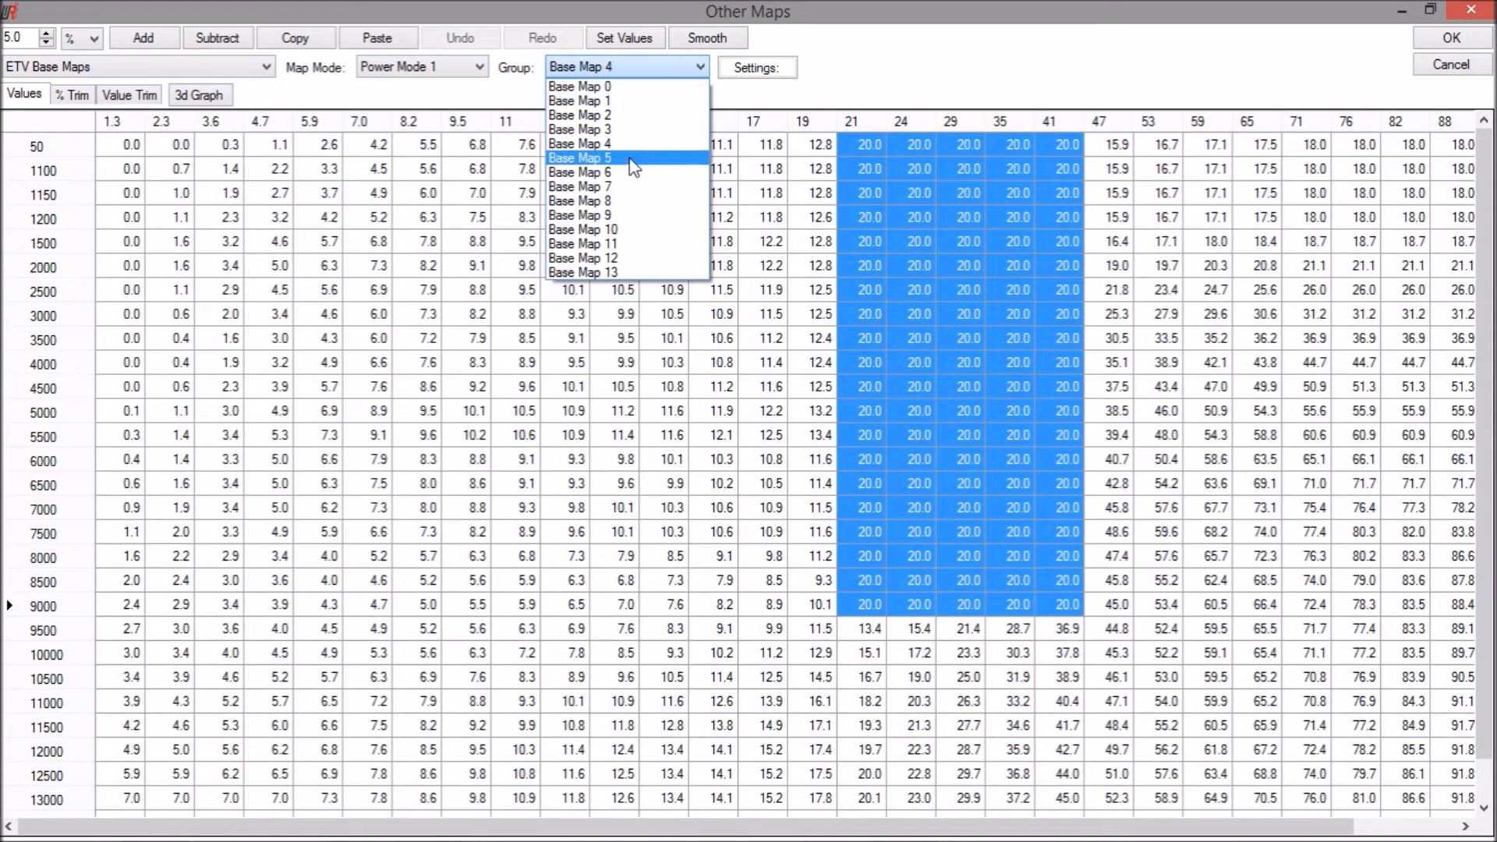
left_click(580, 158)
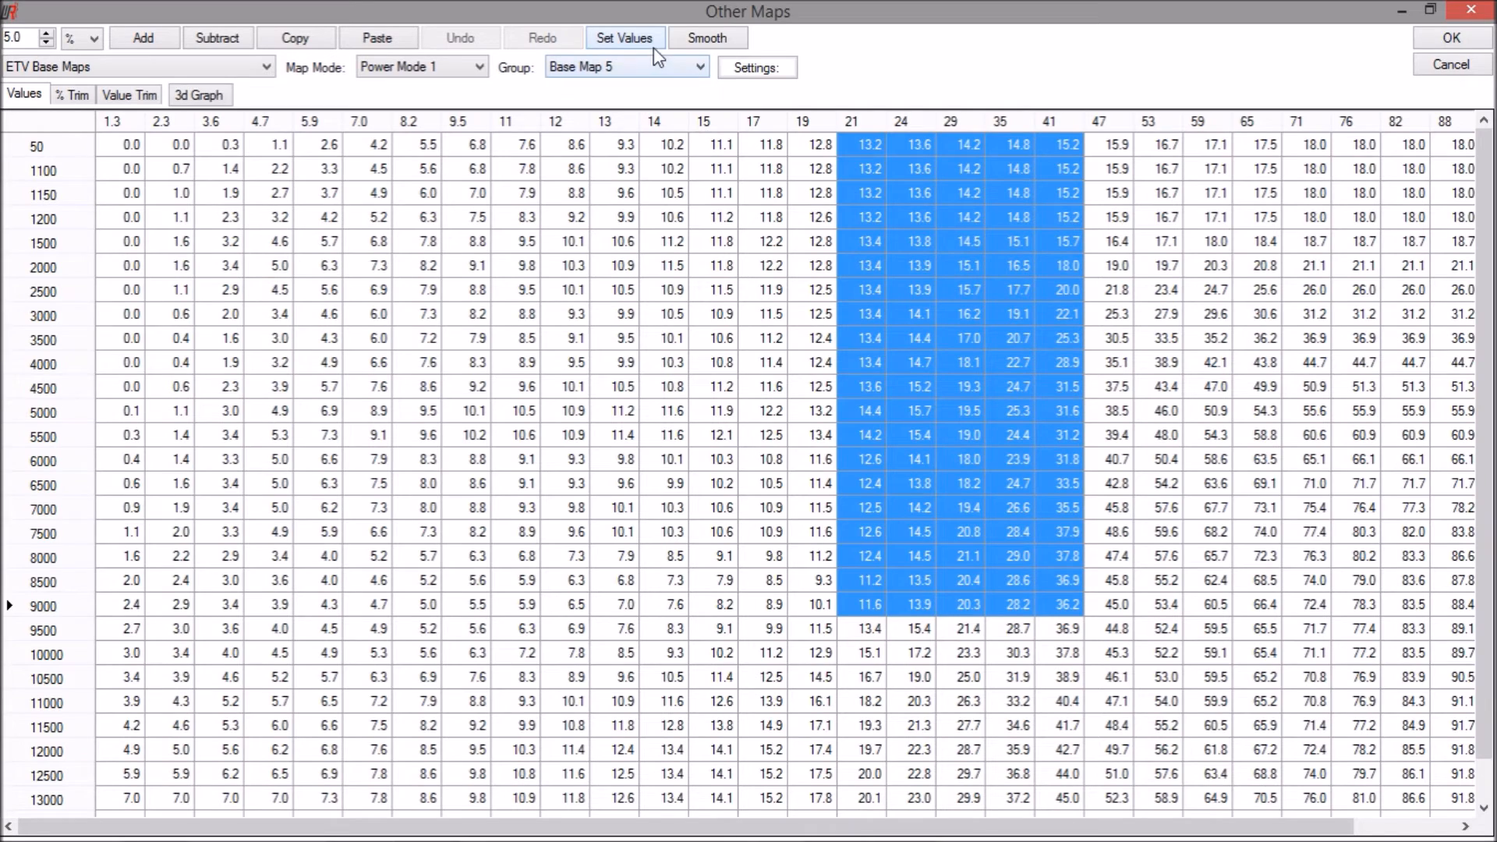
left_click(624, 38)
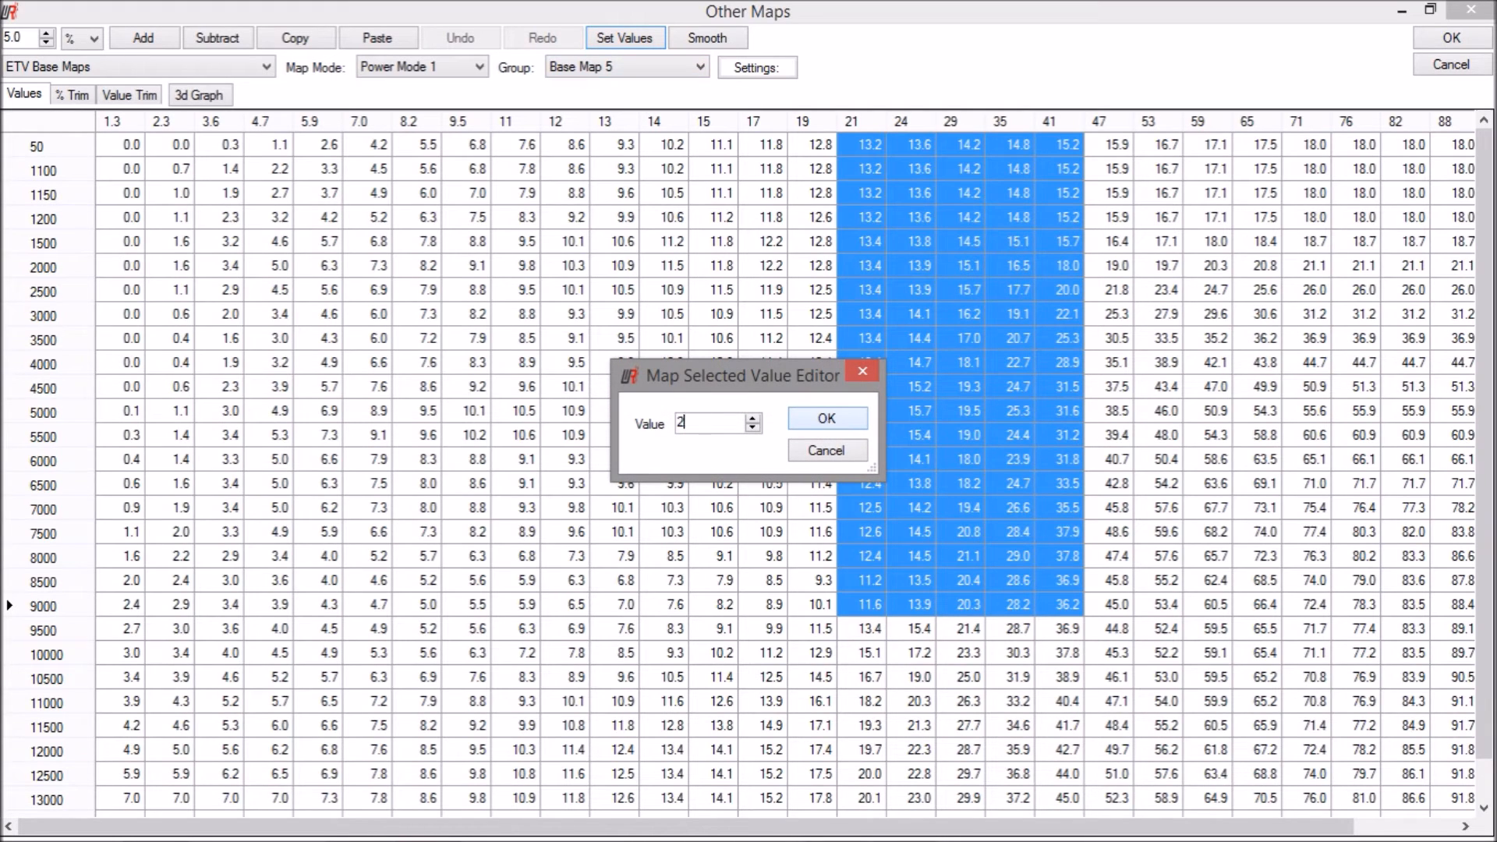
left_click(825, 418)
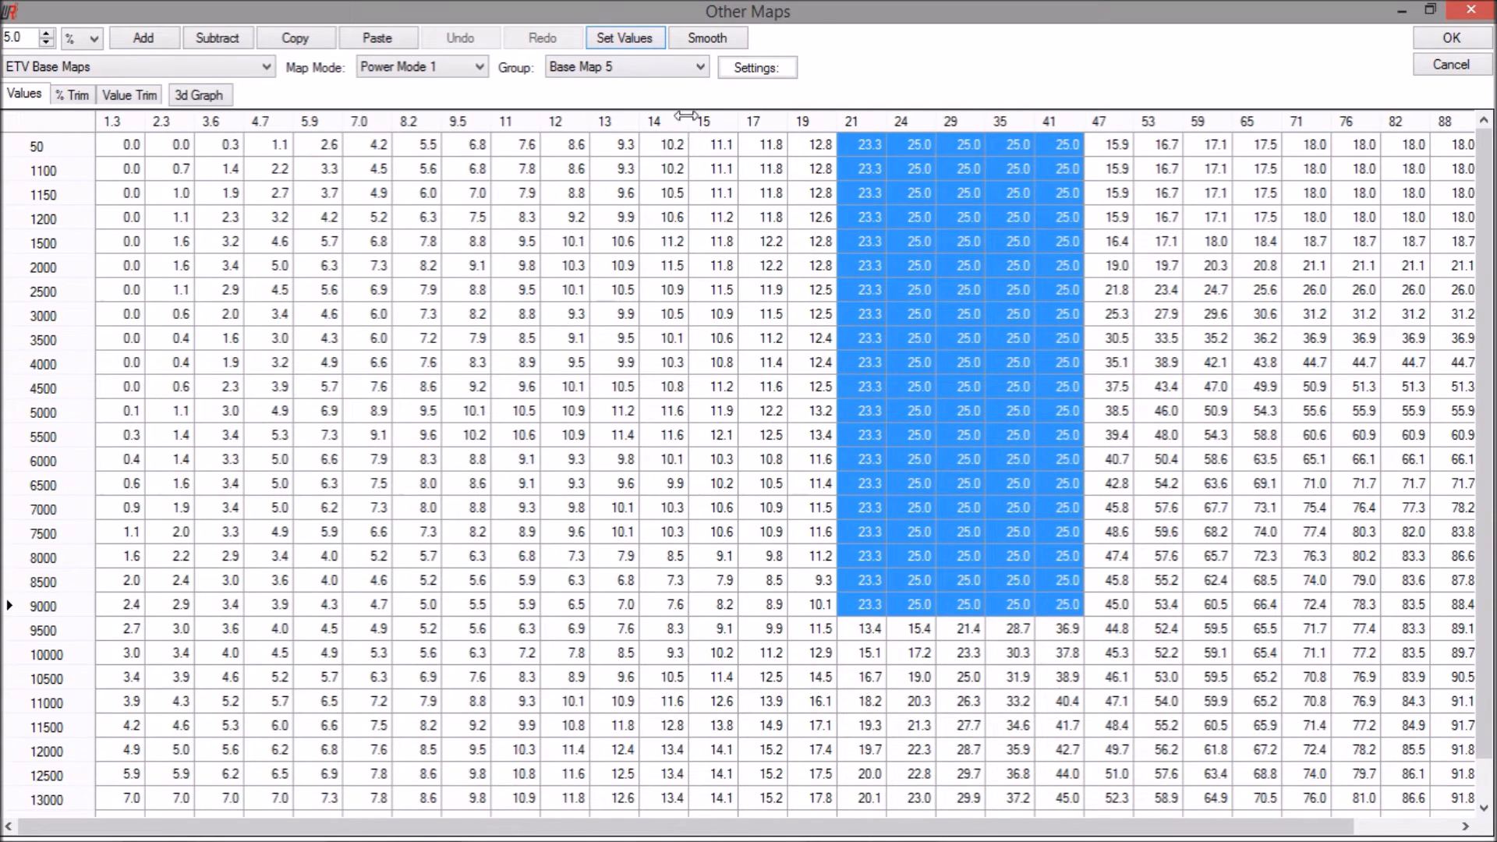
left_click(626, 67)
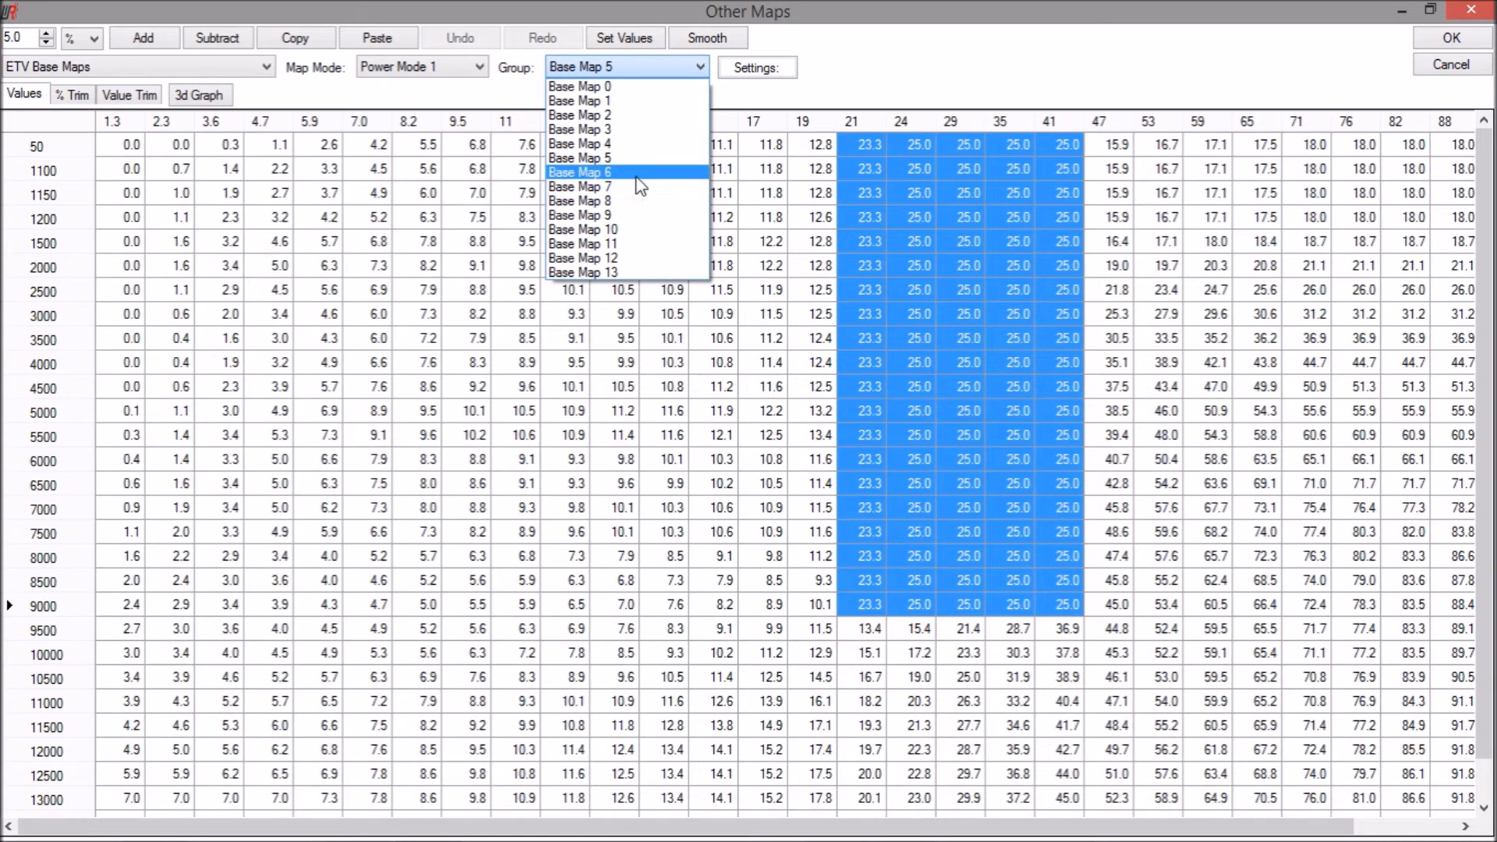
Step: Set Base Map 6's 21–41 block up to 8000 rpm to 30, so it reads 23.3–30.0
left_click(580, 171)
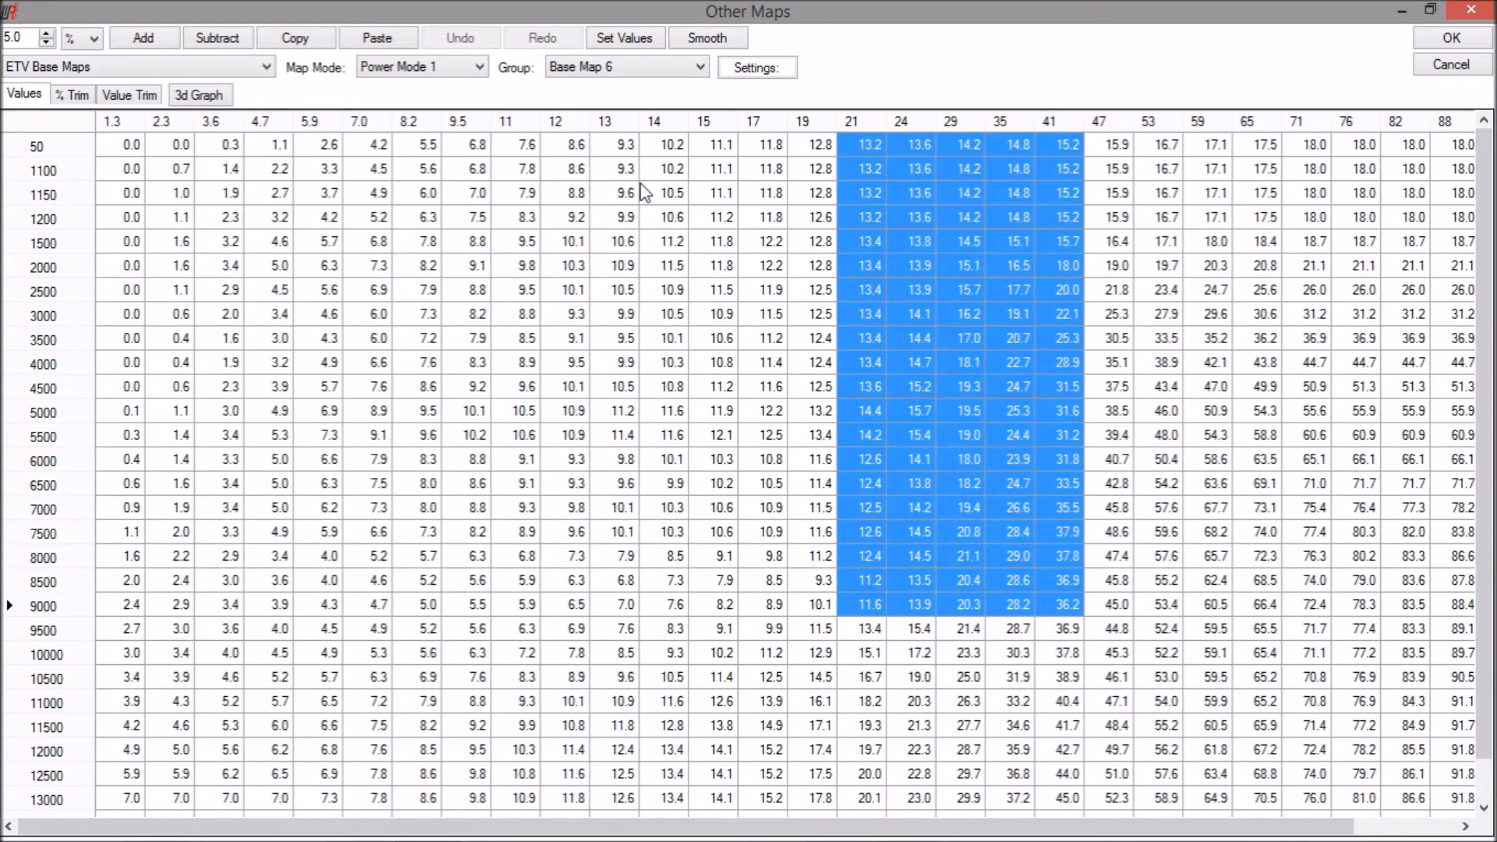
left_click(624, 38)
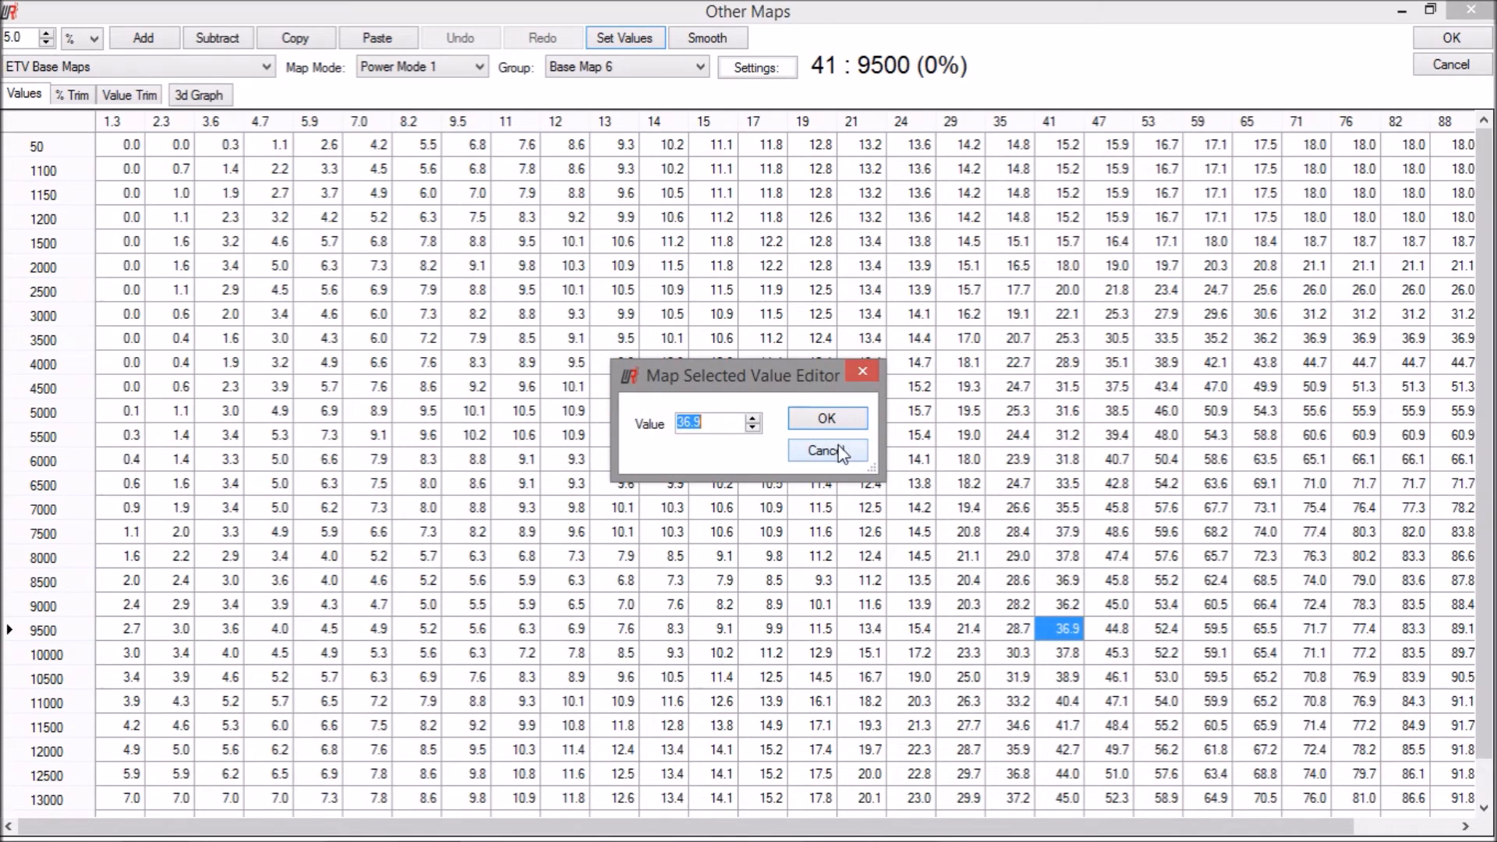
left_click(825, 449)
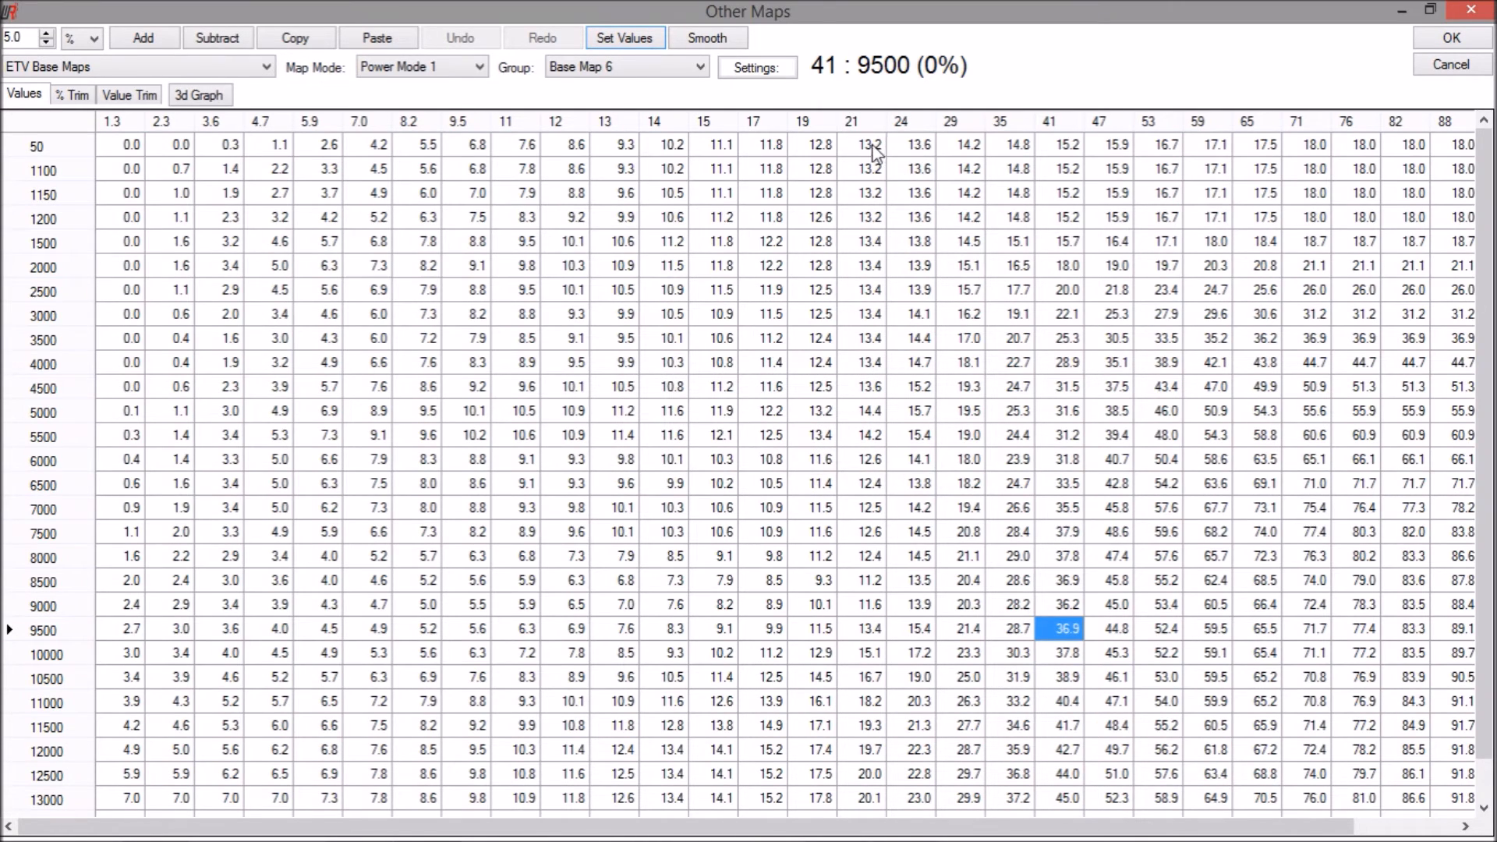
left_click(624, 37)
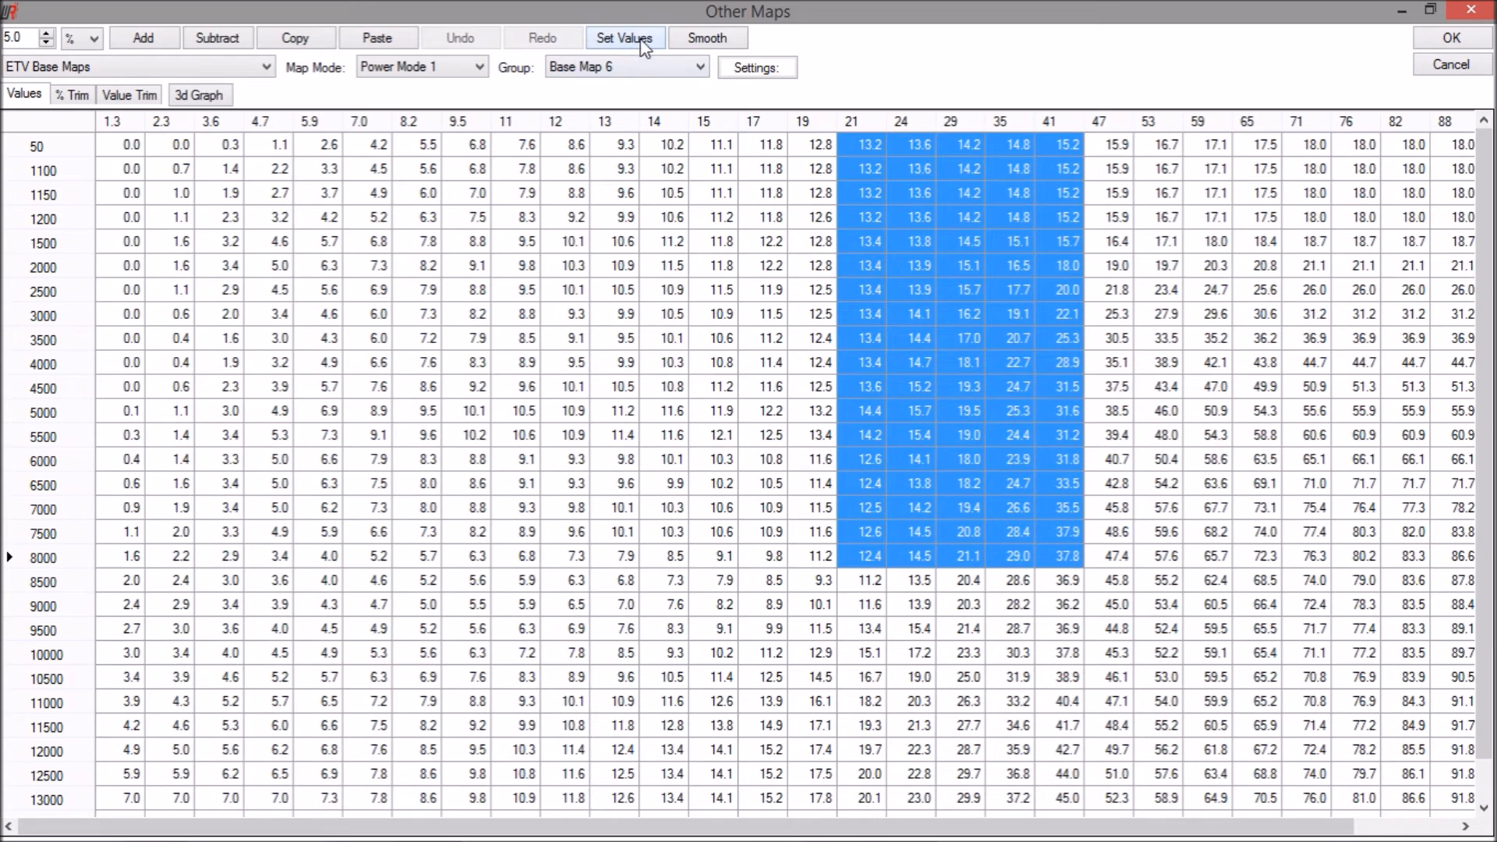
left_click(624, 37)
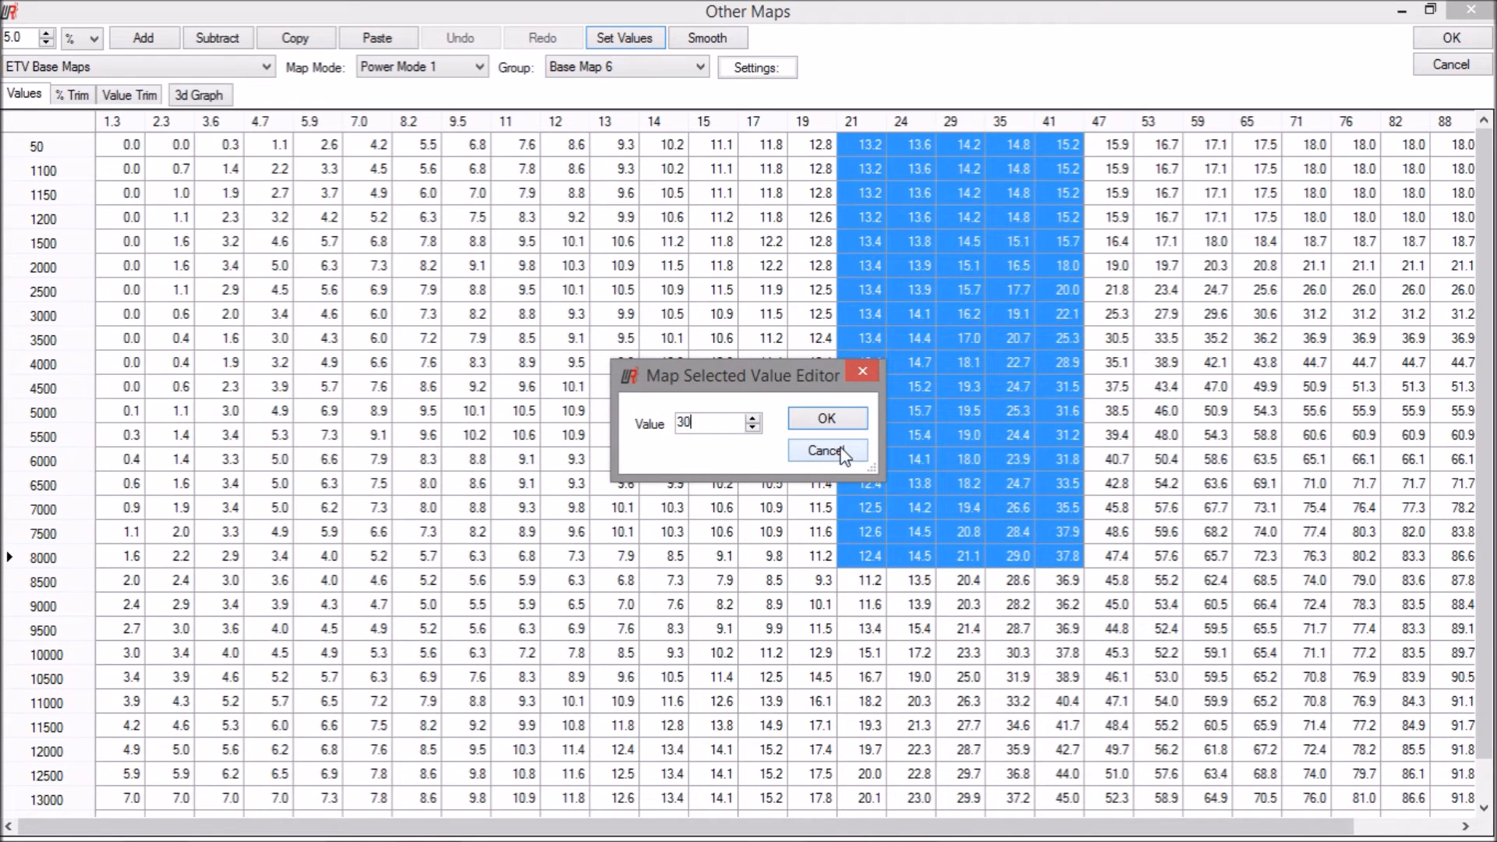
left_click(825, 418)
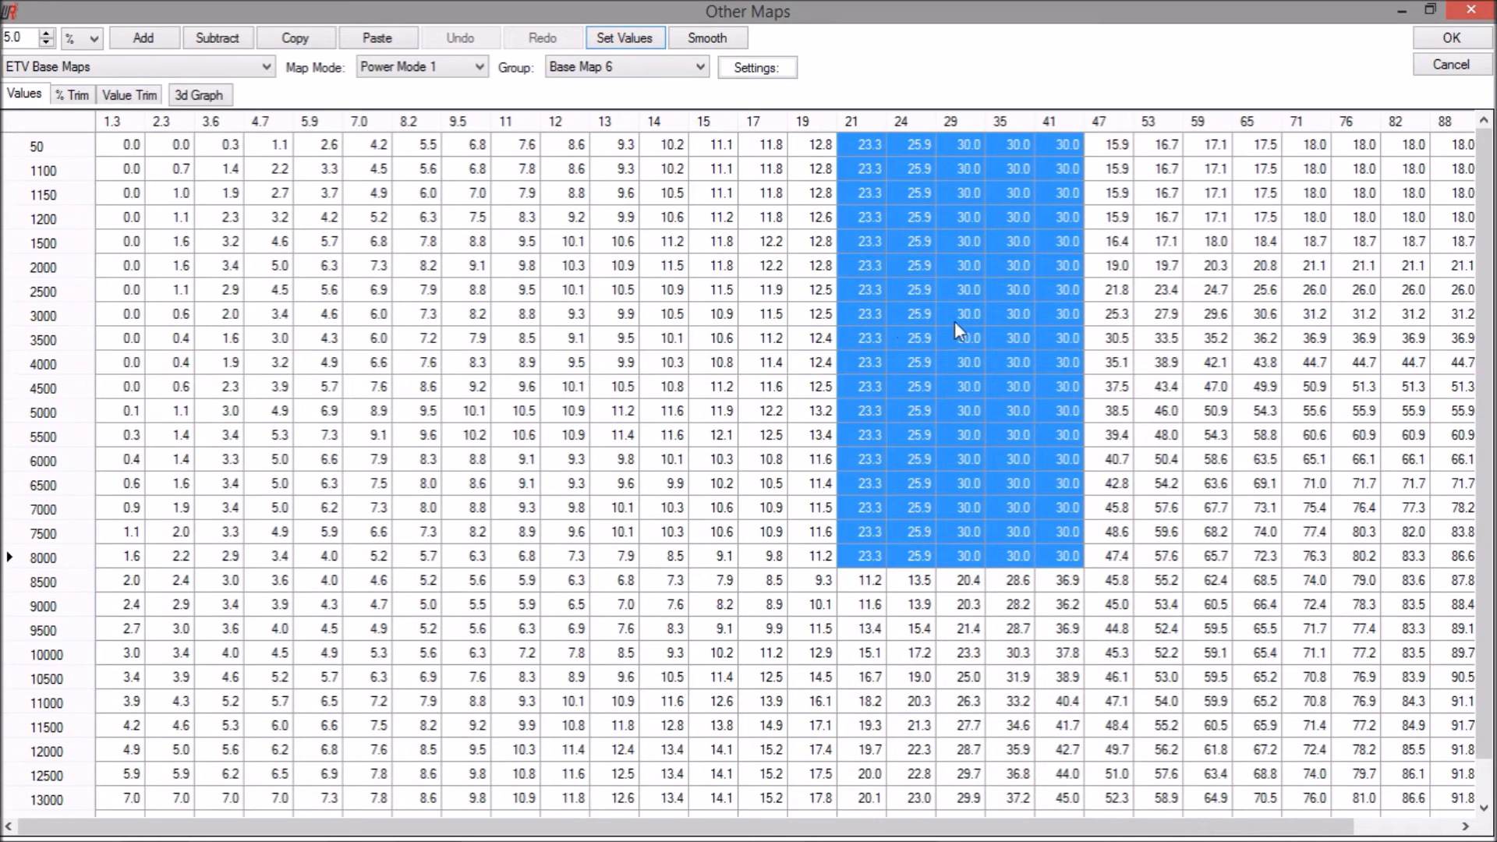
mouse_move(231, 89)
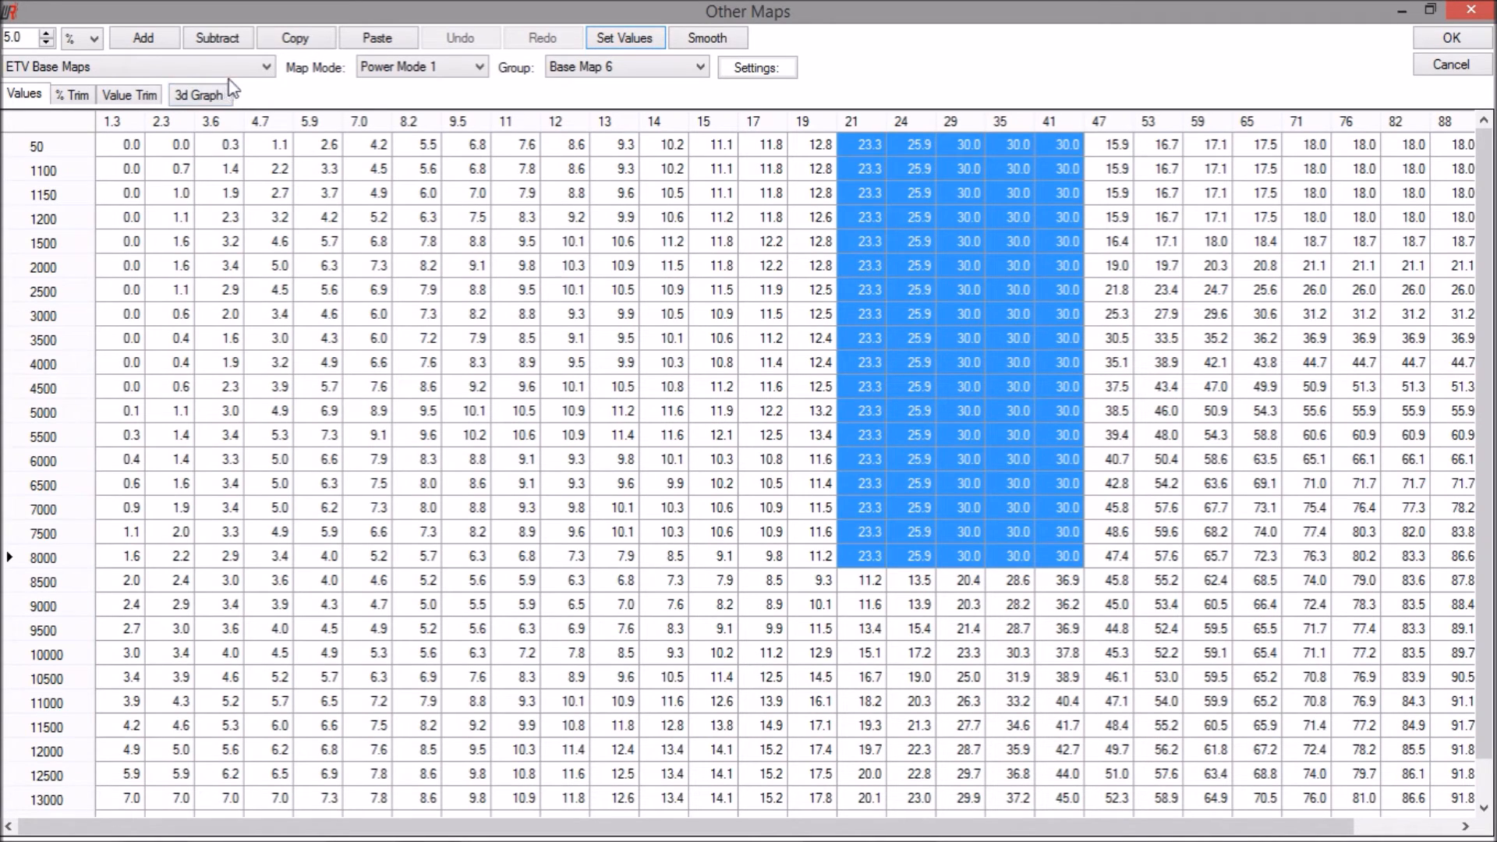
left_click(139, 65)
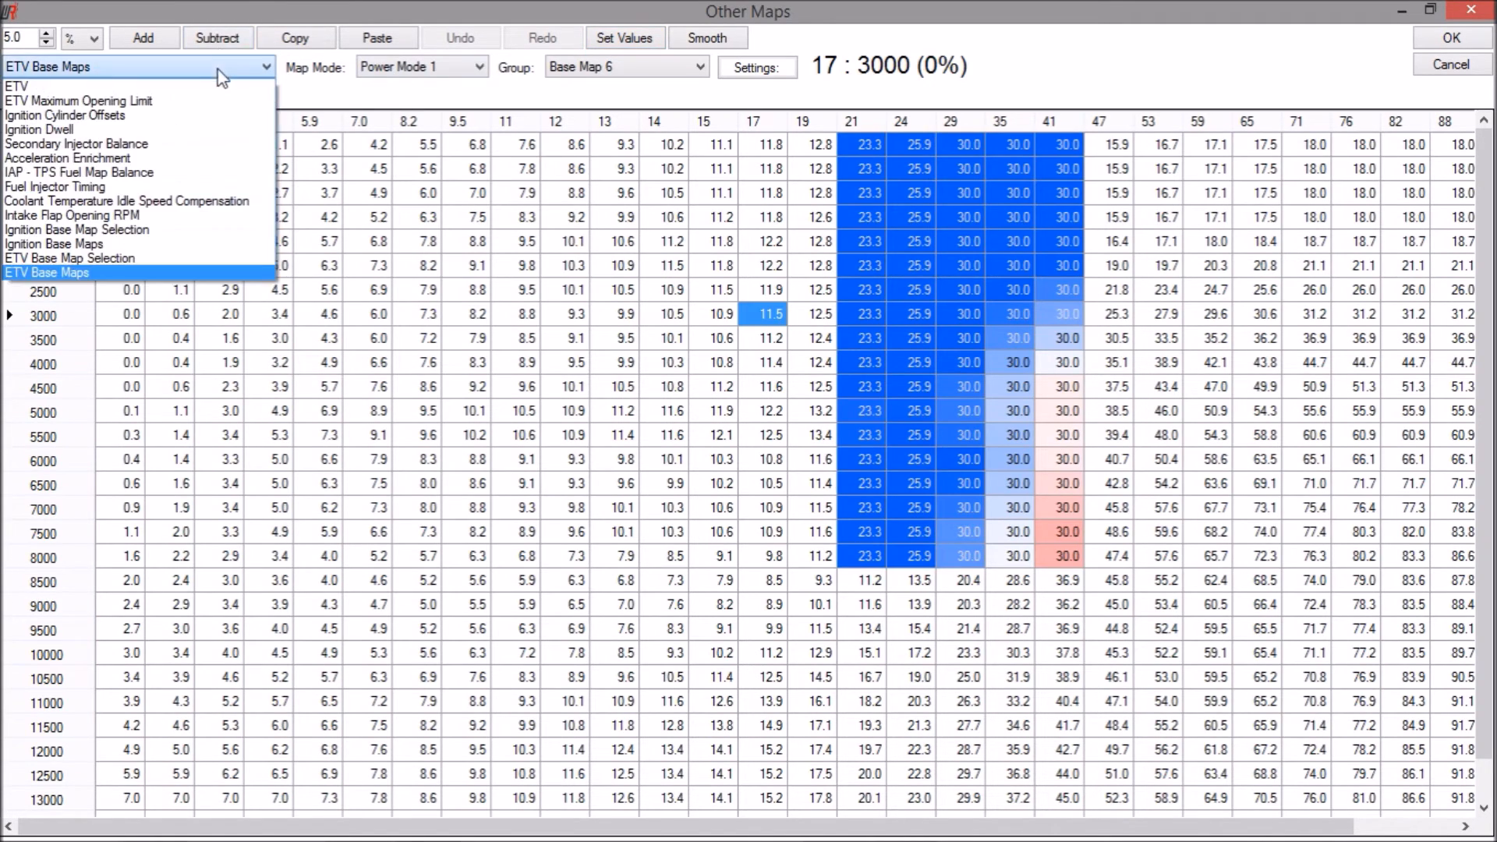
Step: Switch to the ETV map and inspect Gears 2 and 3 for their raised blocks
left_click(18, 86)
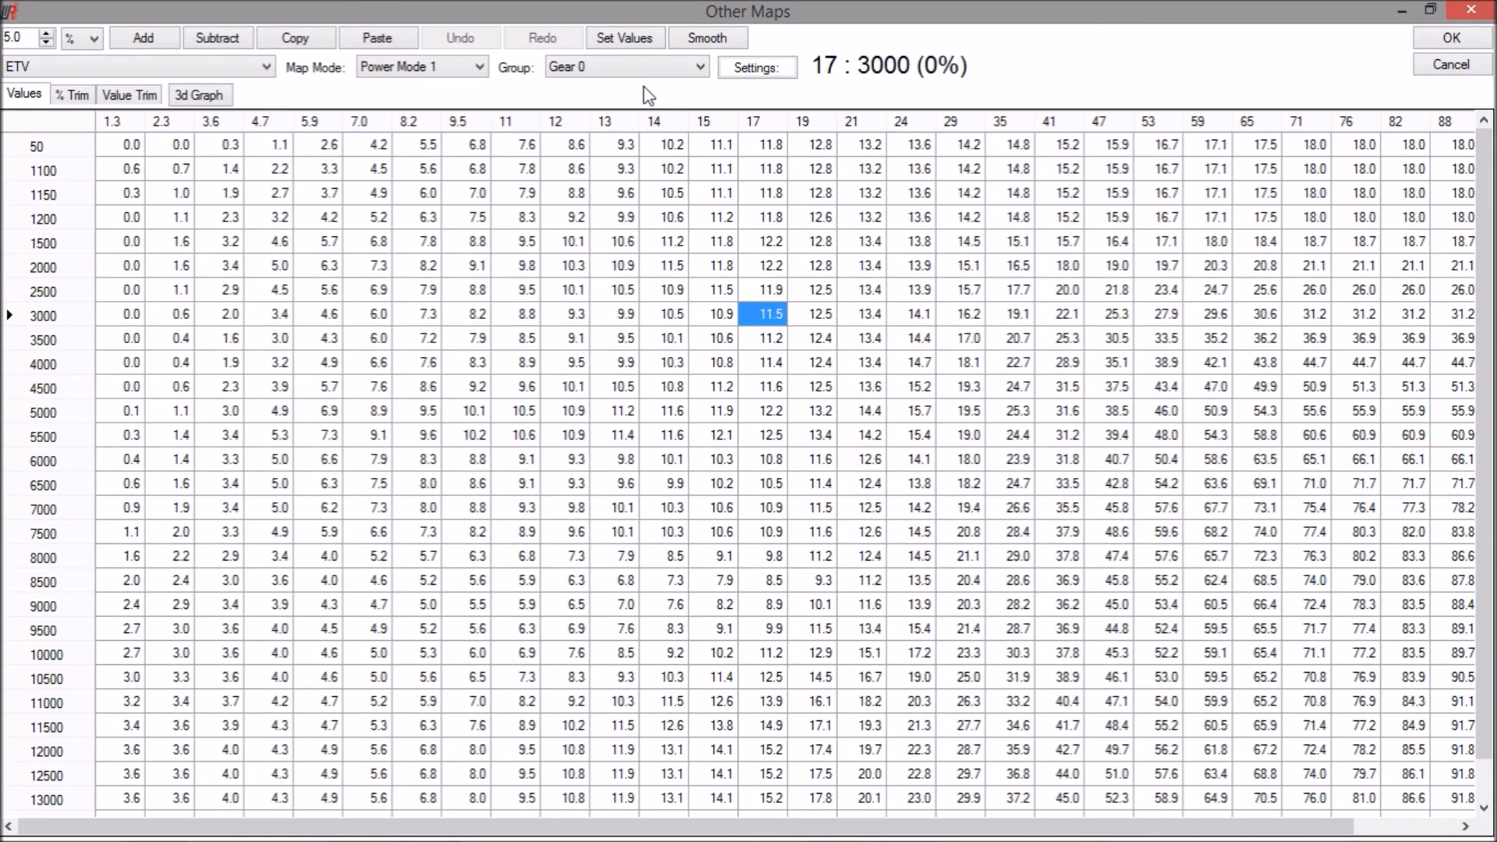
left_click(625, 66)
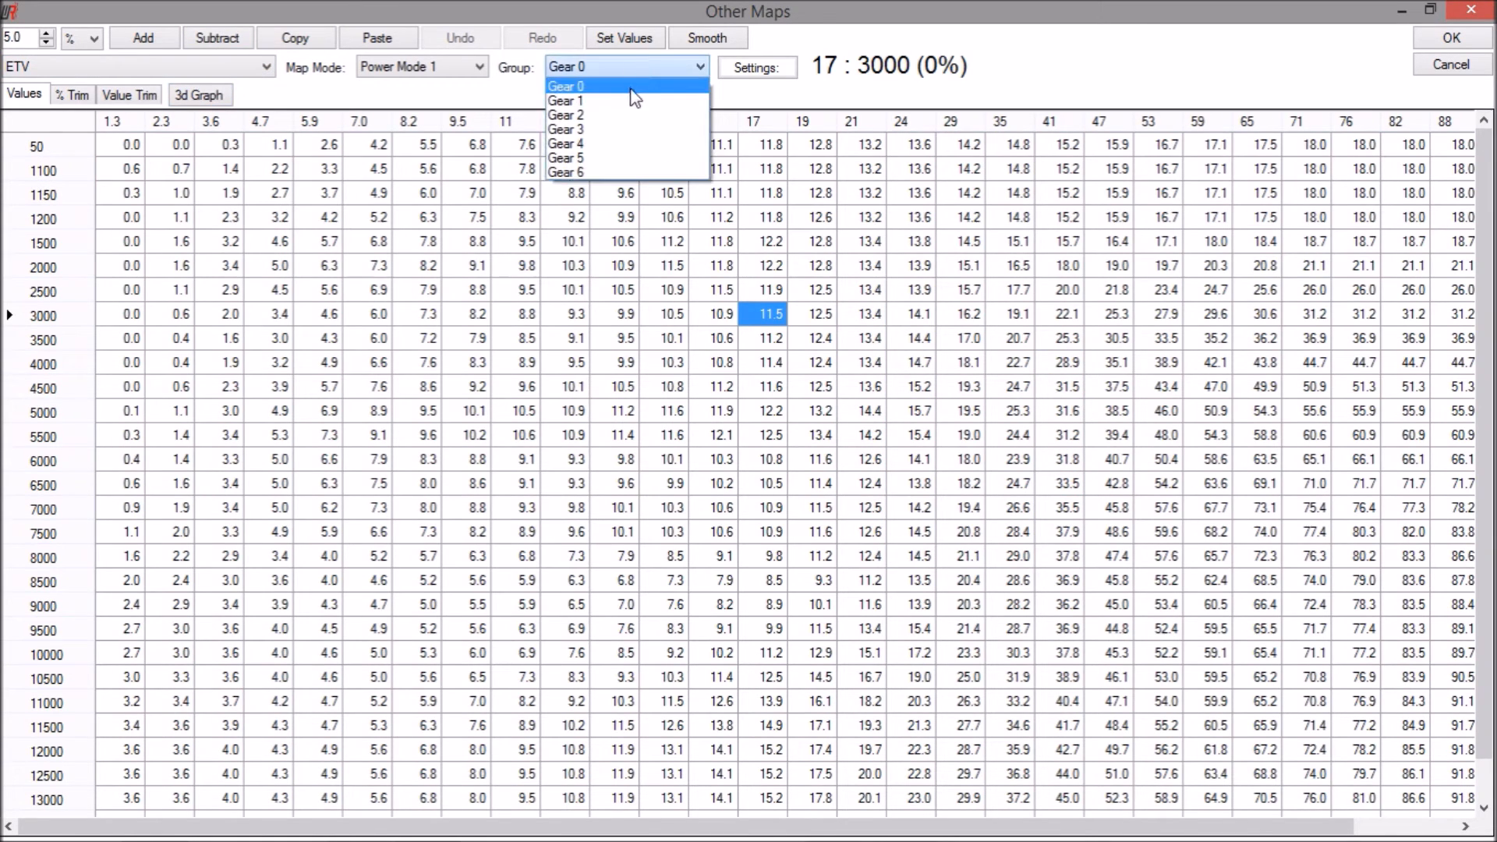
left_click(565, 100)
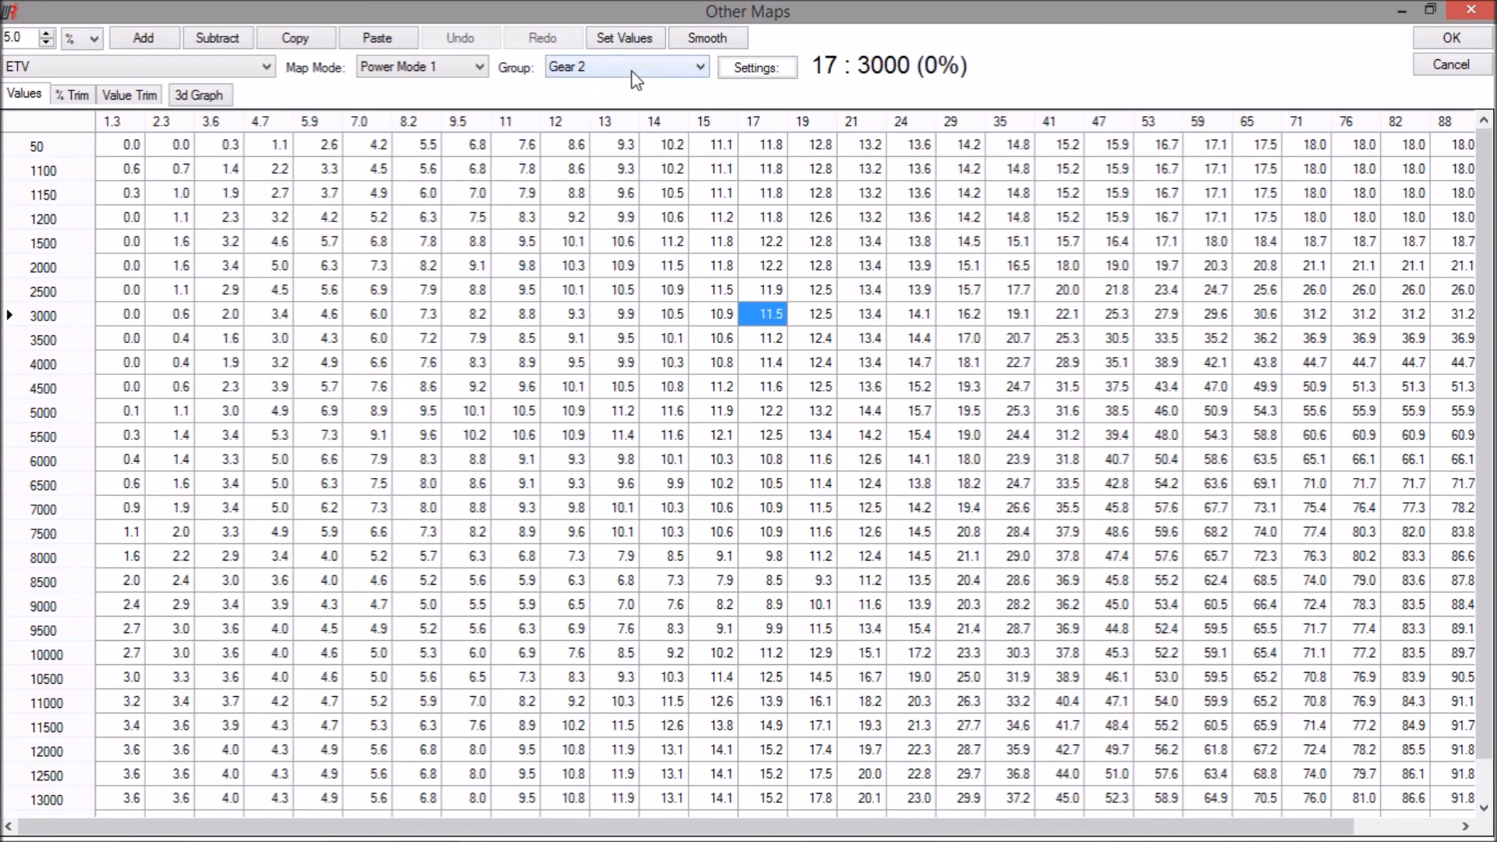
left_click(625, 65)
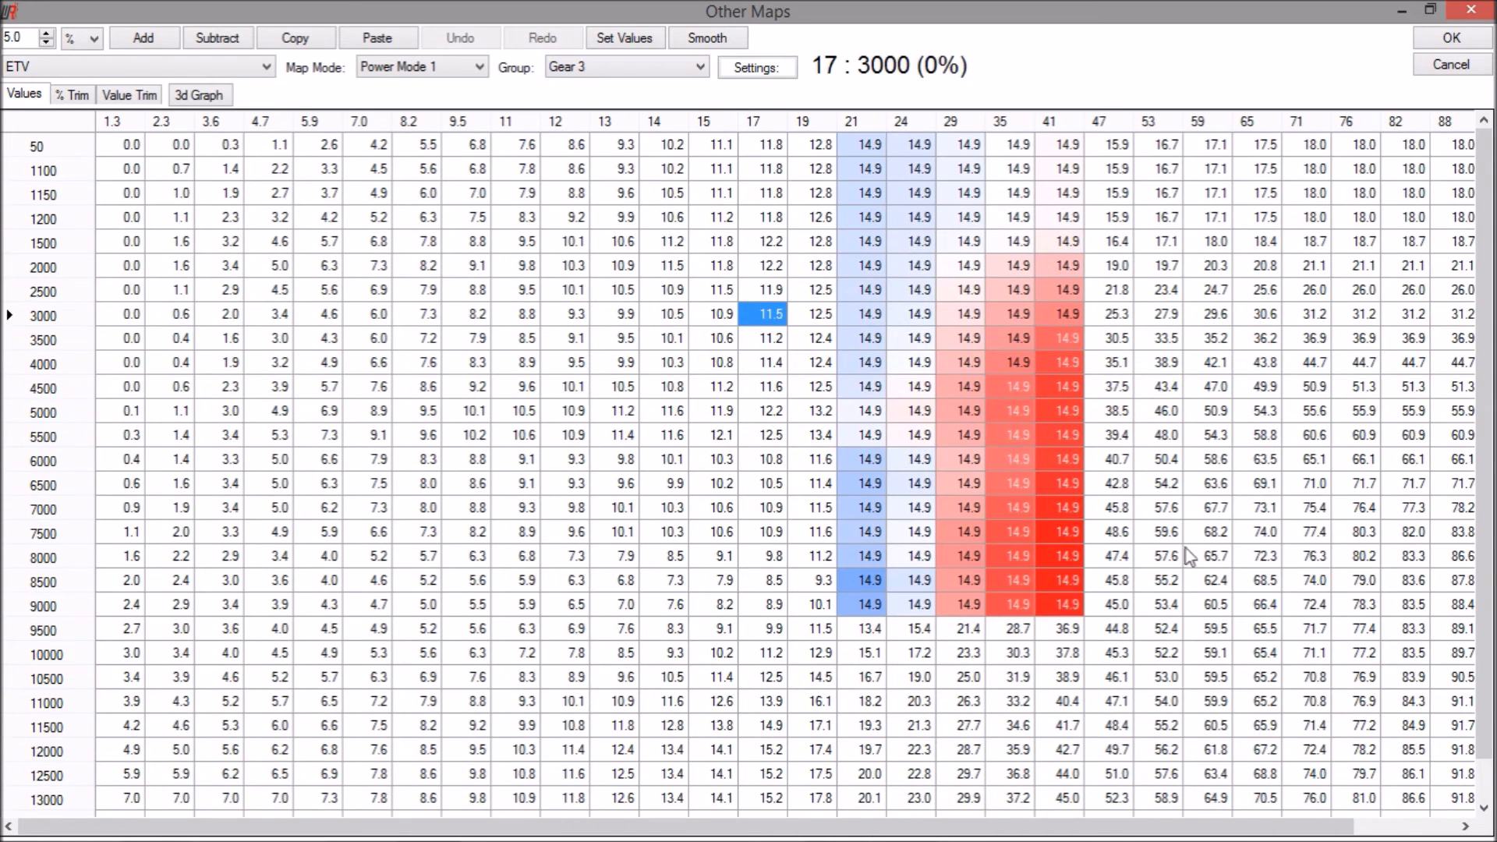
mouse_move(622, 60)
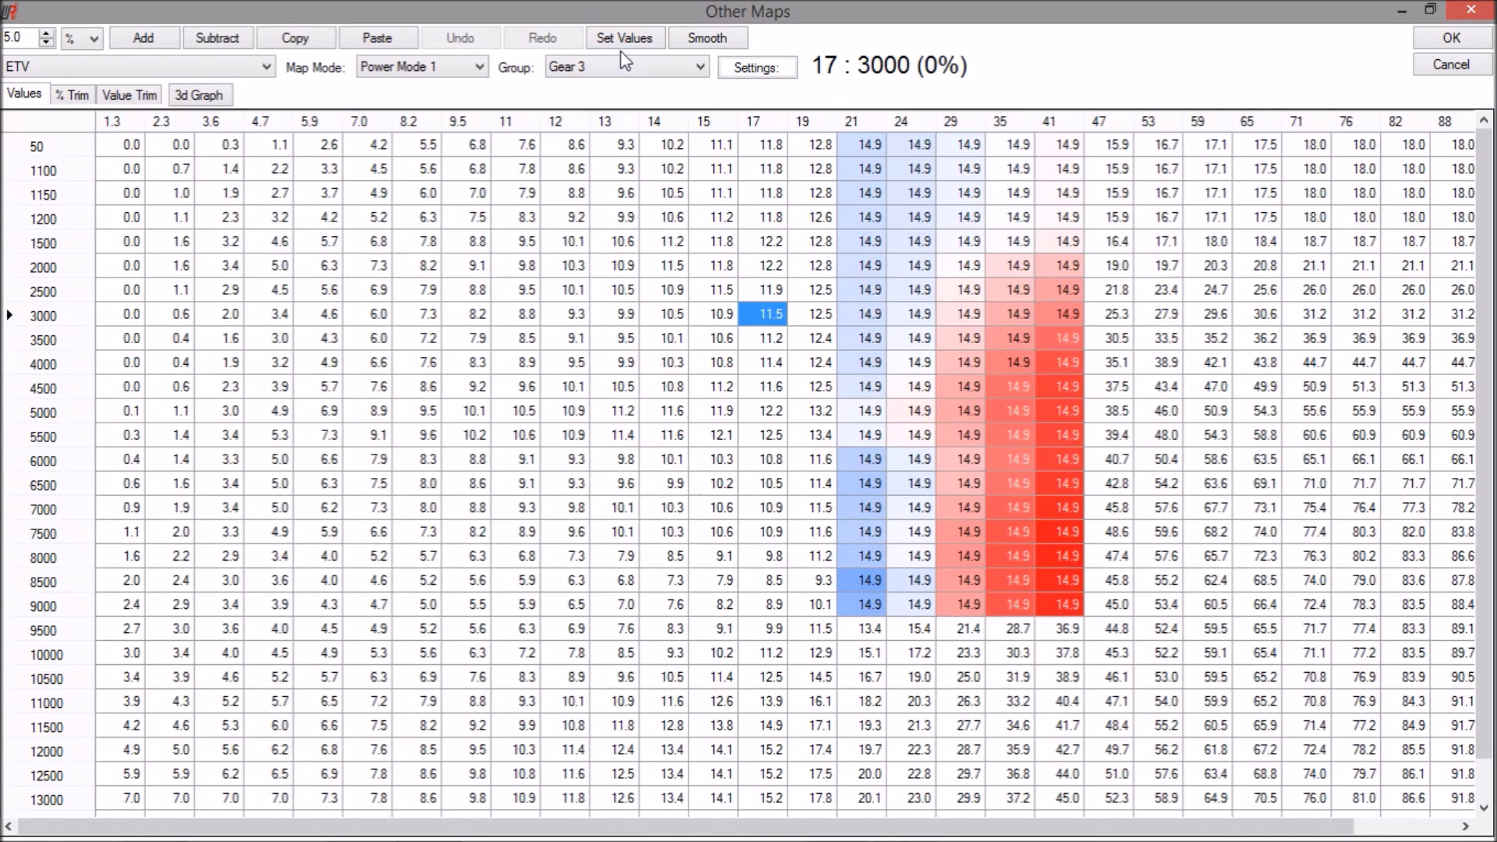
Step: Inspect Gears 4, 5 and 6, ending on Gear 6's 23.3–30.0 block
left_click(625, 66)
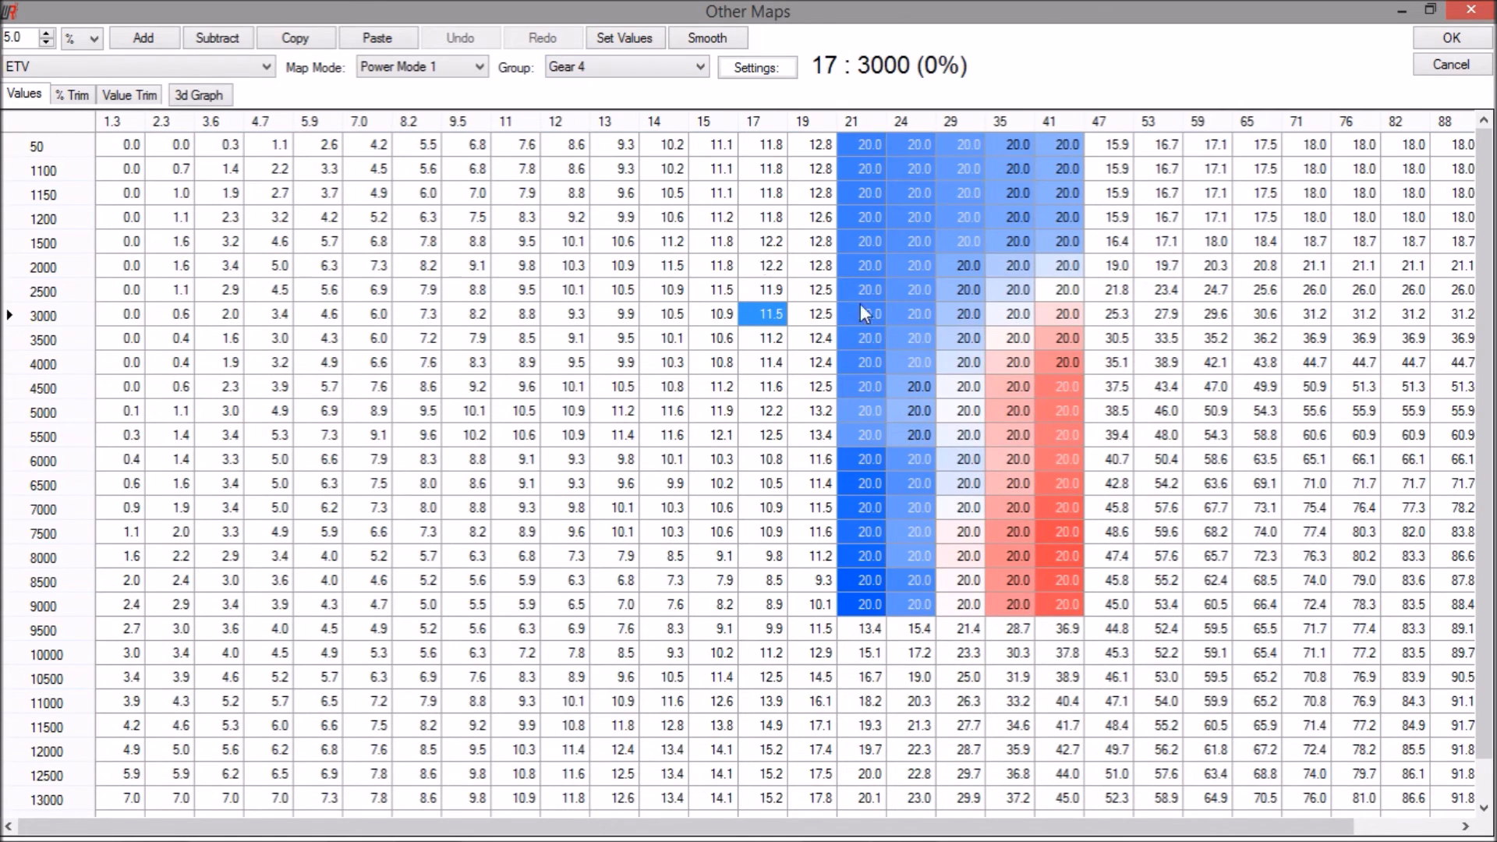
left_click(624, 66)
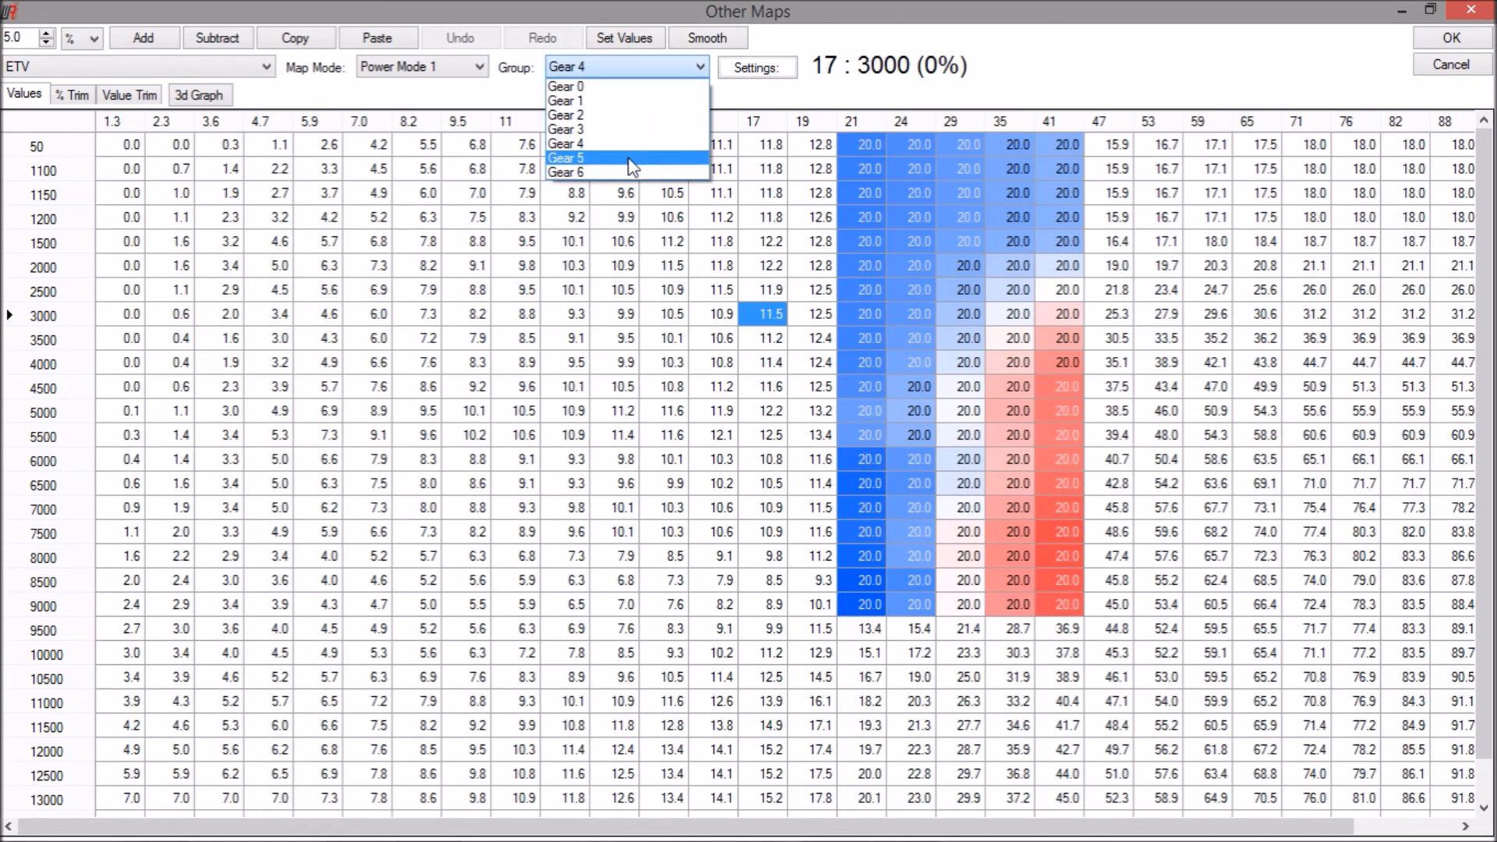
left_click(565, 158)
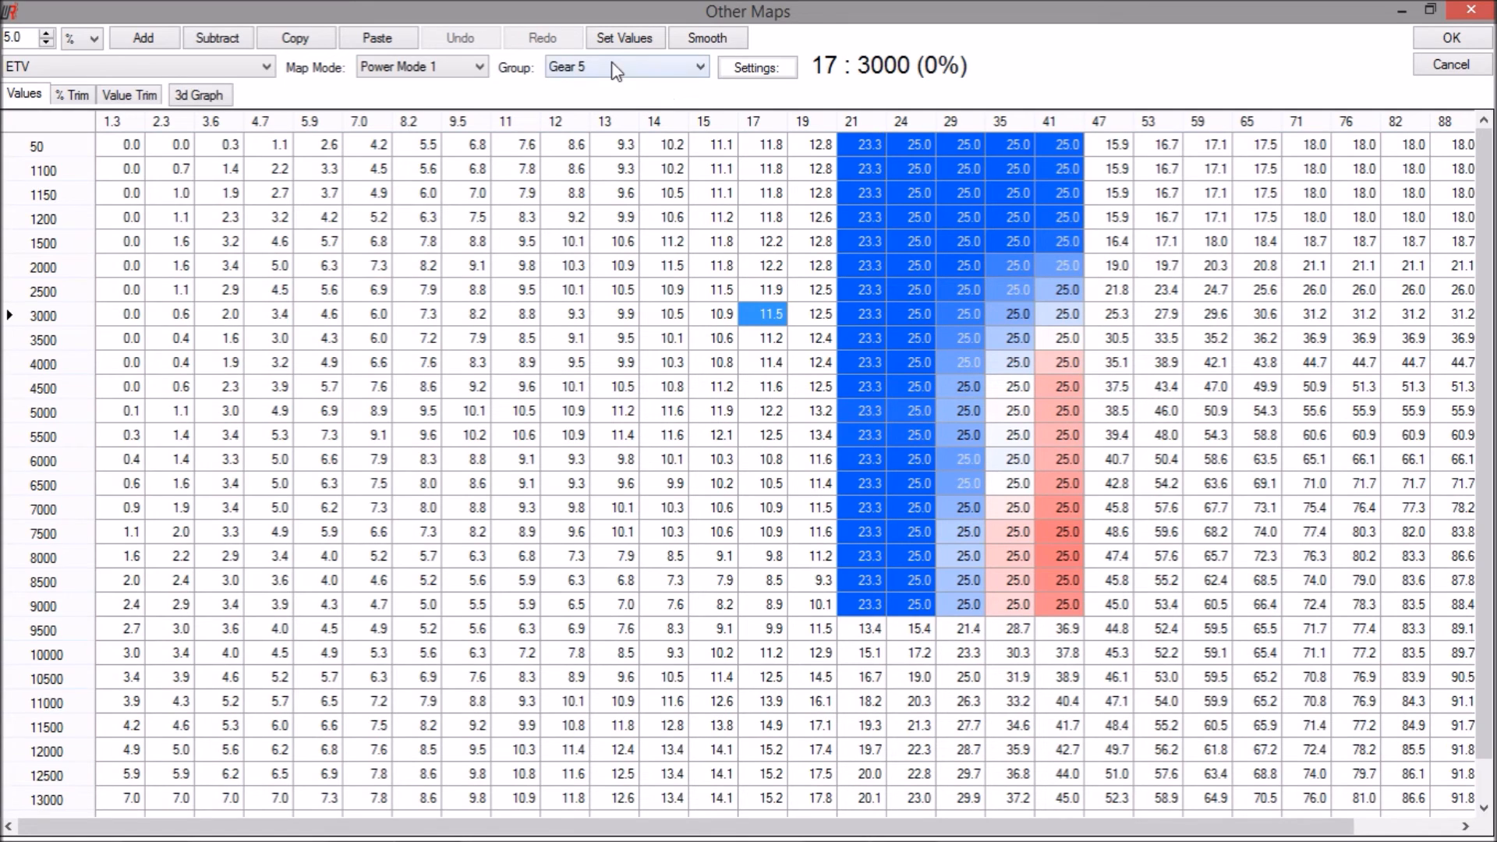
left_click(626, 65)
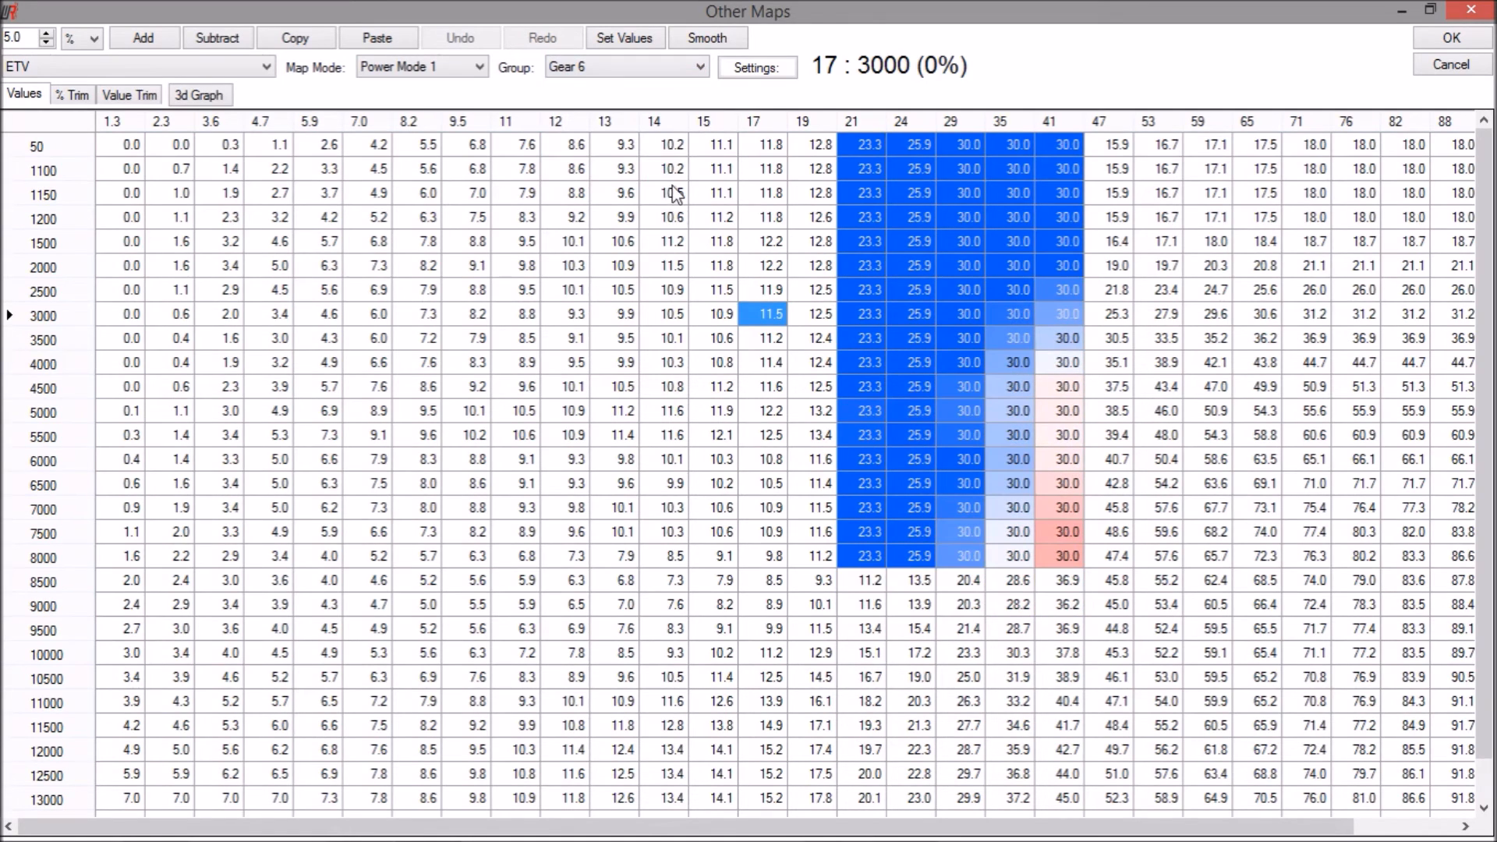
mouse_move(692, 269)
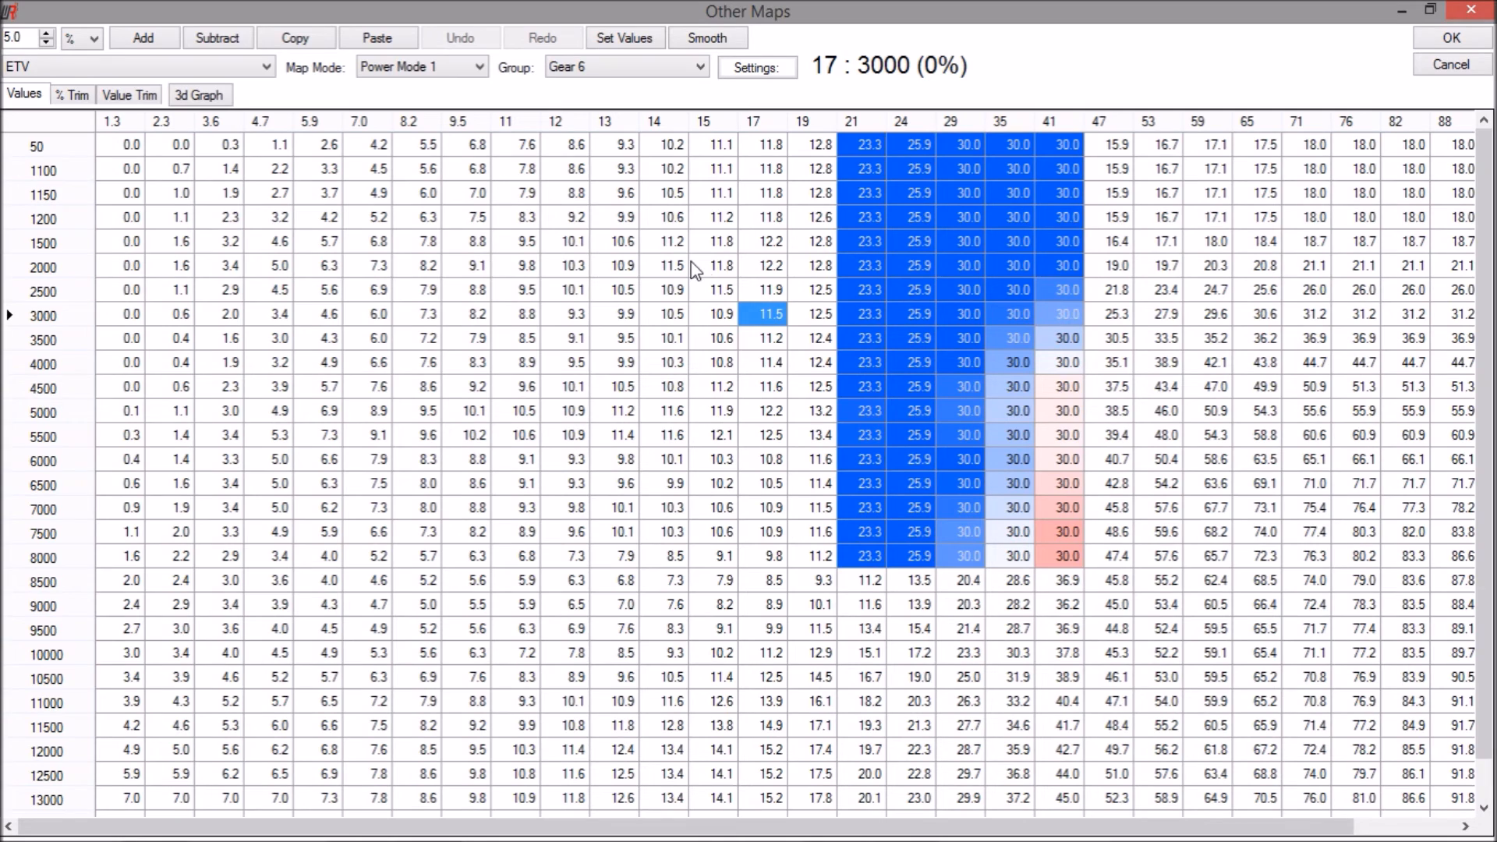
mouse_move(638, 197)
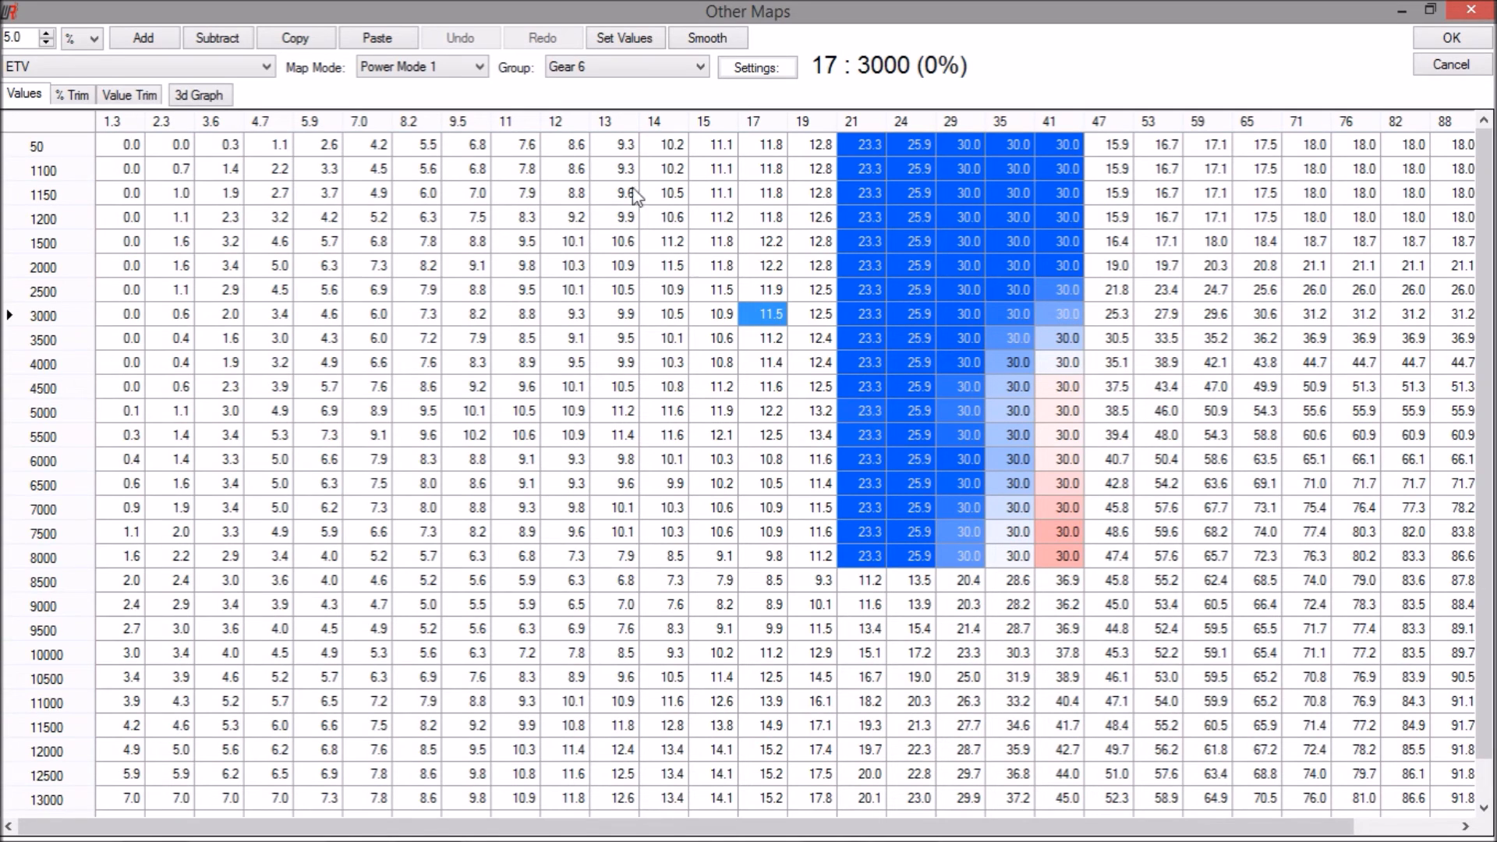
mouse_move(616, 91)
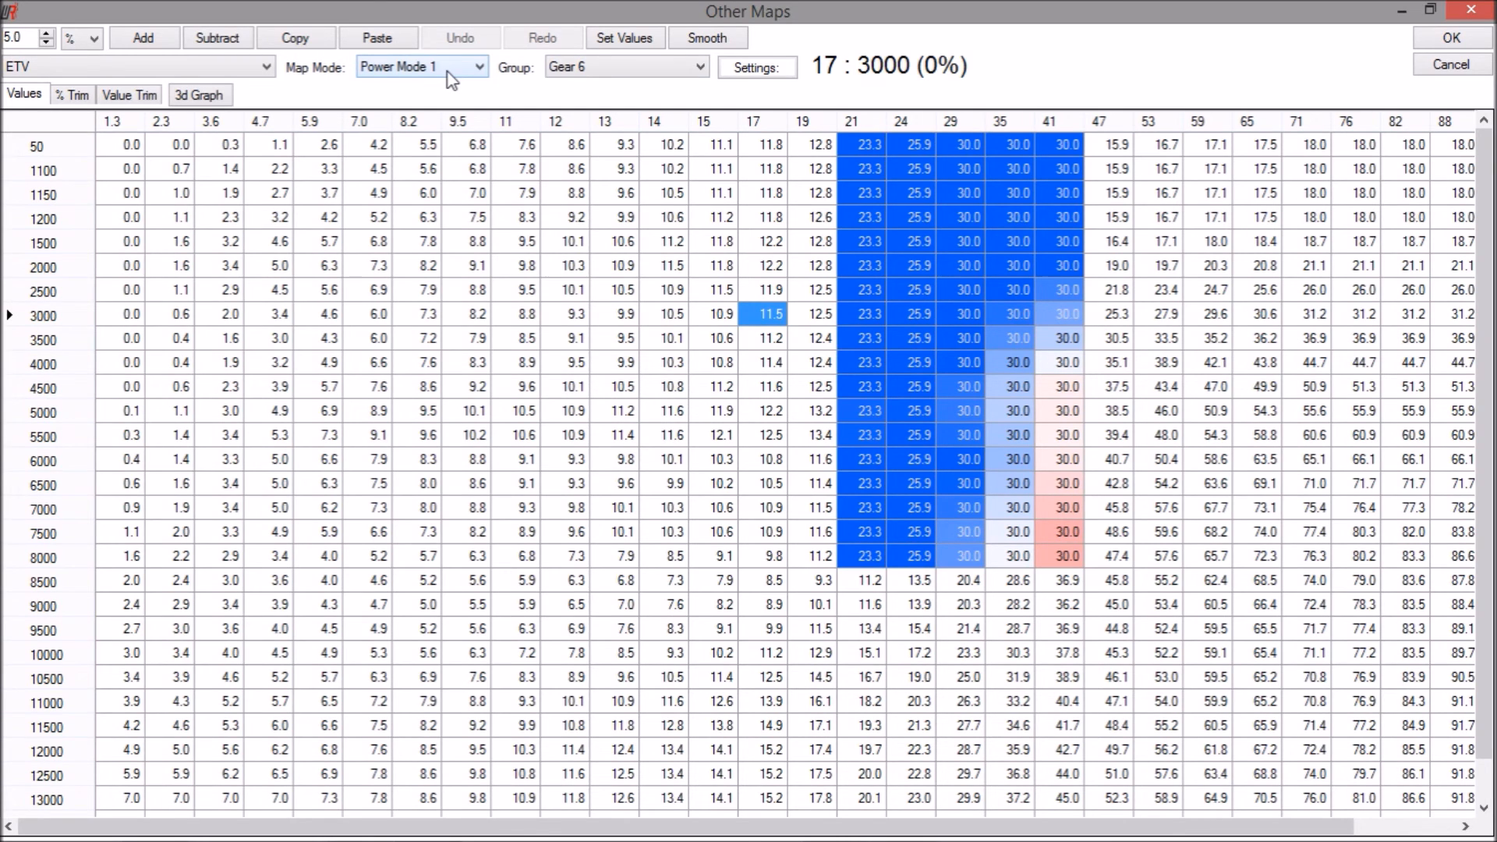
Step: View Gear 6's ETV map under Power Mode 4 and then Power Mode 3
left_click(419, 66)
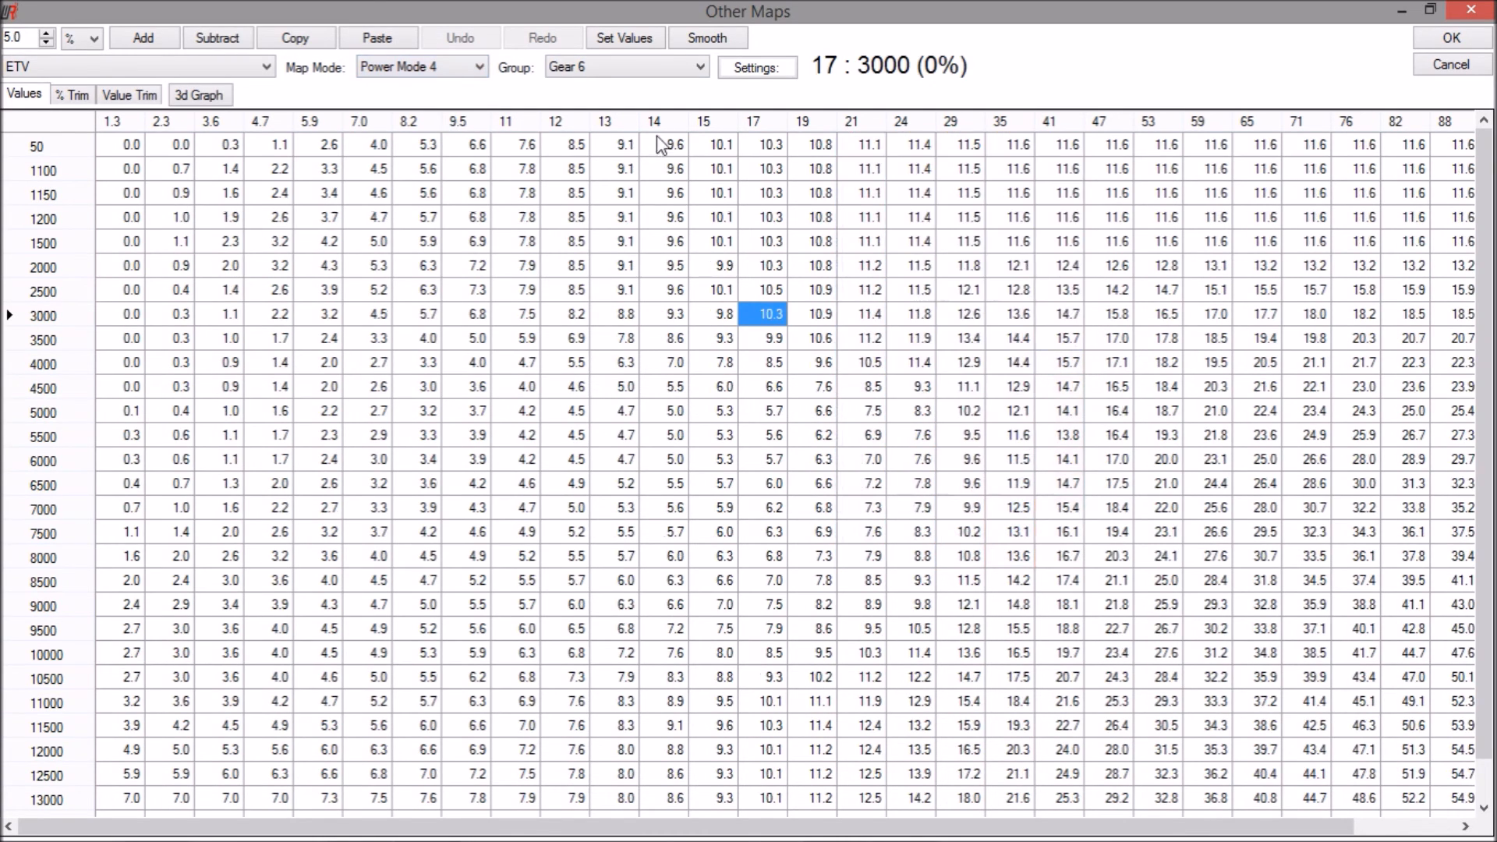
left_click(419, 66)
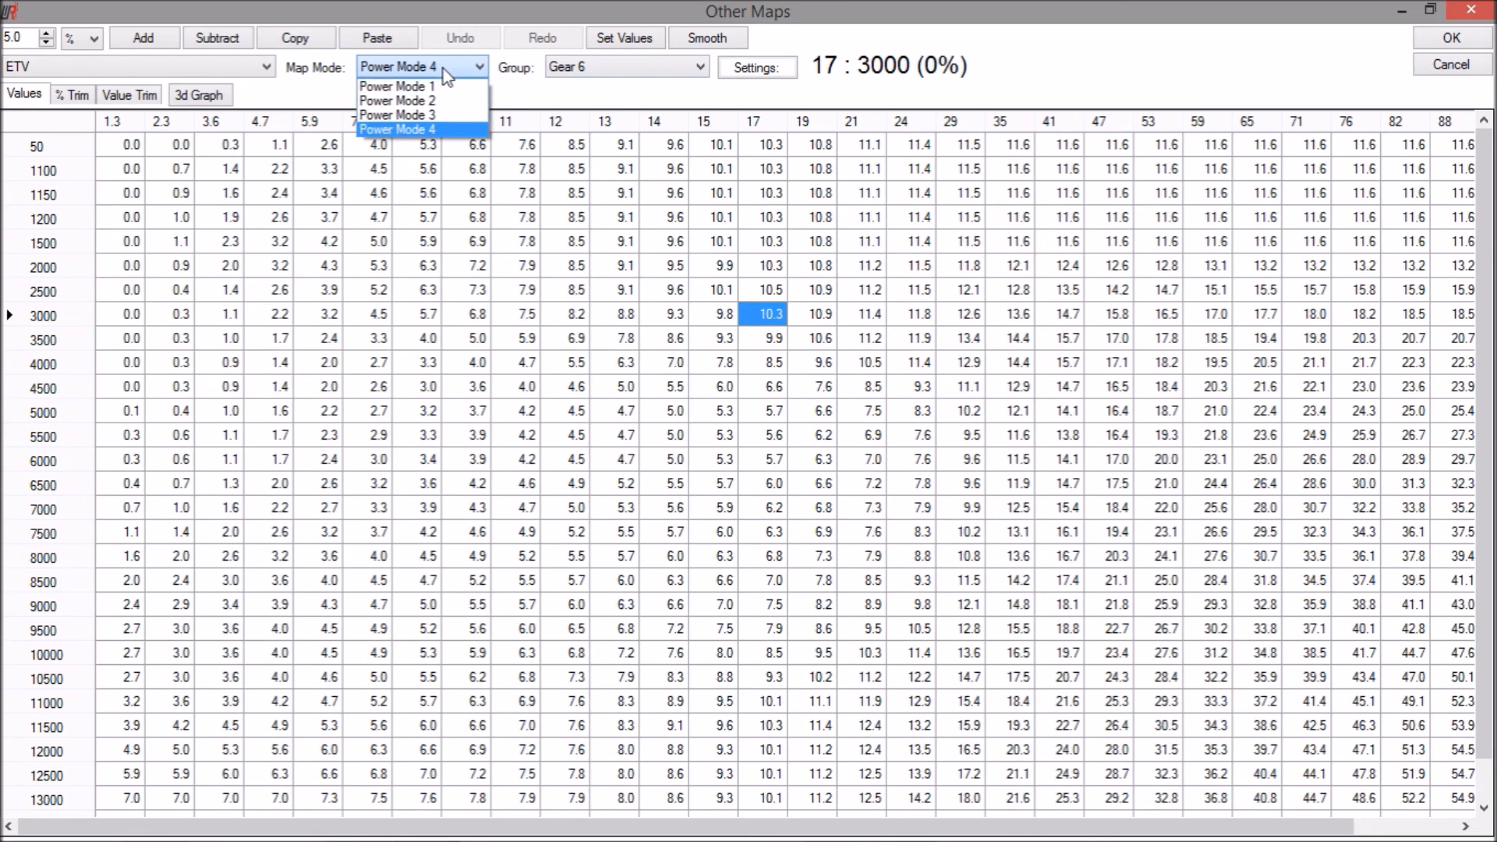
left_click(396, 114)
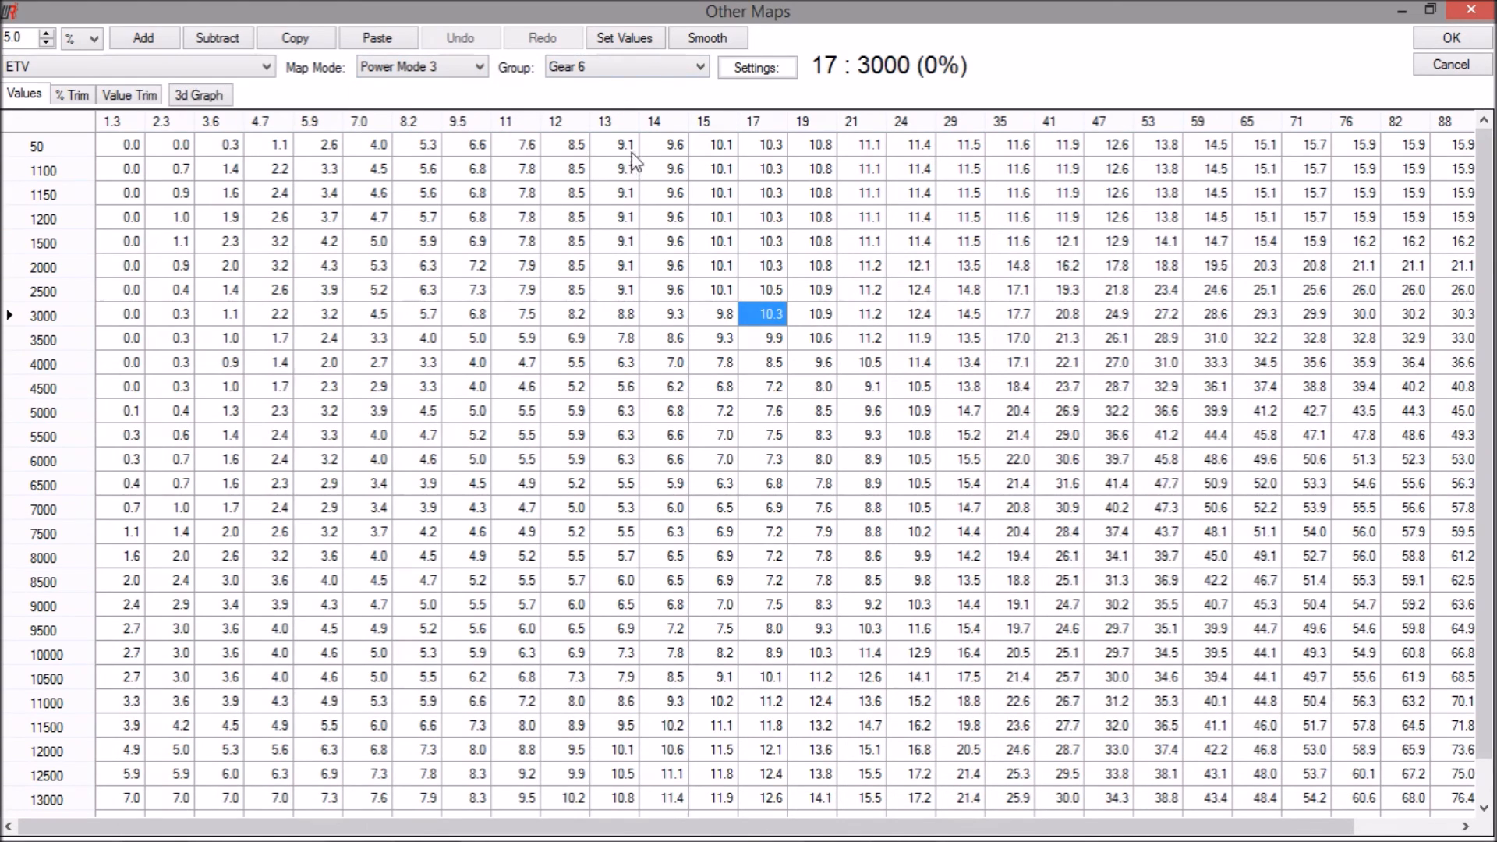
mouse_move(637, 84)
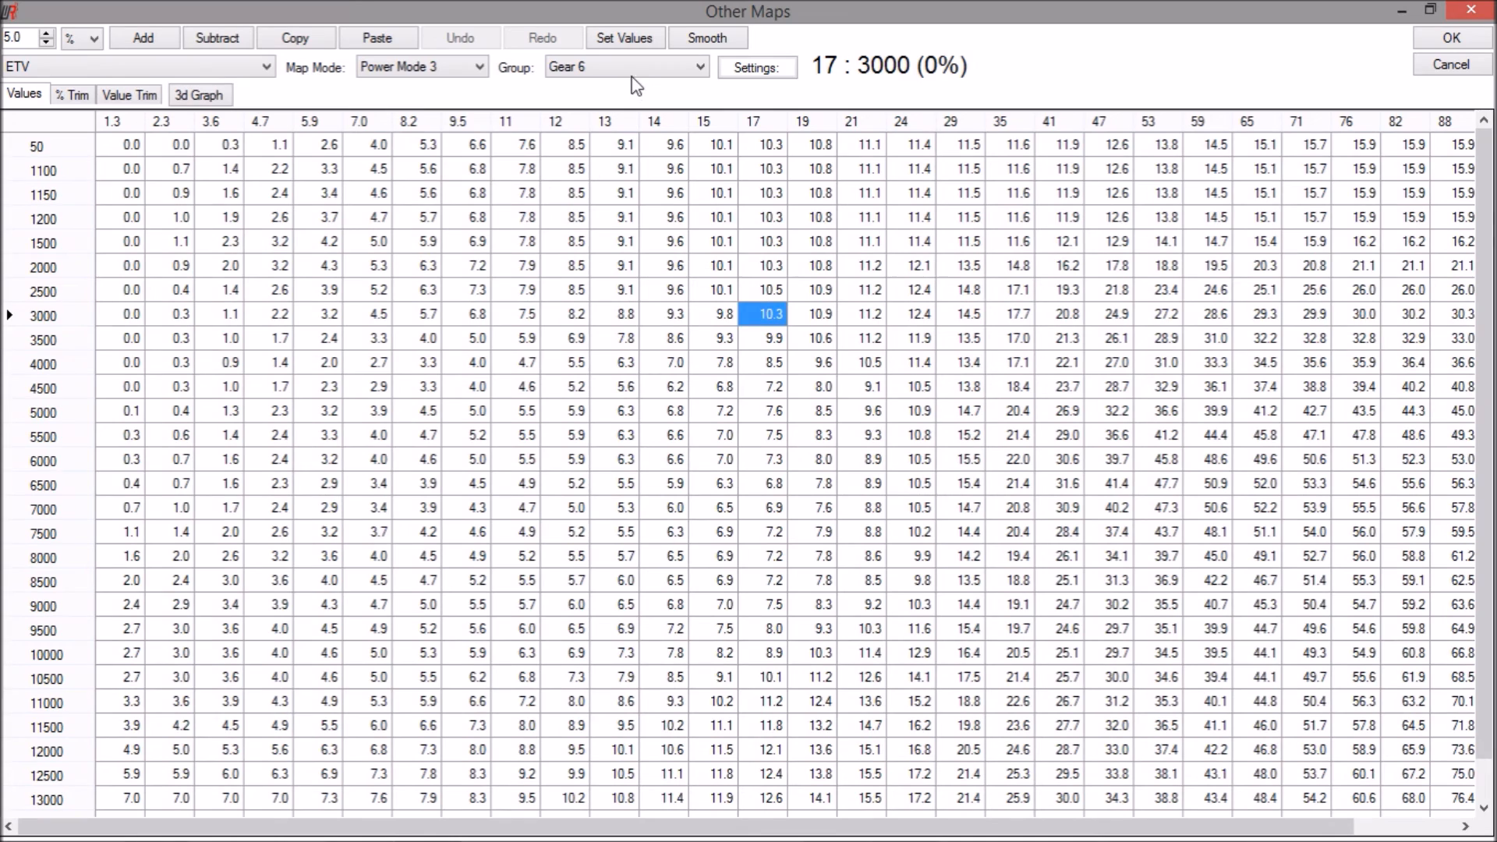
mouse_move(449, 66)
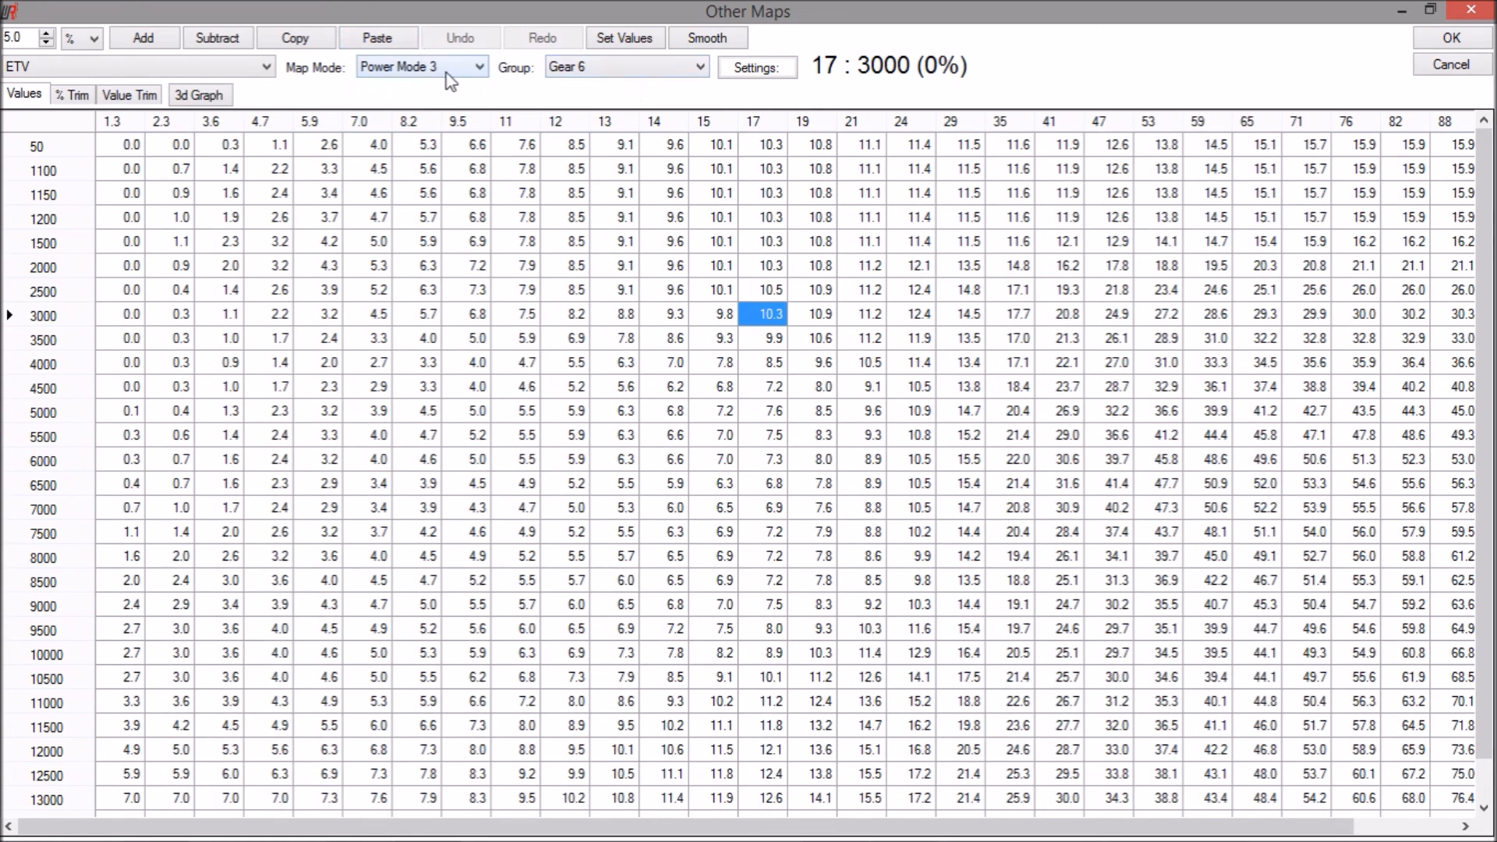
Step: Return to Power Mode 1, then Power Mode 2, which lacks the raised block
left_click(420, 66)
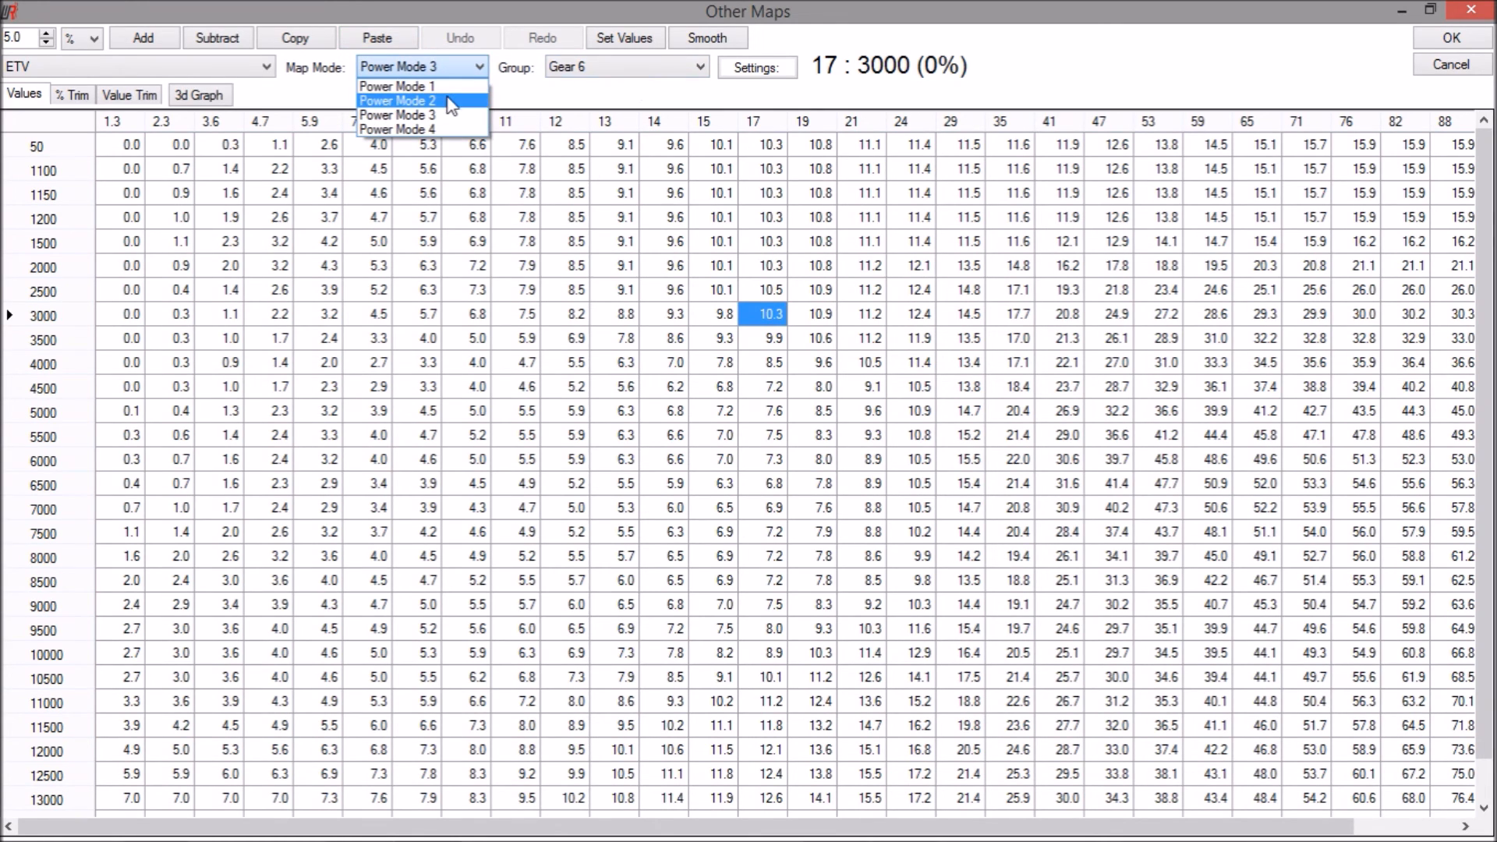
left_click(394, 86)
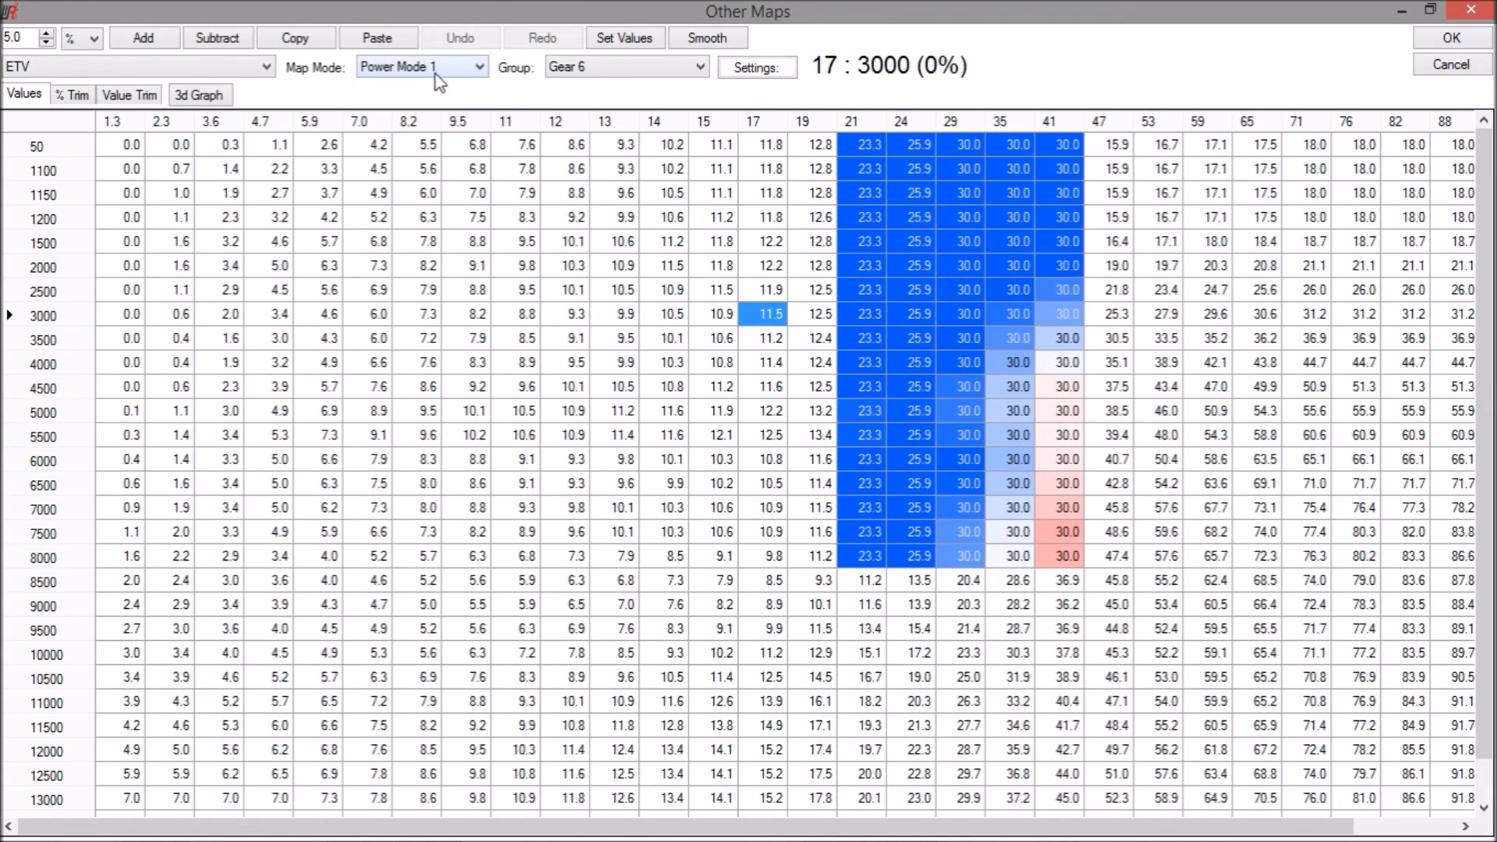
left_click(421, 66)
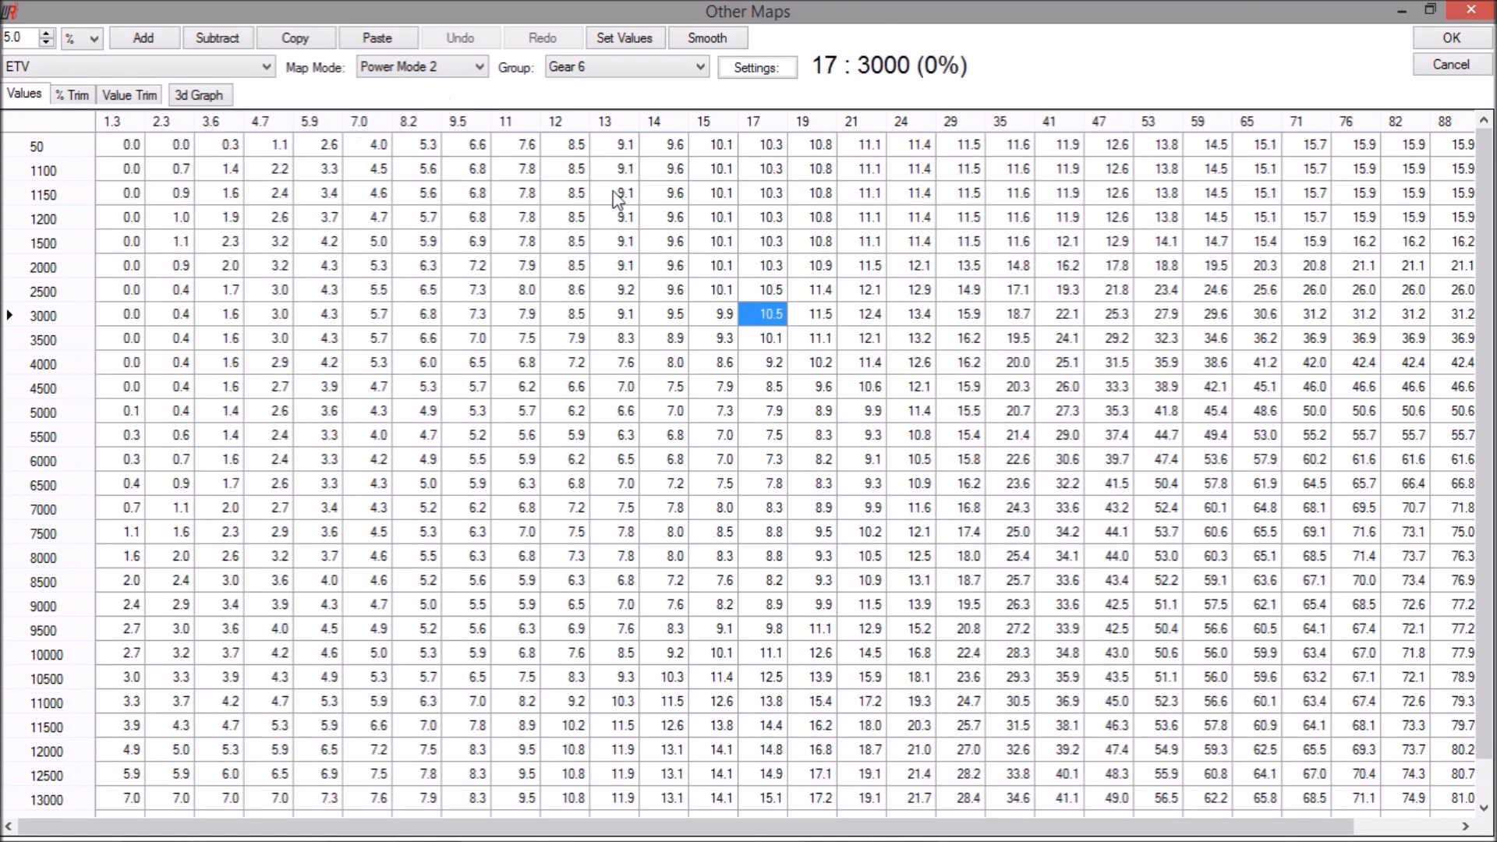
mouse_move(1182, 342)
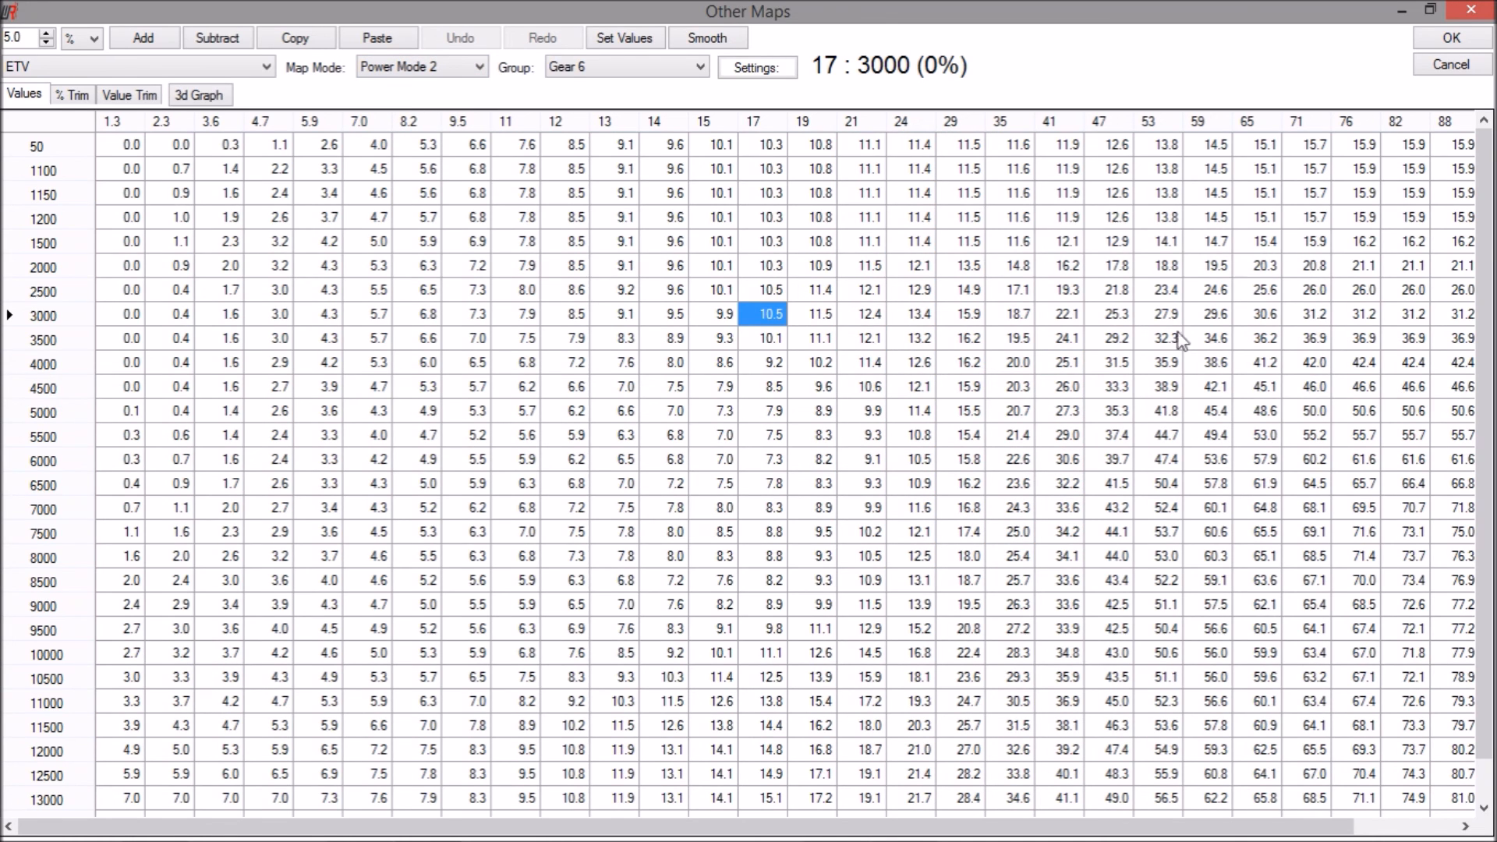
mouse_move(1238, 601)
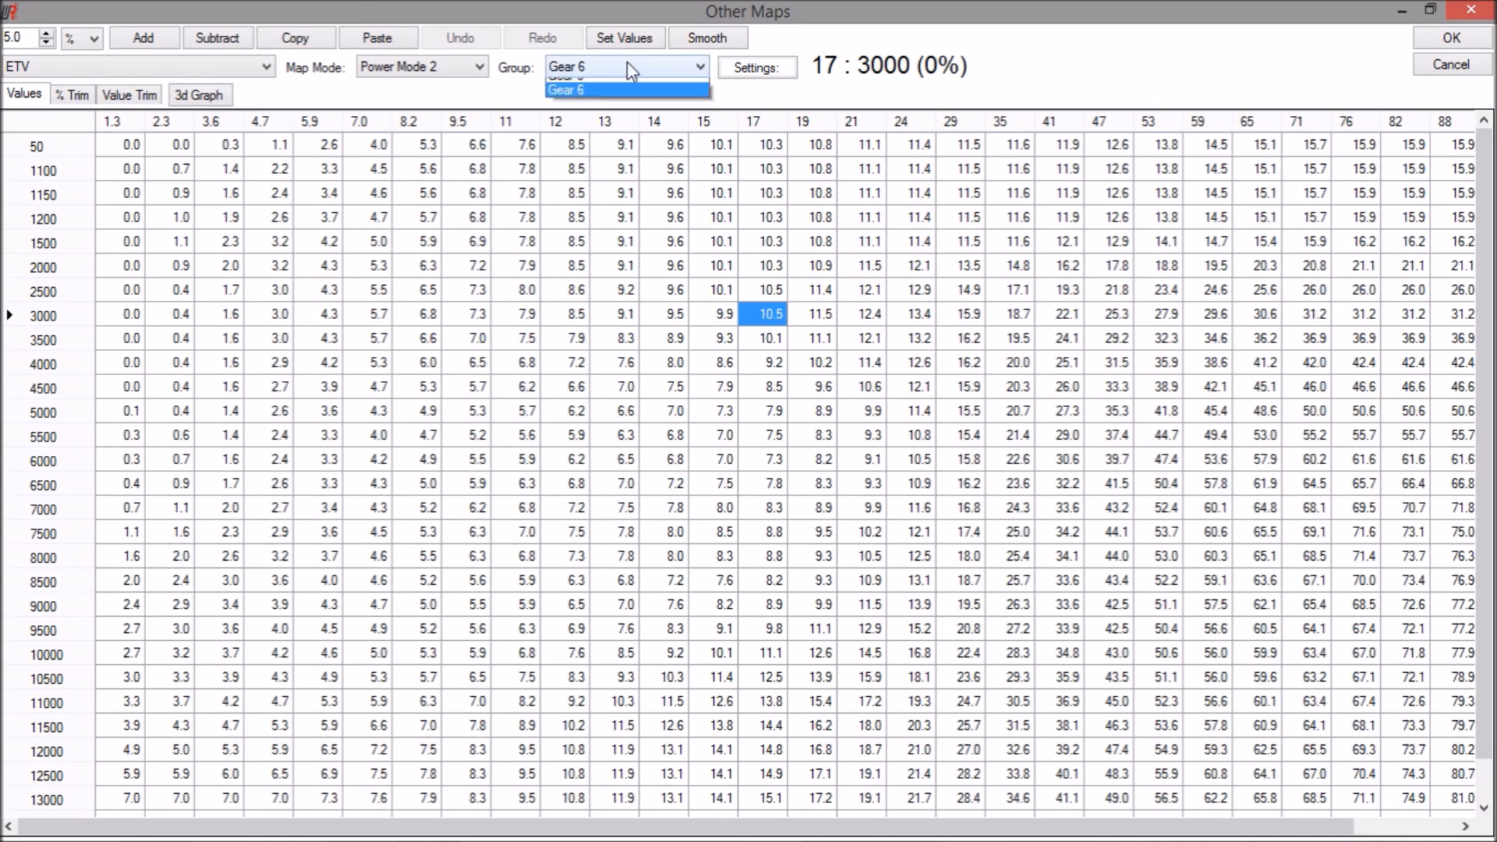
mouse_move(627, 114)
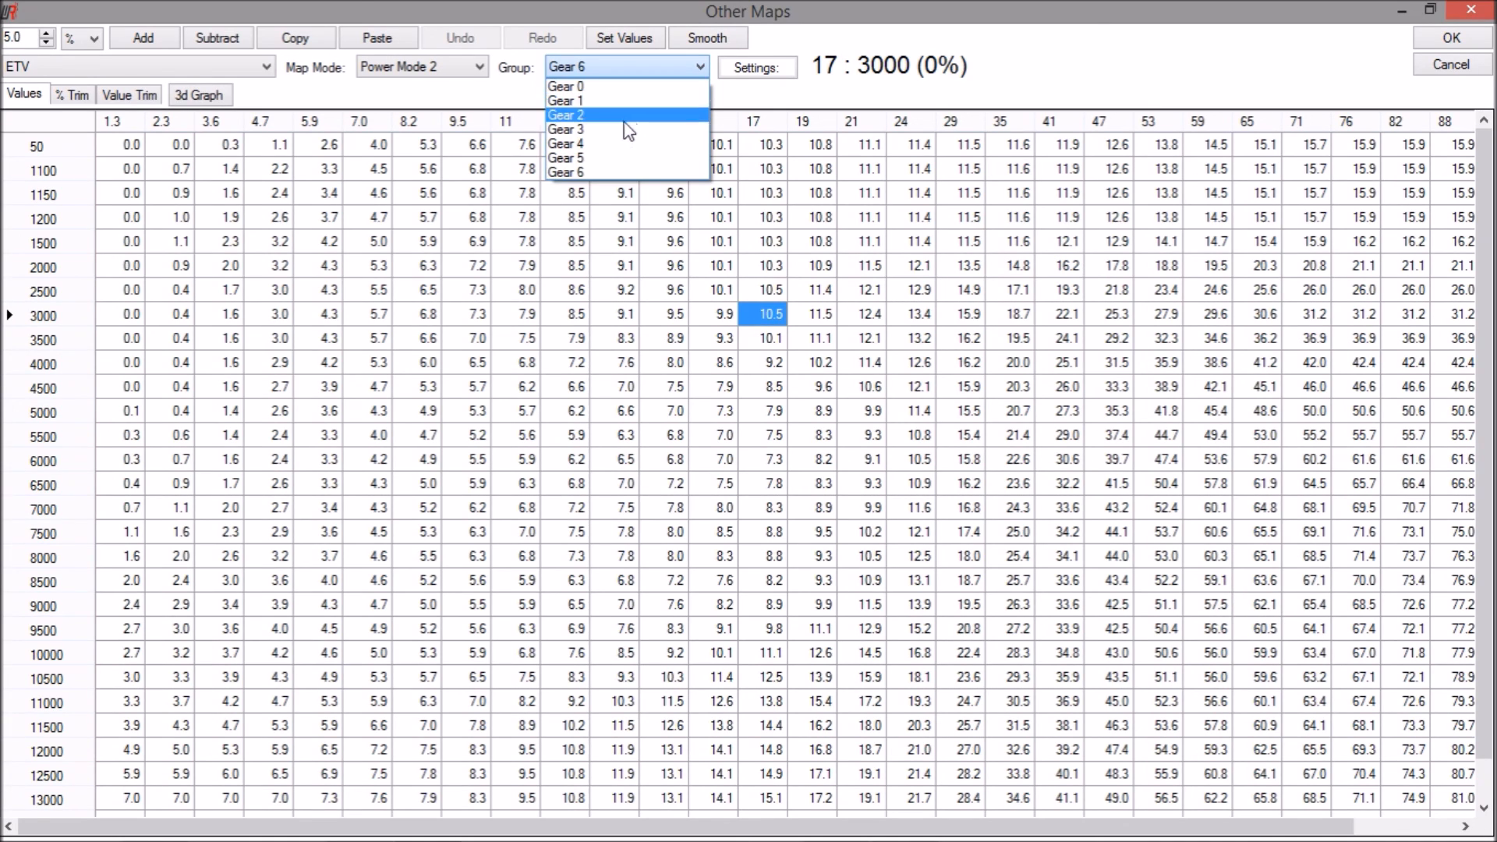
mouse_move(619, 159)
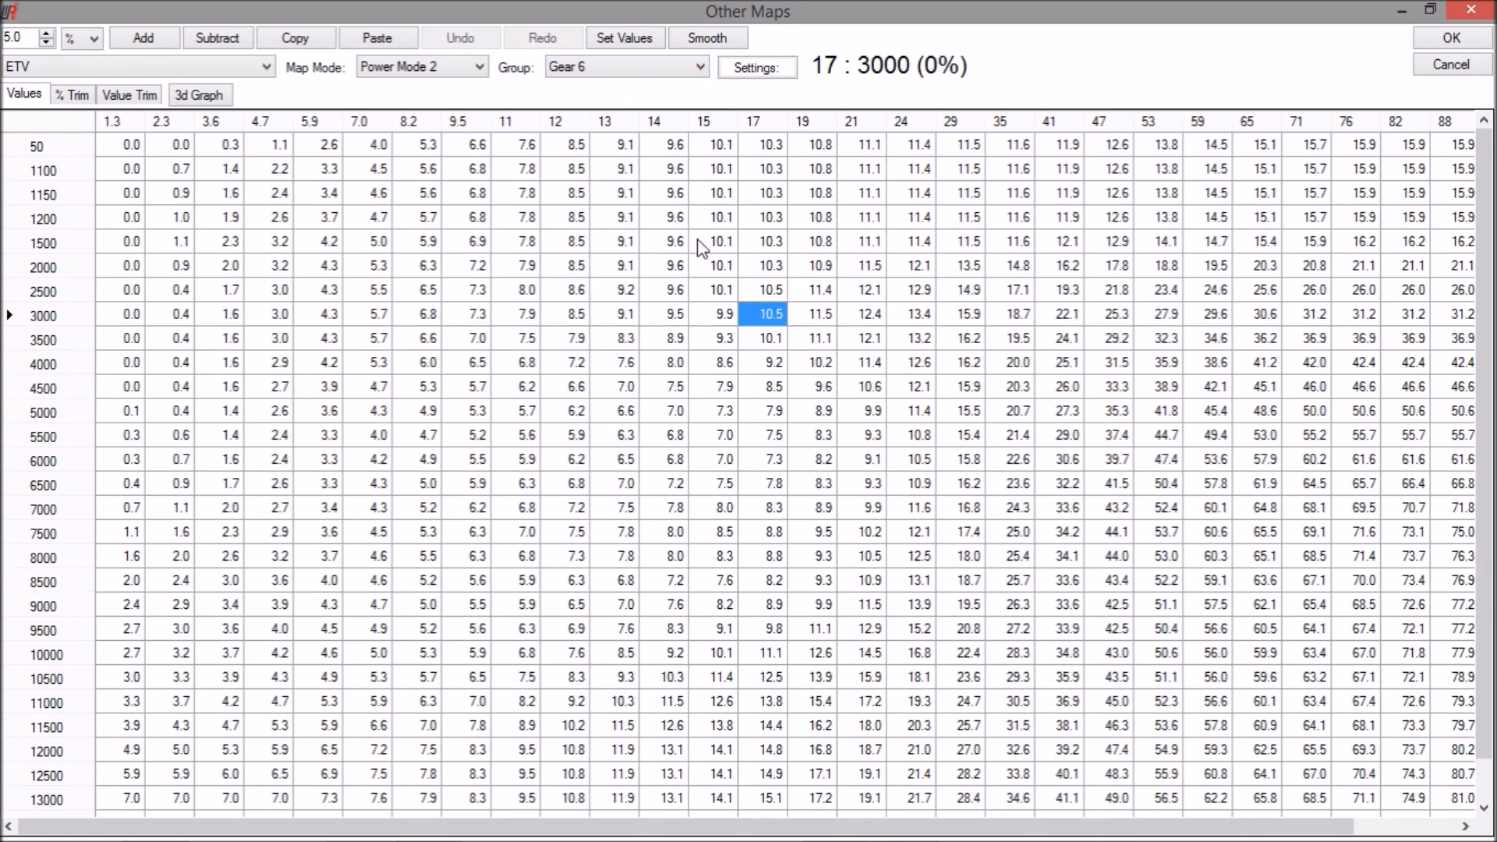
mouse_move(760, 248)
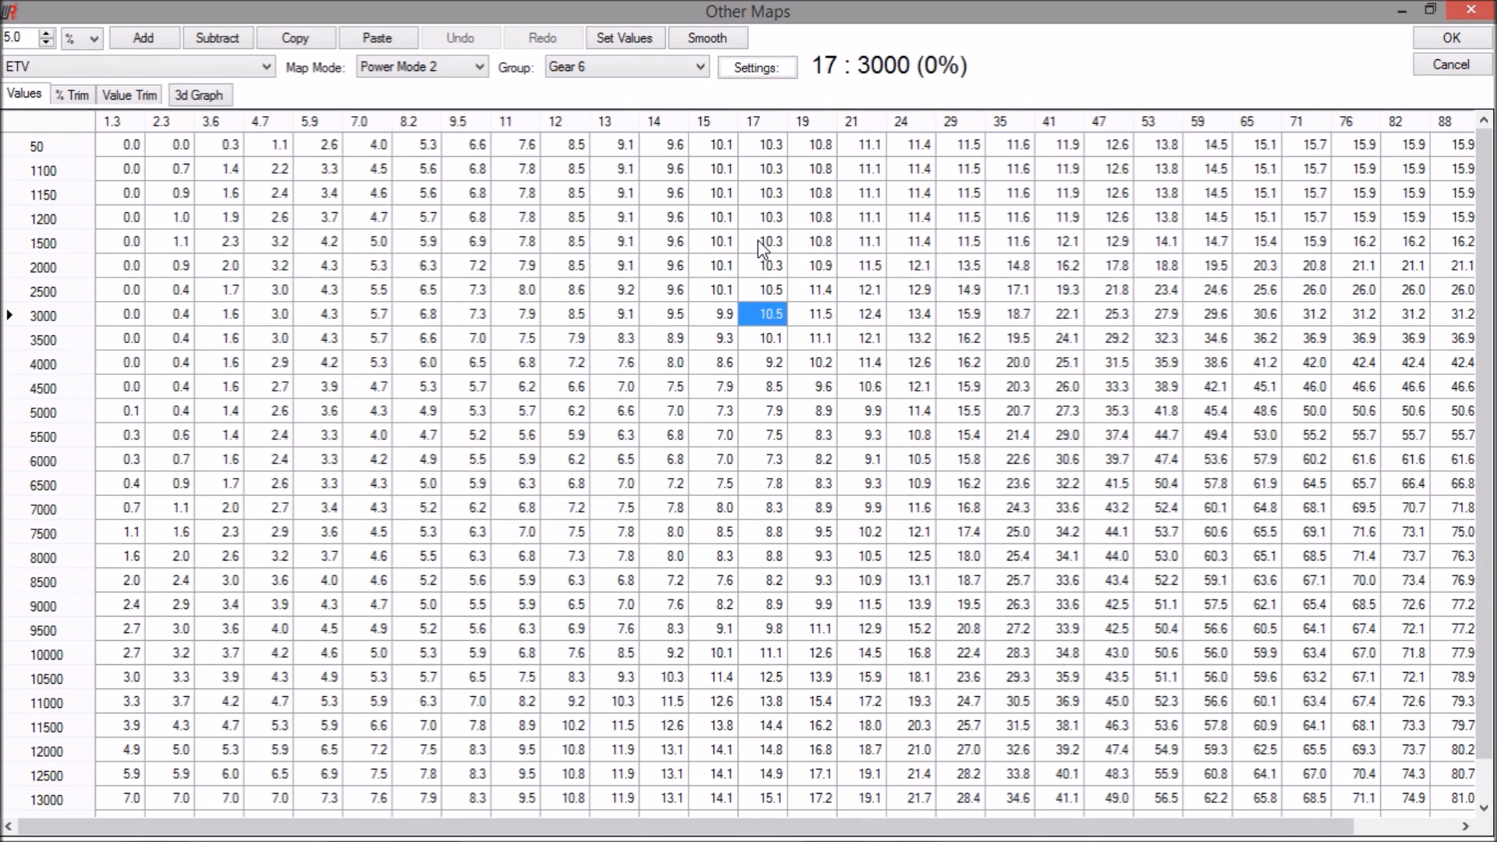